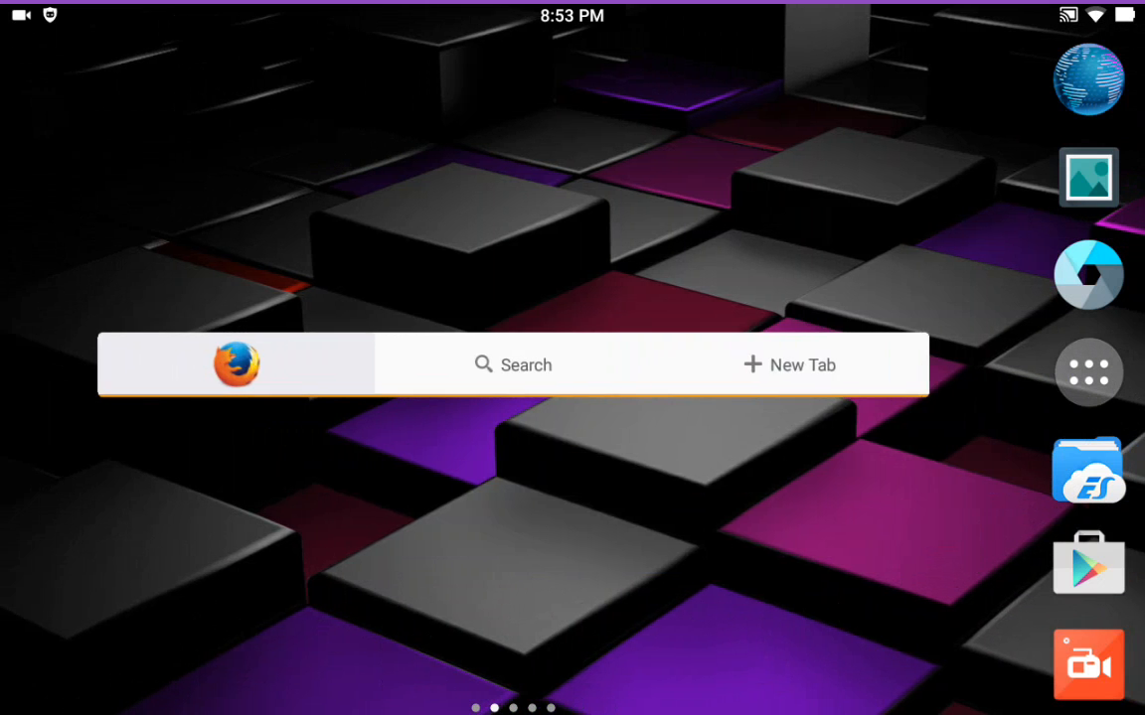
Pull down the quick settings panel with its brightness, Wi-Fi and Bluetooth toggles
scroll("left", 3)
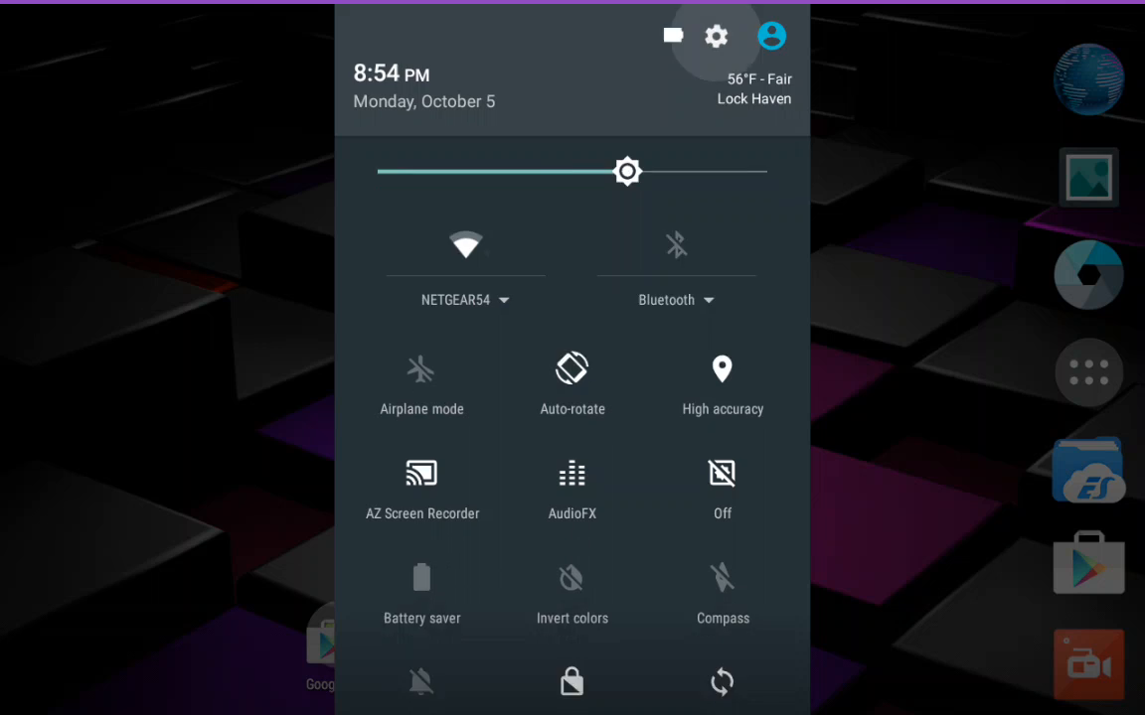
Open Settings from the quick settings gear and scroll down to Personal and System
left_click(715, 36)
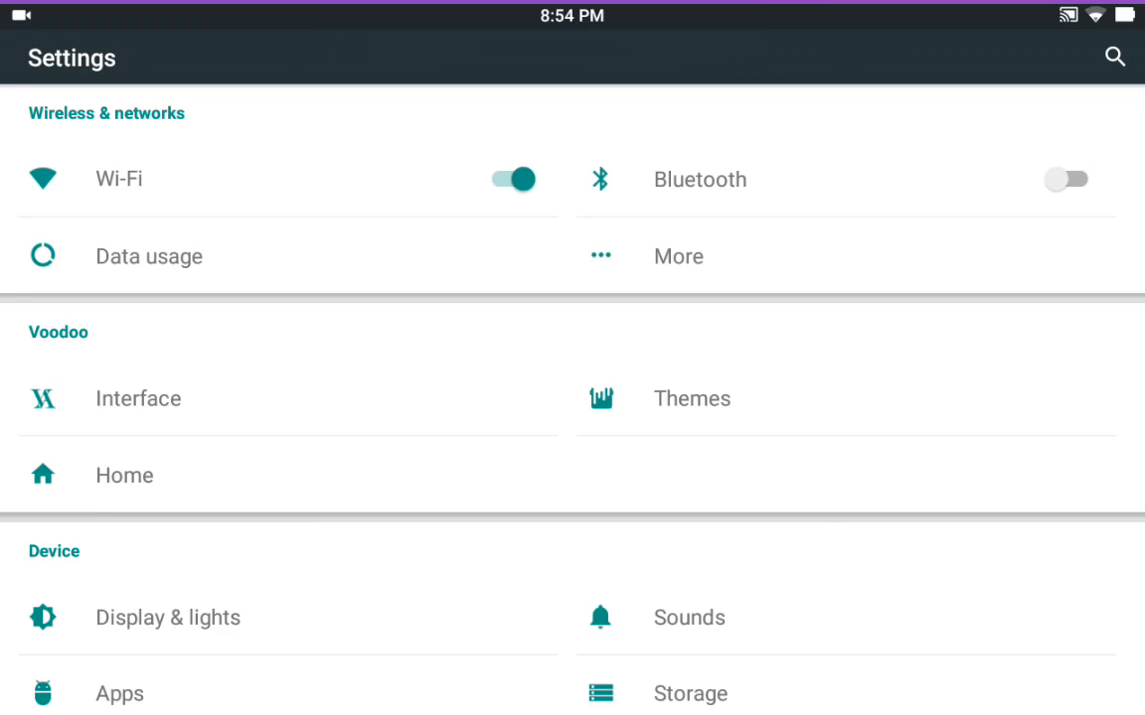
scroll("down", 3)
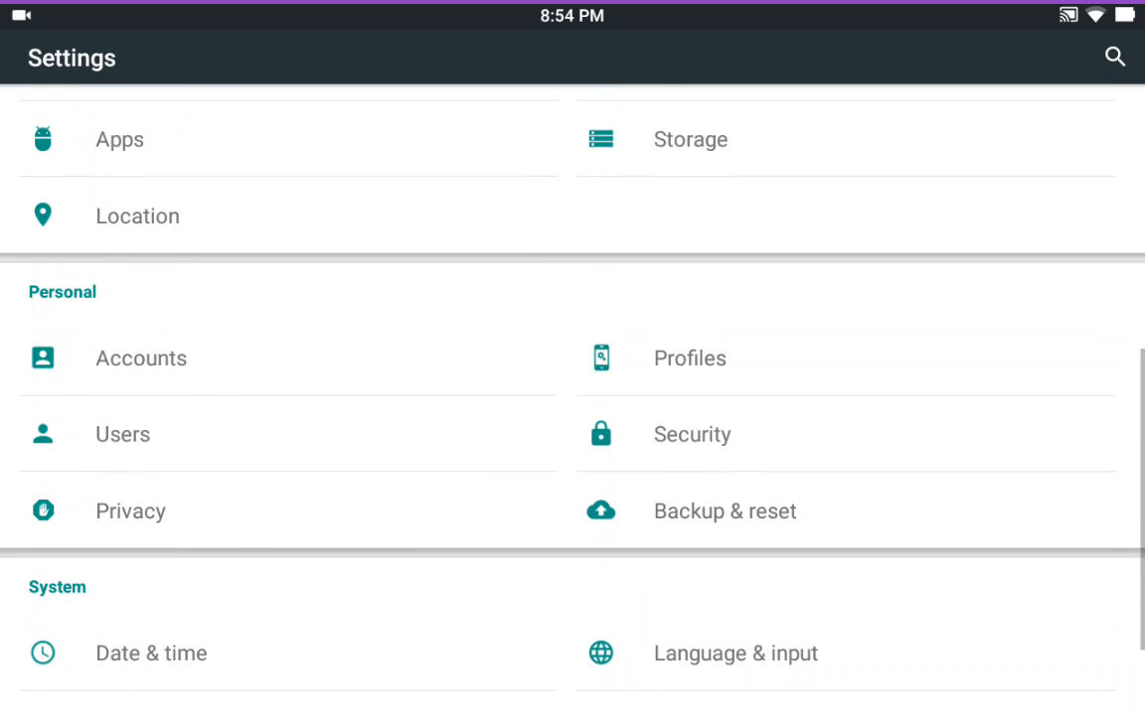
scroll("down", 3)
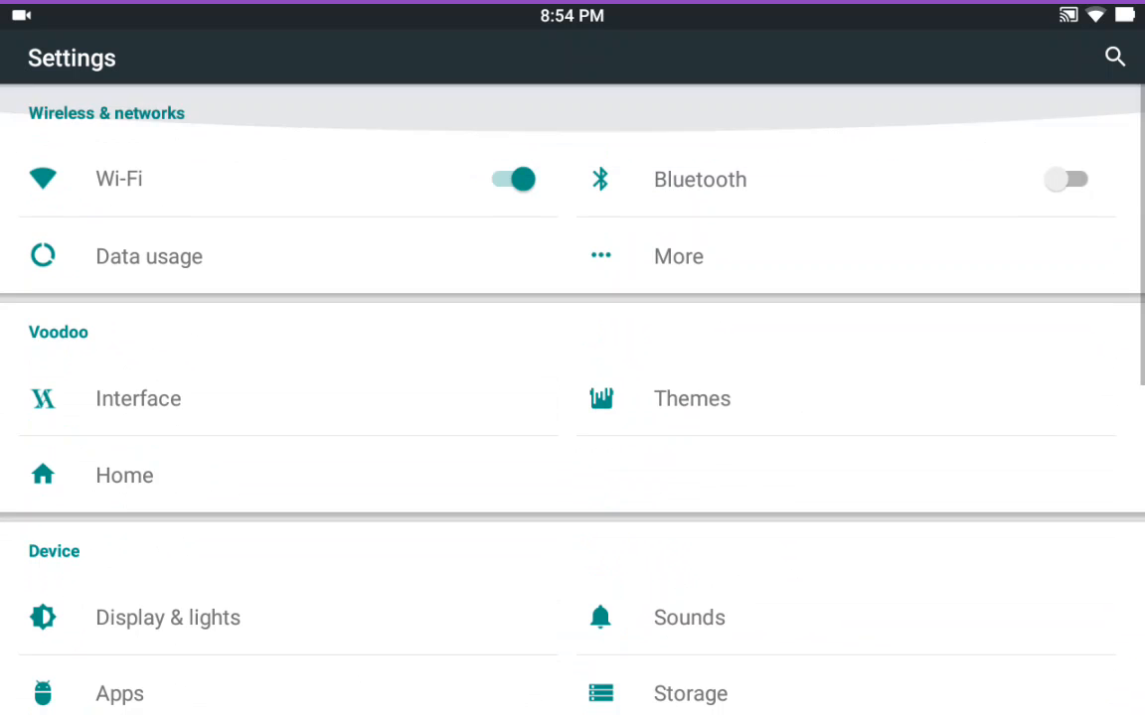
scroll("down", 3)
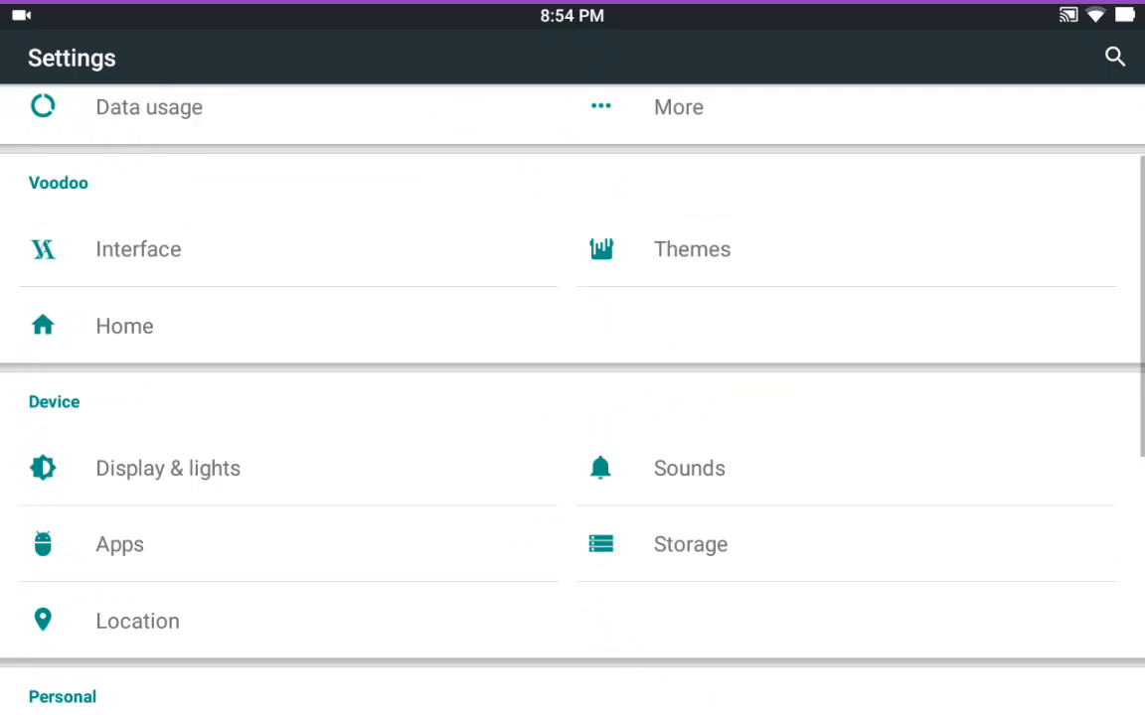
scroll("down", 3)
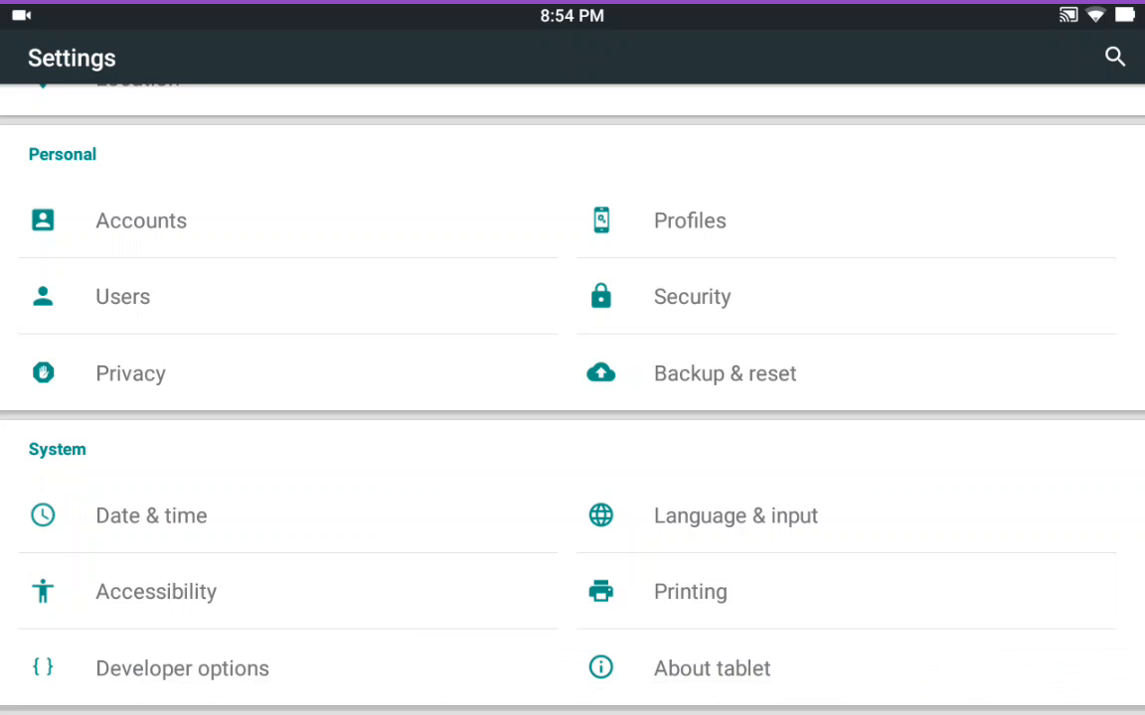
scroll("down", 3)
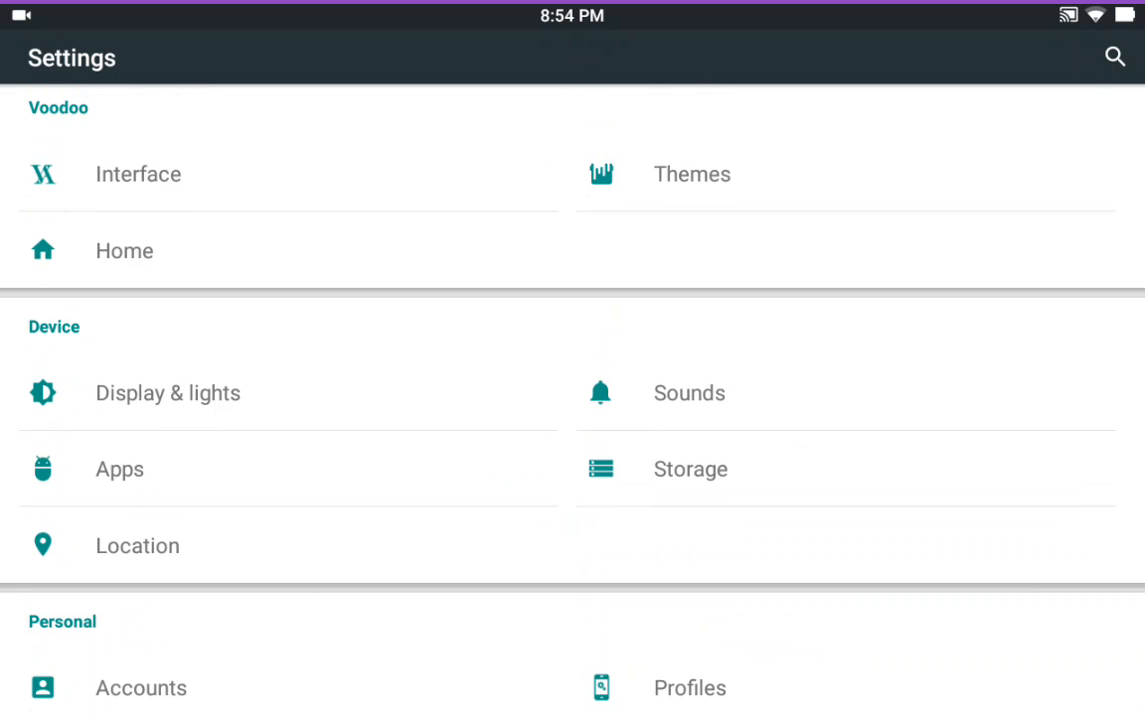
scroll("down", 3)
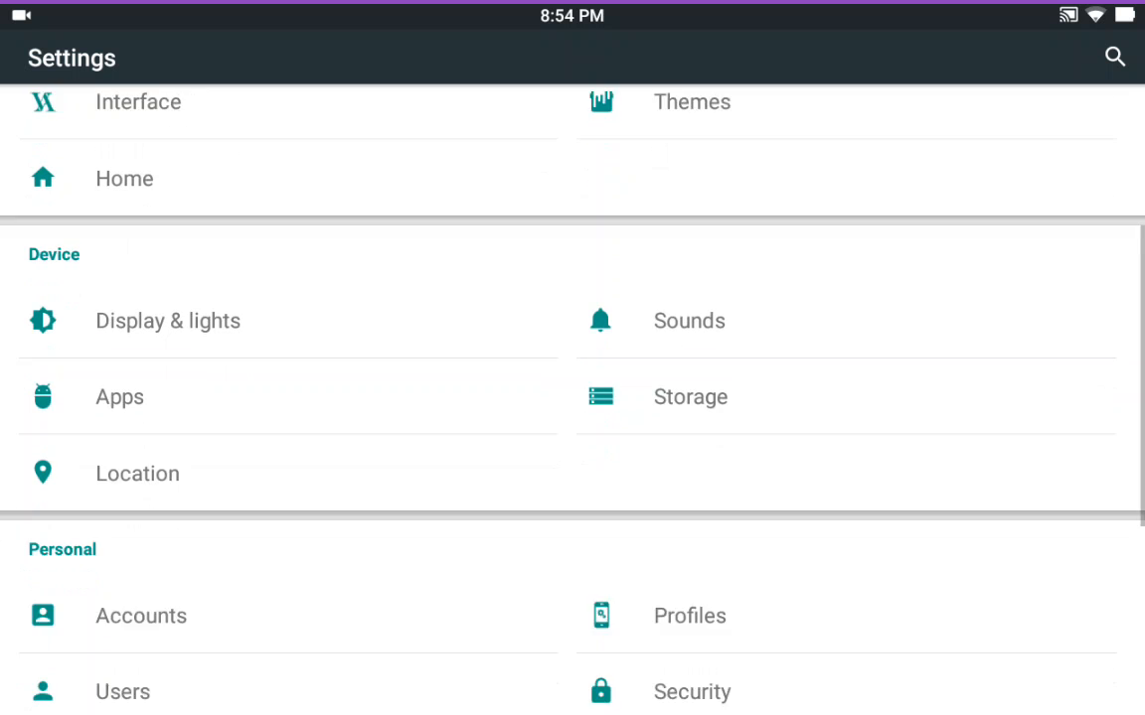
scroll("down", 3)
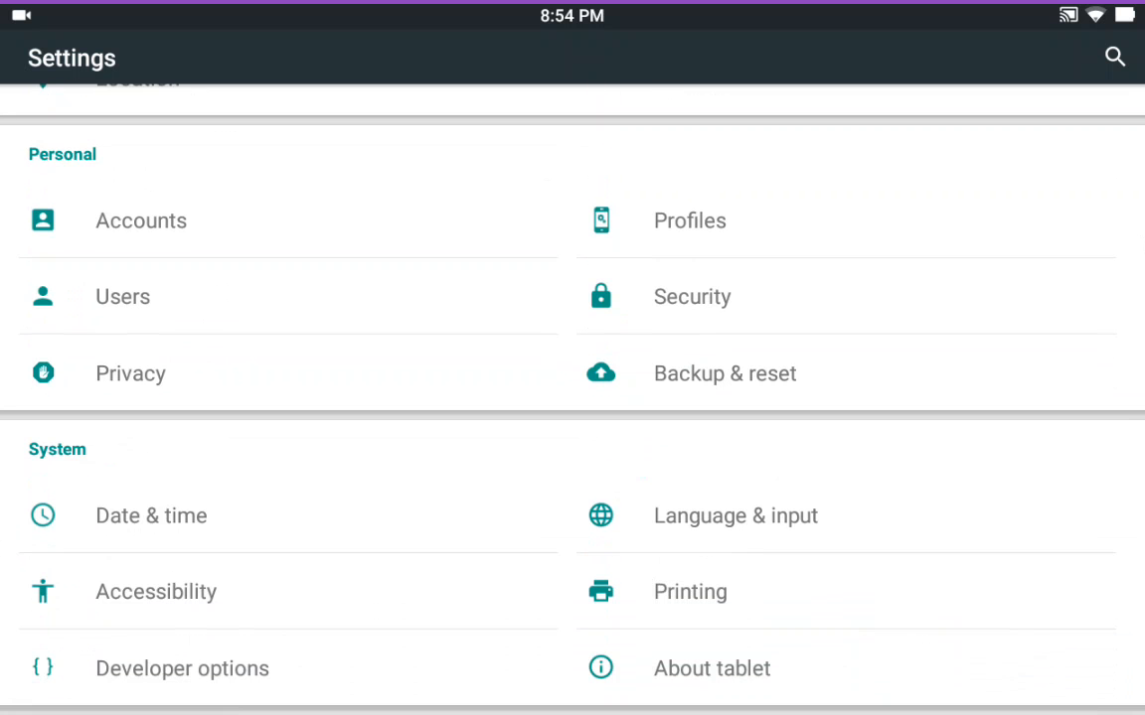
left_click(712, 668)
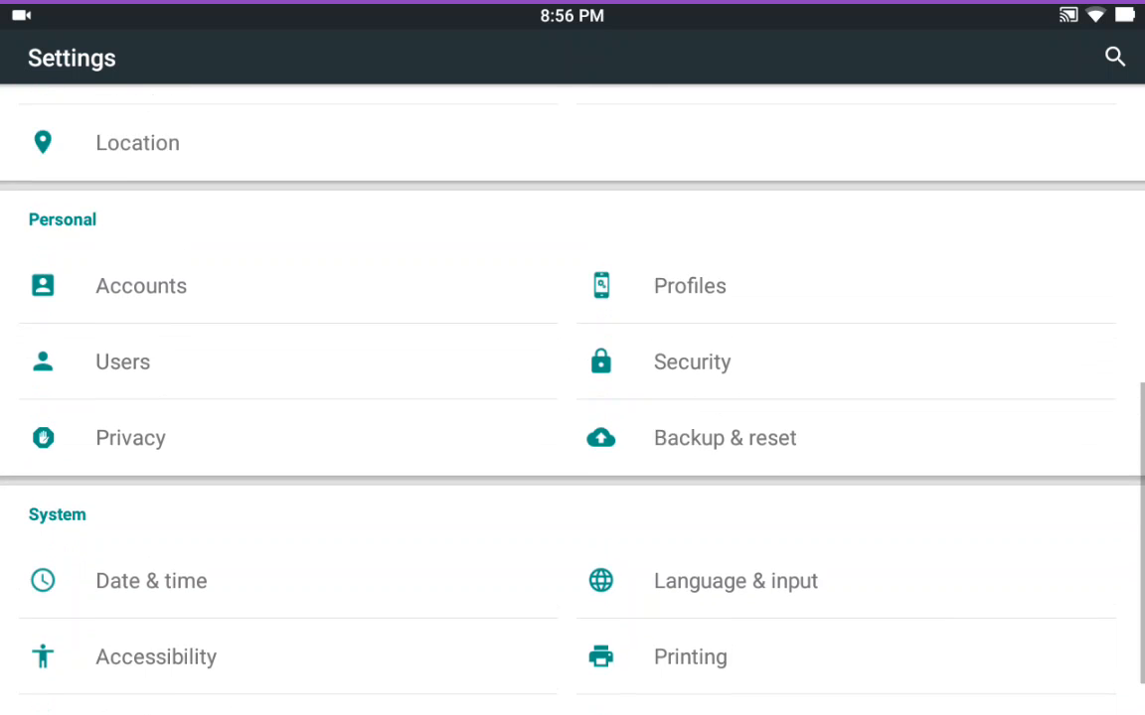
scroll("down", 3)
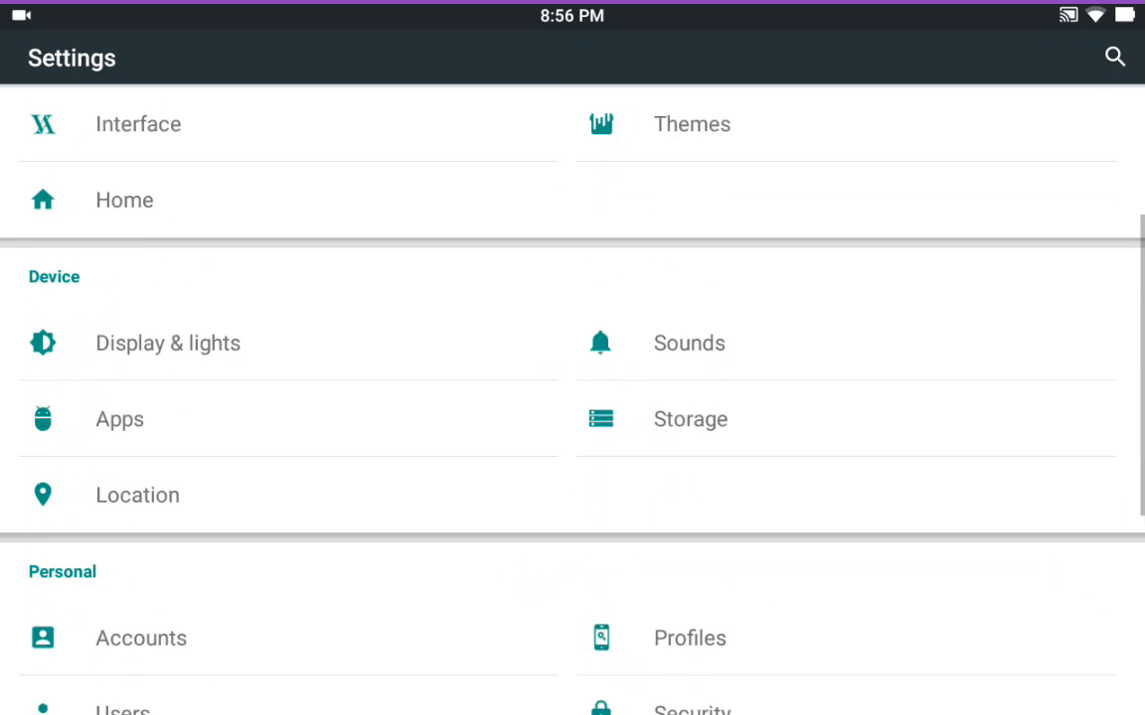
scroll("down", 3)
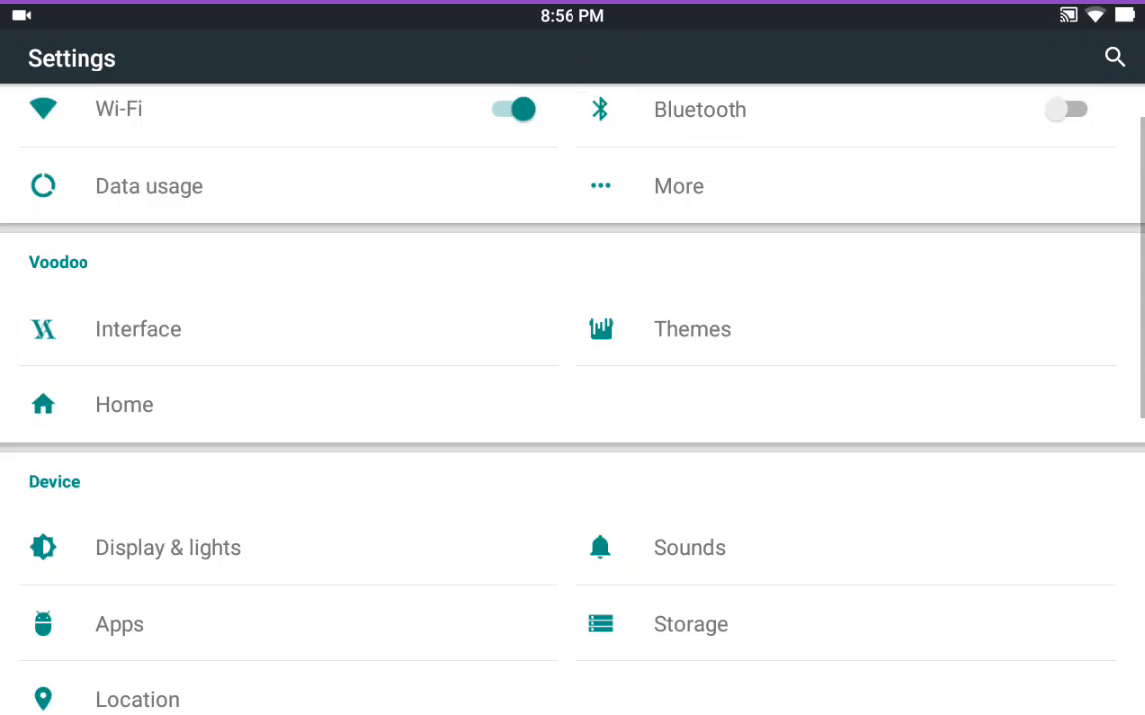
scroll("down", 3)
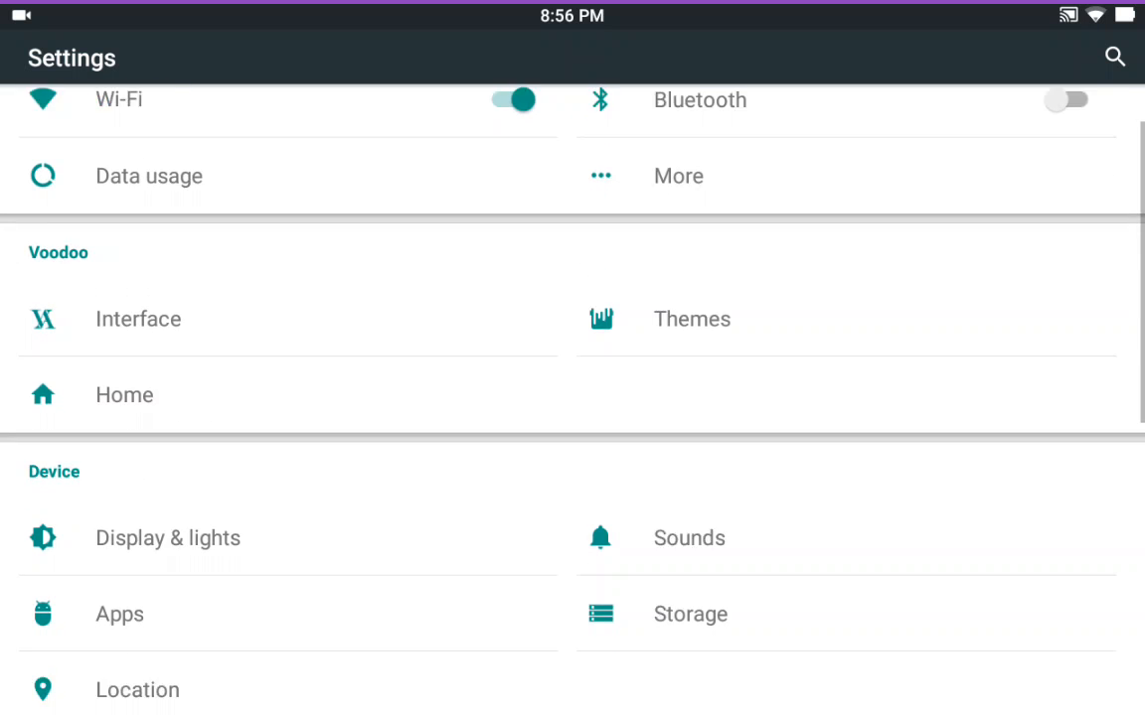
scroll("down", 3)
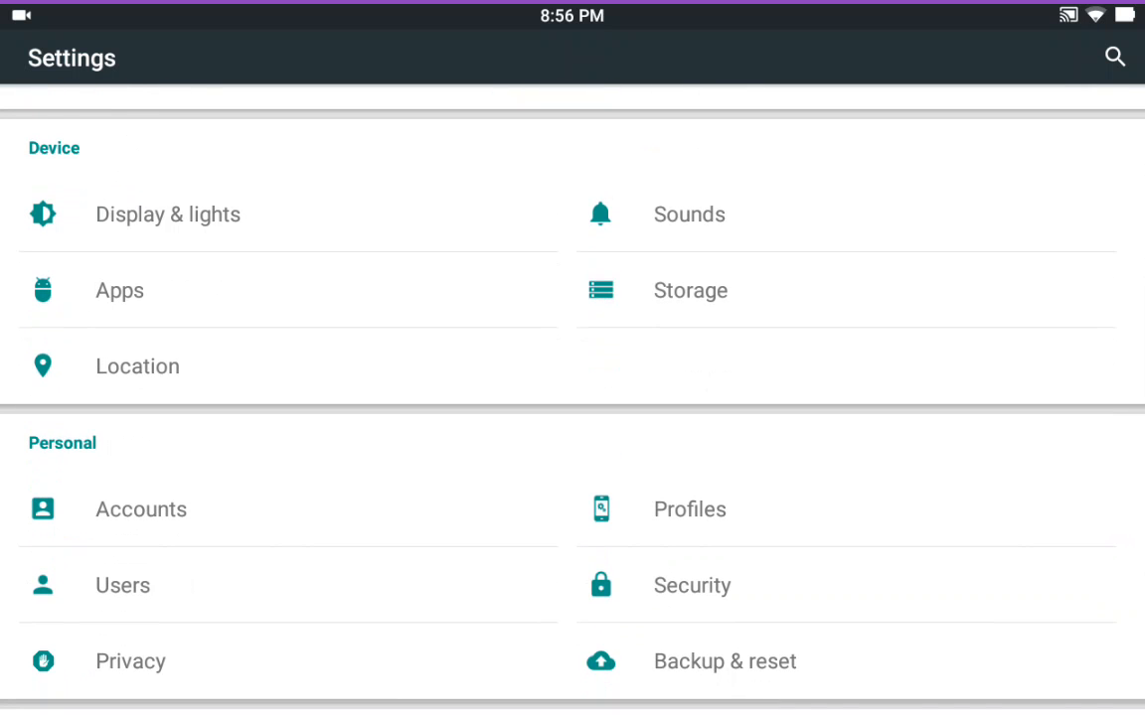
scroll("down", 3)
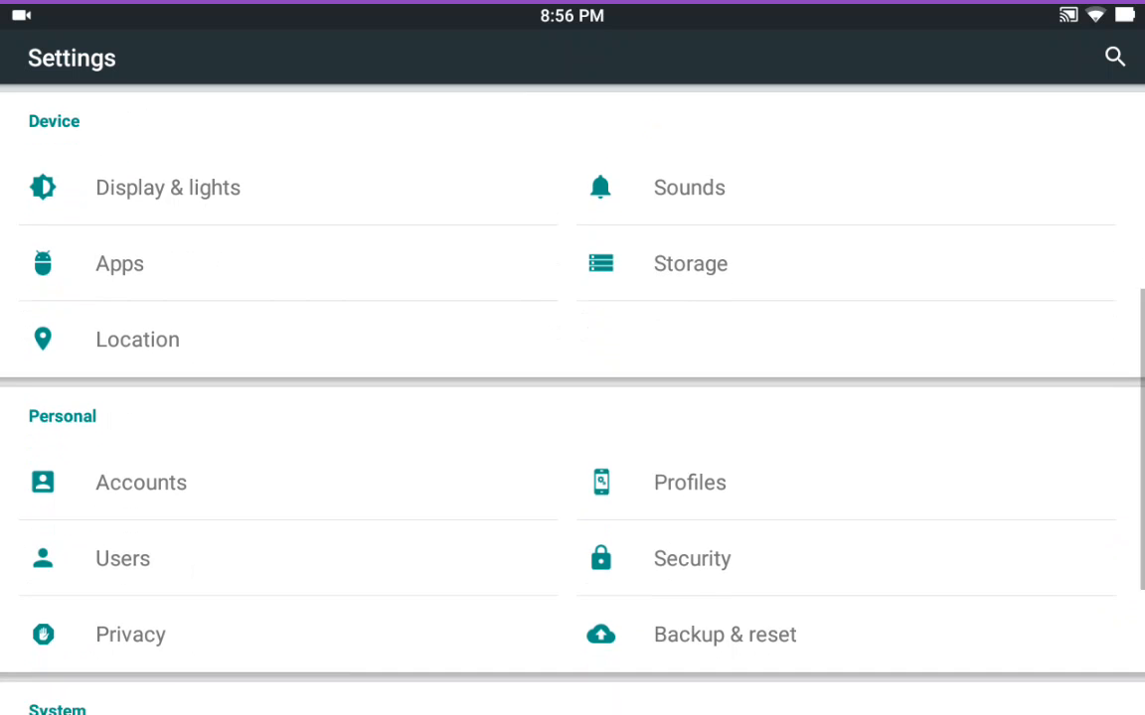
scroll("down", 3)
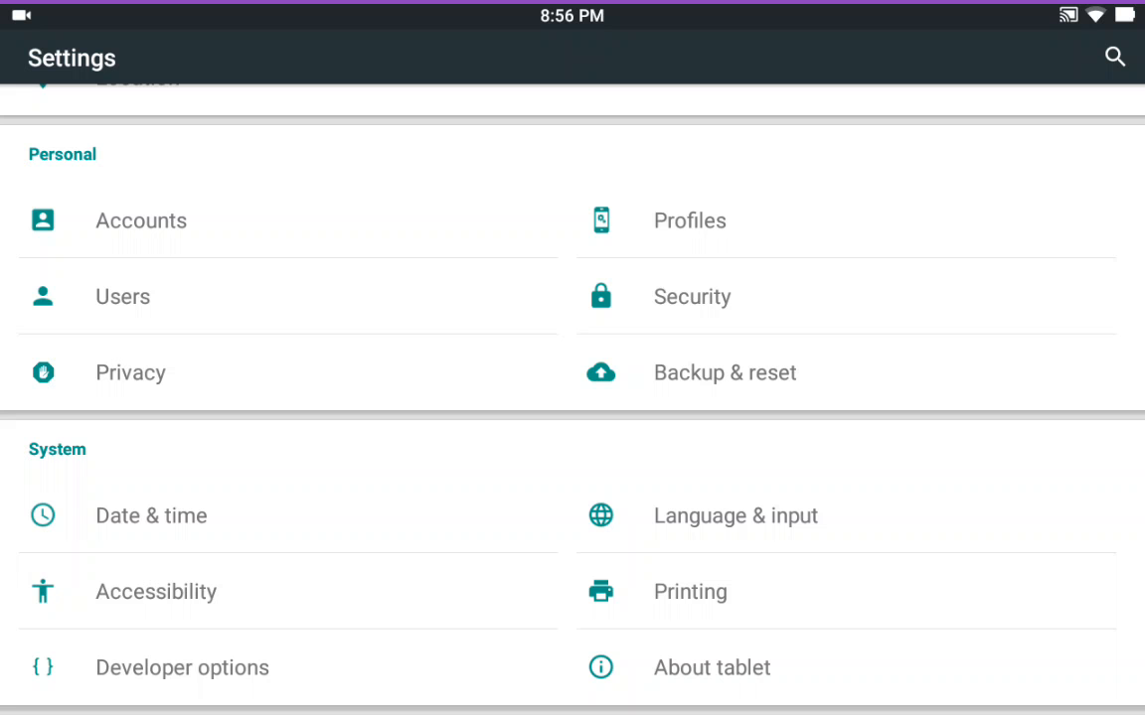
Open Developer options, confirm Root access stays Apps and ADB, and scroll the list
left_click(183, 666)
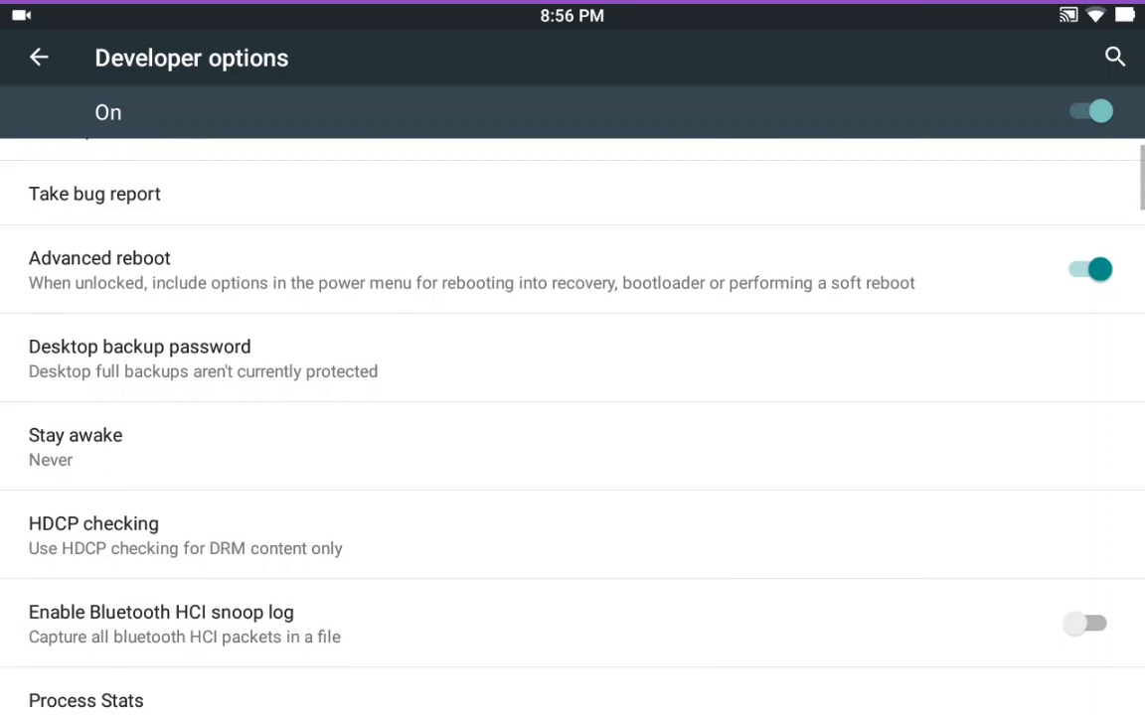
scroll("down", 3)
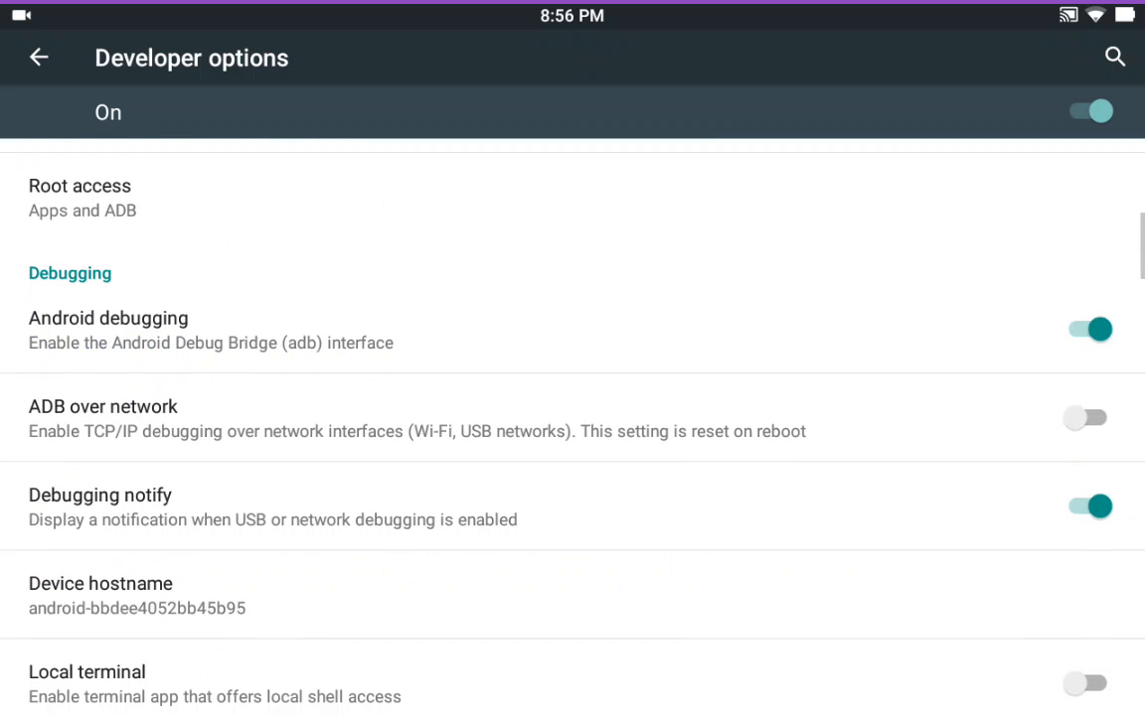
left_click(79, 198)
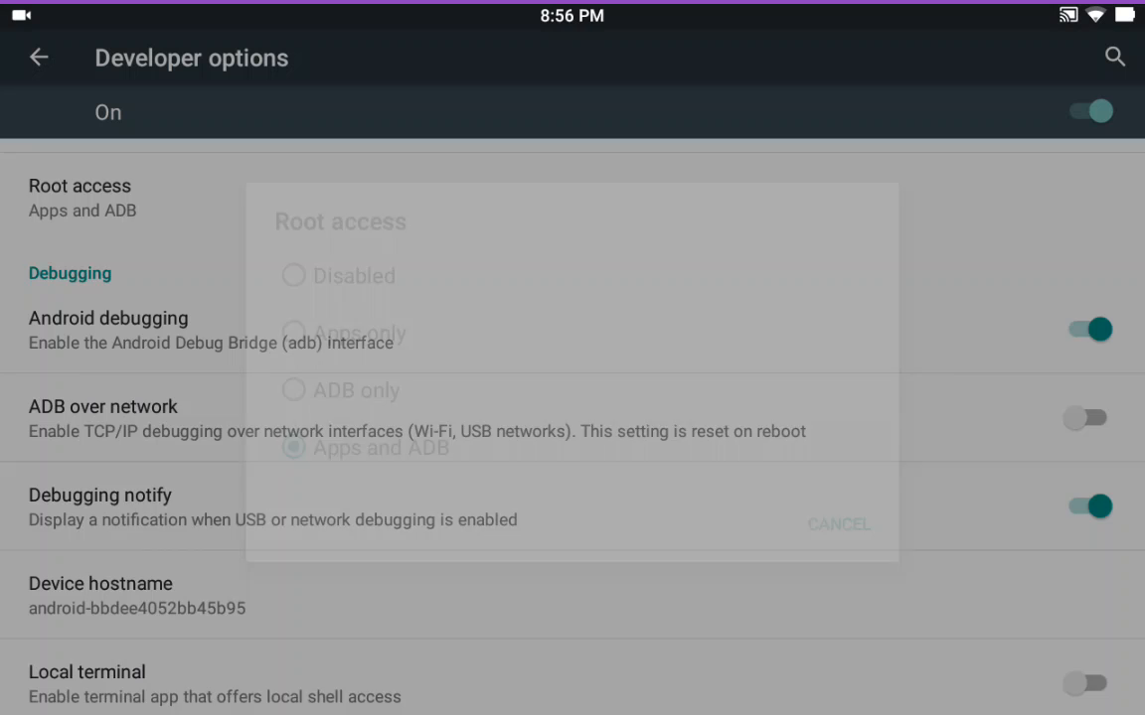
left_click(838, 523)
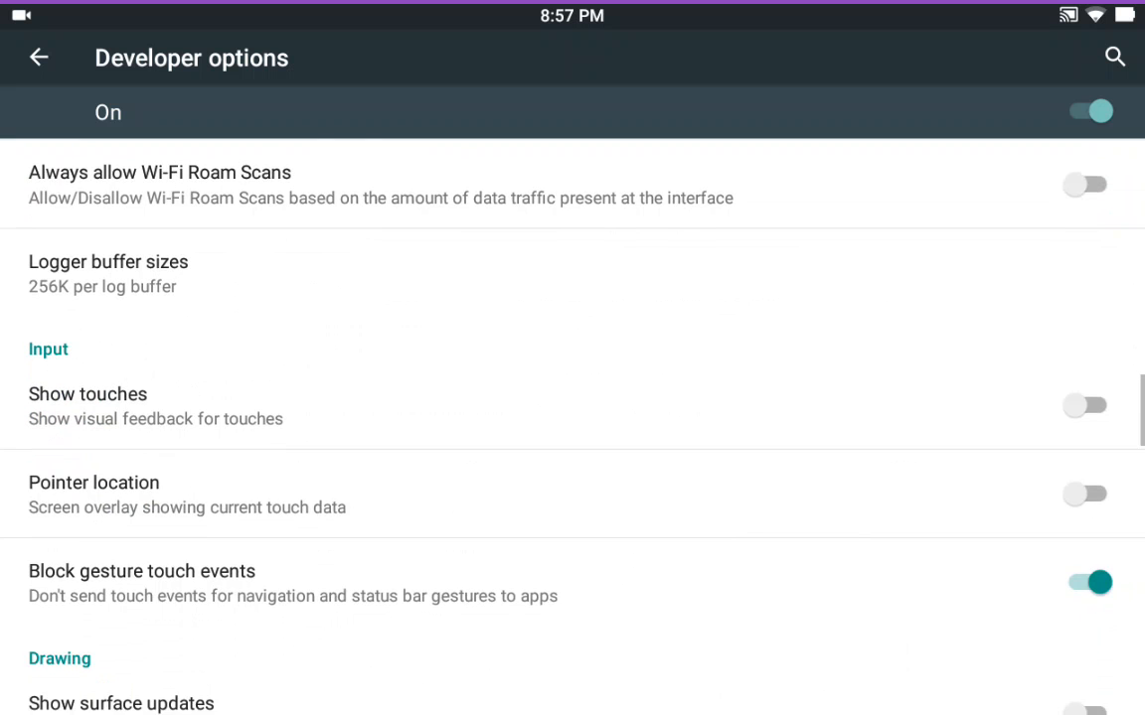
scroll("down", 3)
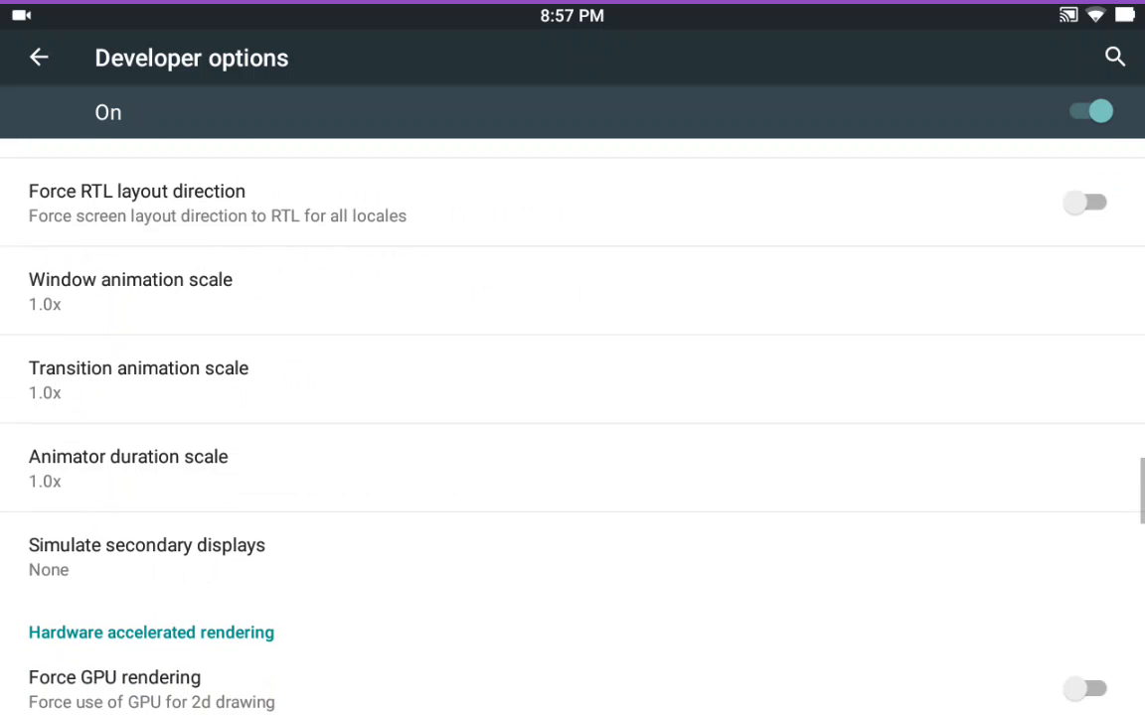
scroll("down", 3)
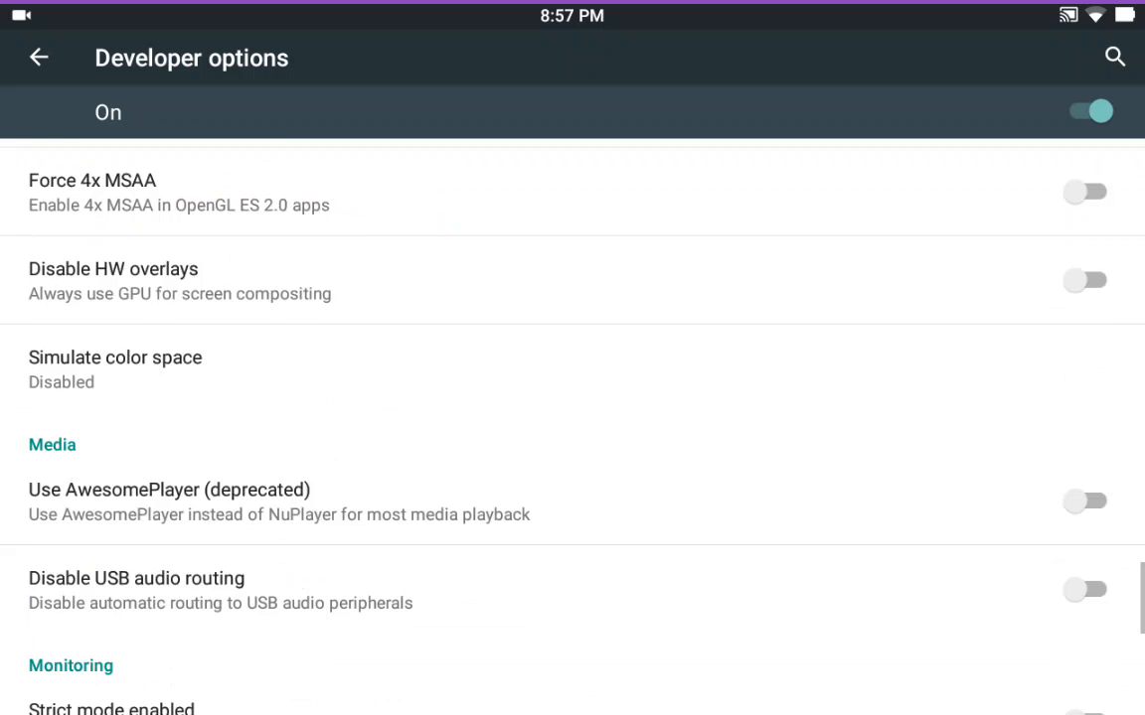
scroll("down", 3)
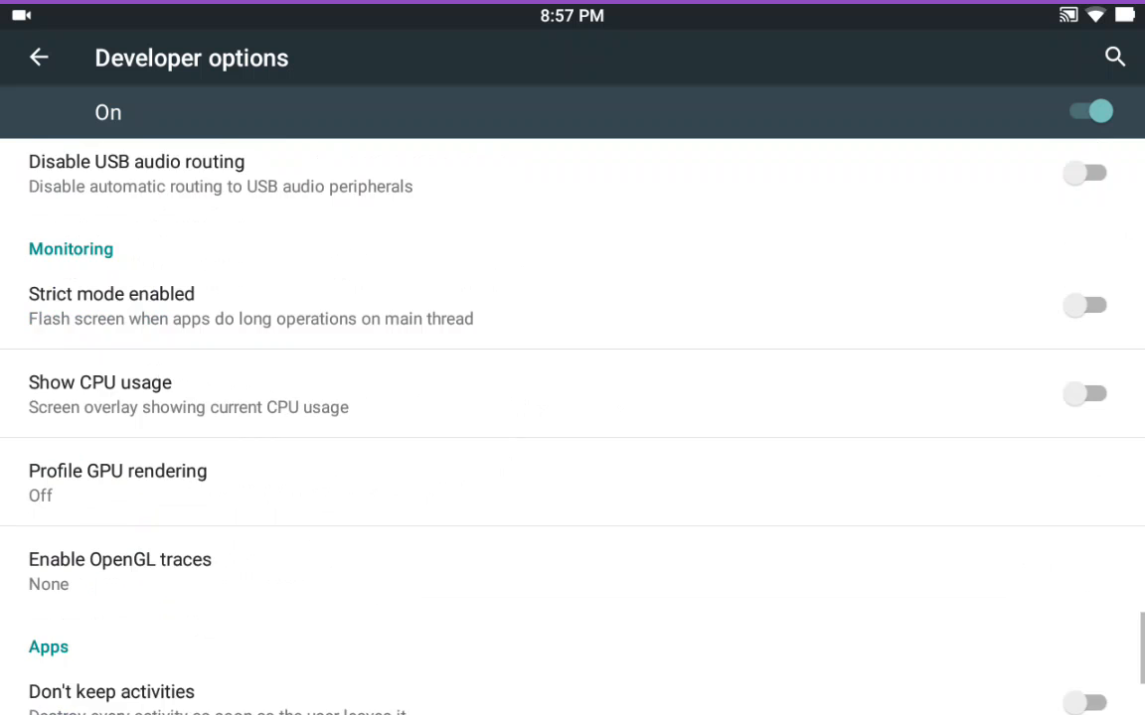
scroll("down", 3)
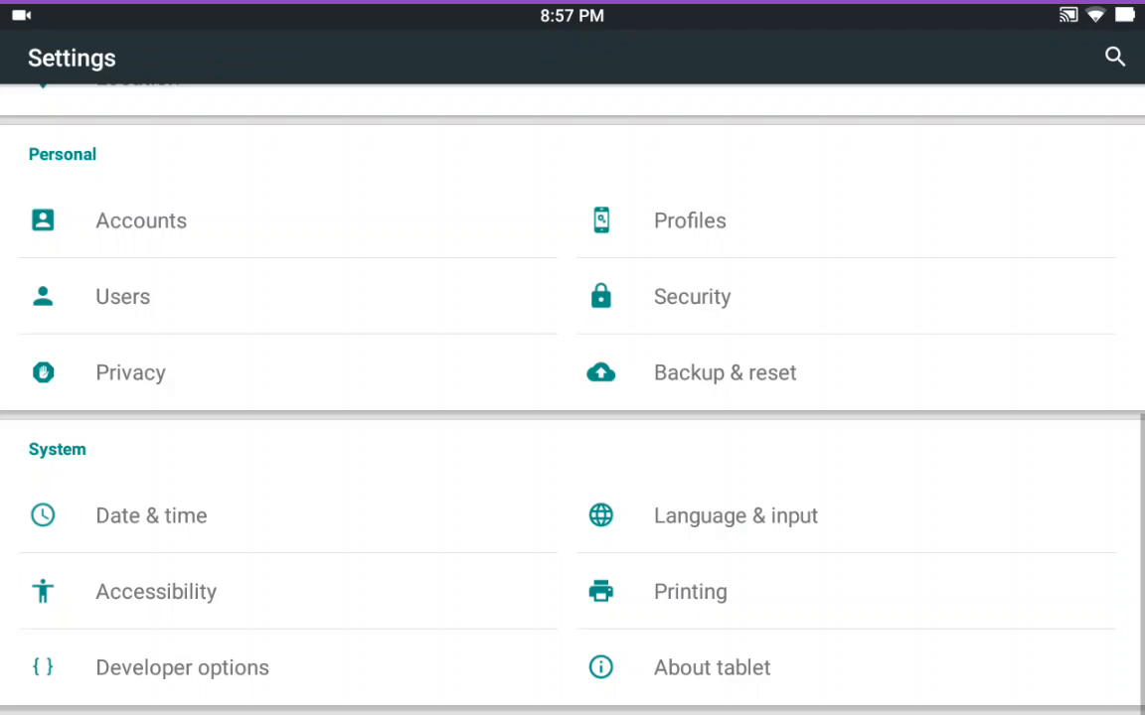
Browse the Security page with Unknown sources enabled, then return to the main list
scroll("down", 3)
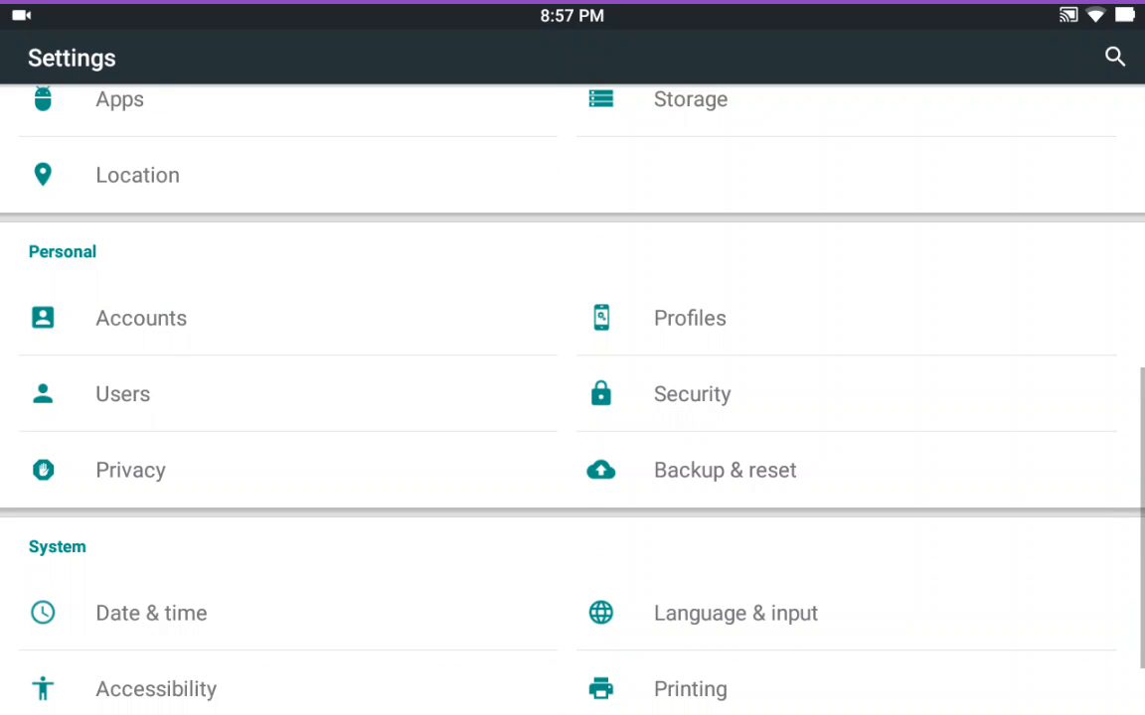
scroll("down", 3)
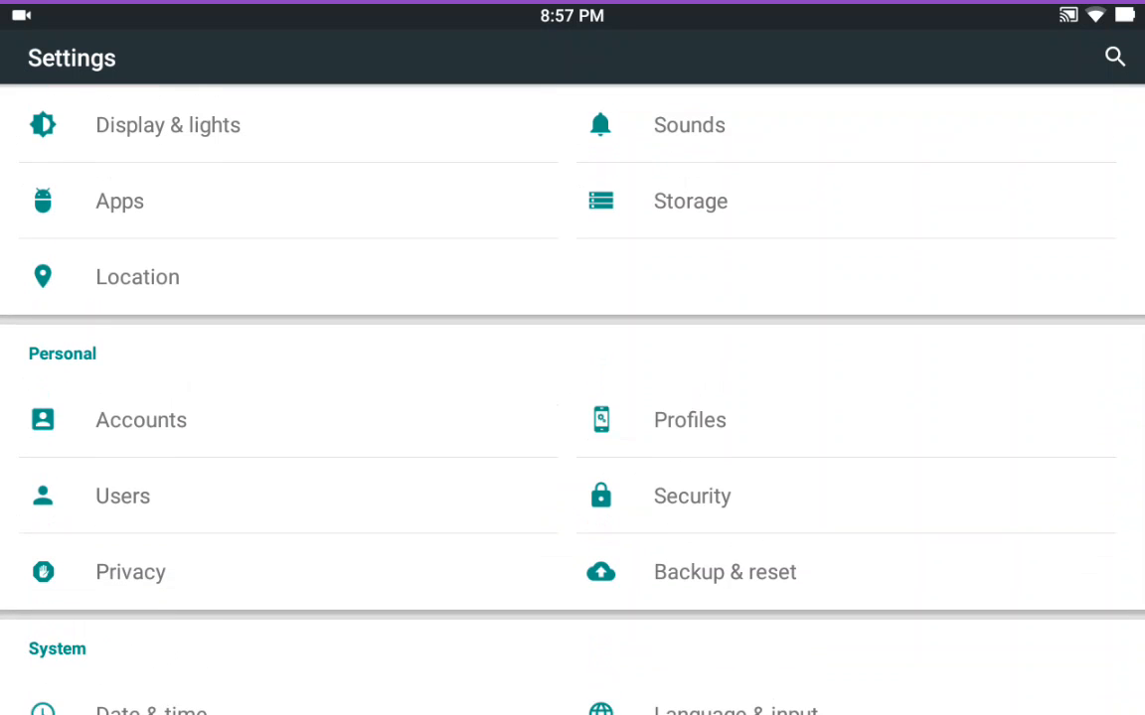
left_click(691, 496)
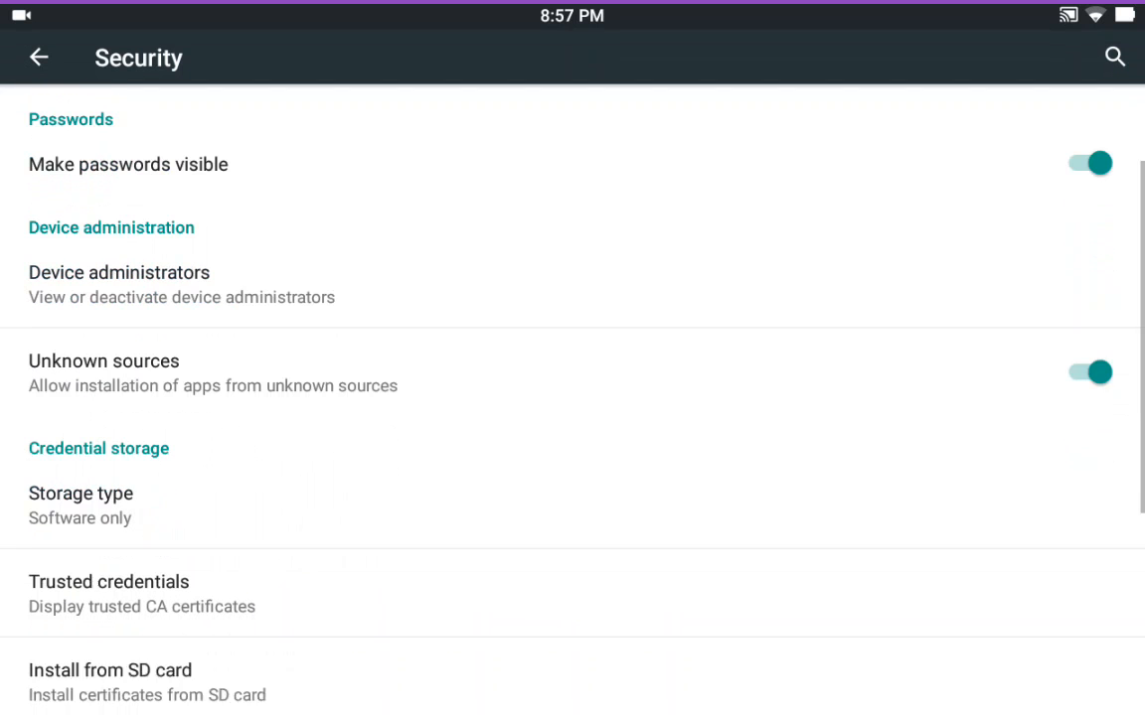
scroll("down", 3)
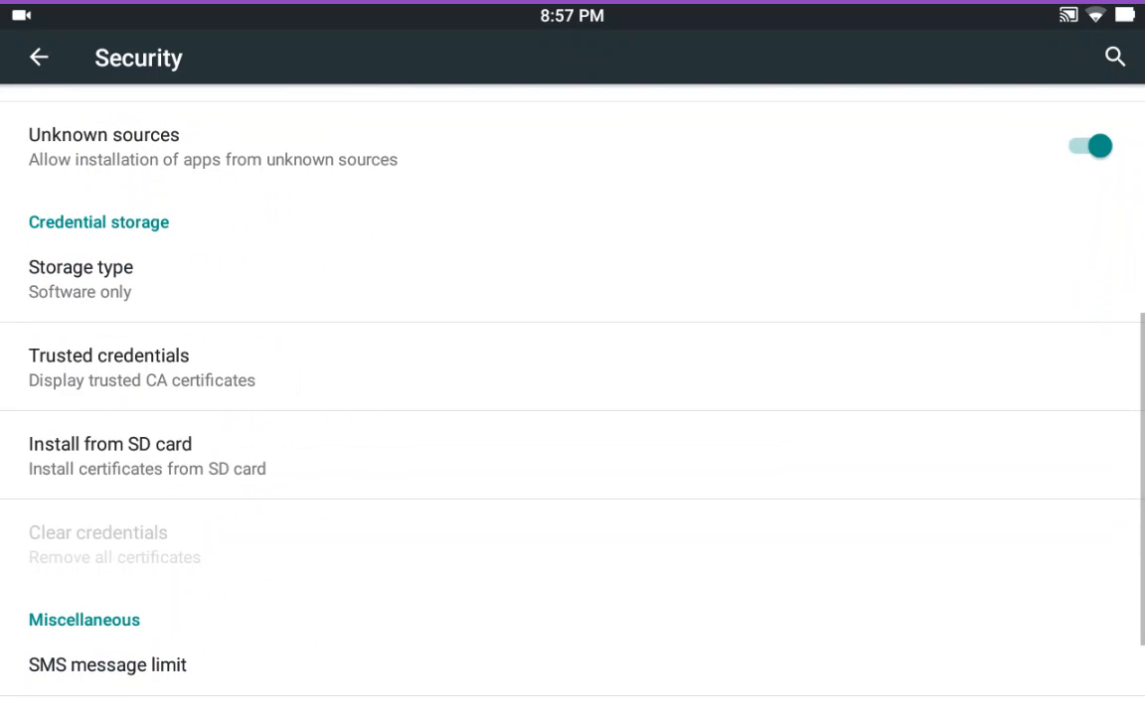
scroll("down", 3)
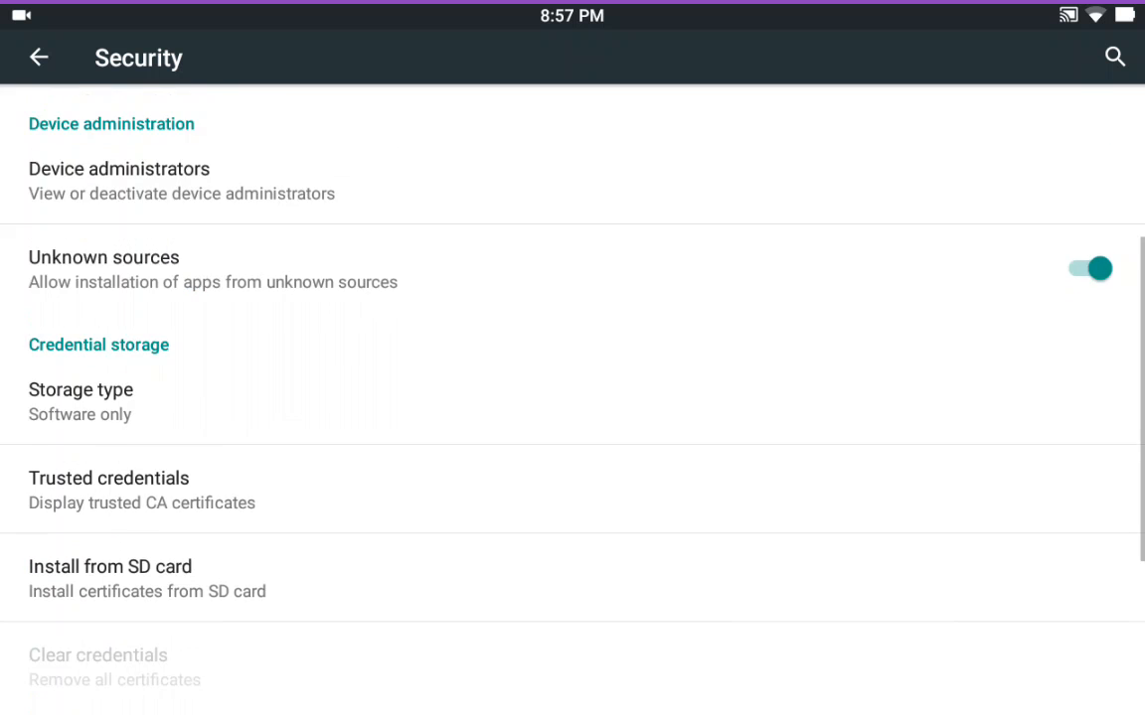
scroll("down", 3)
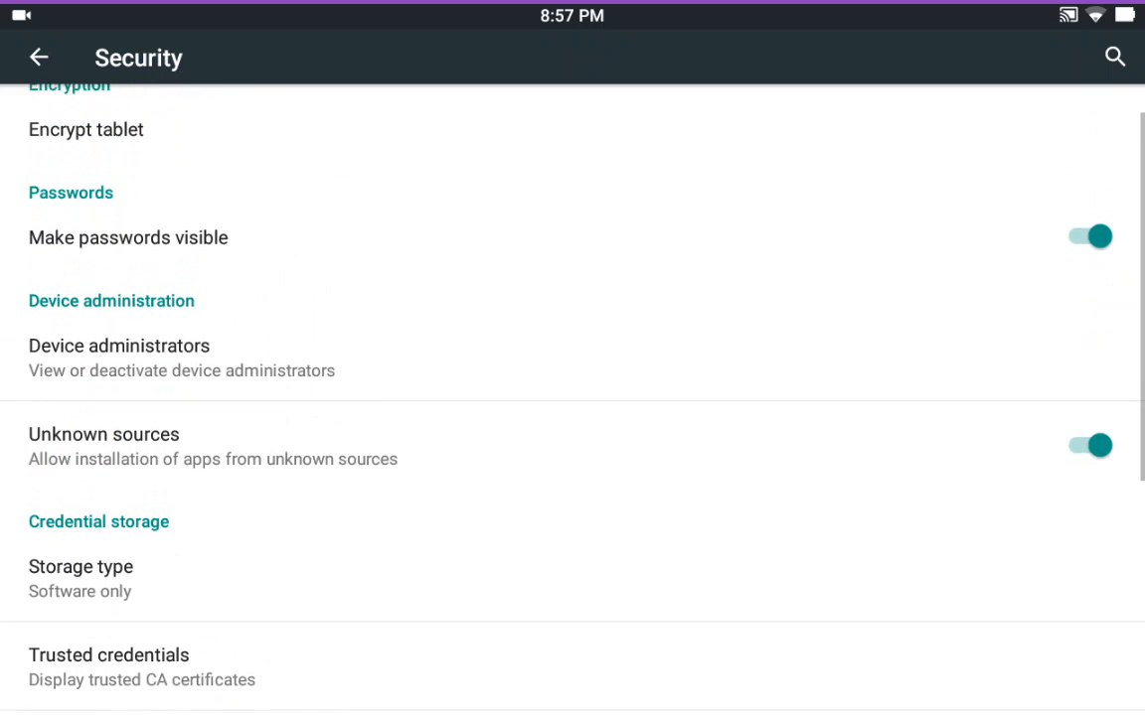
left_click(38, 57)
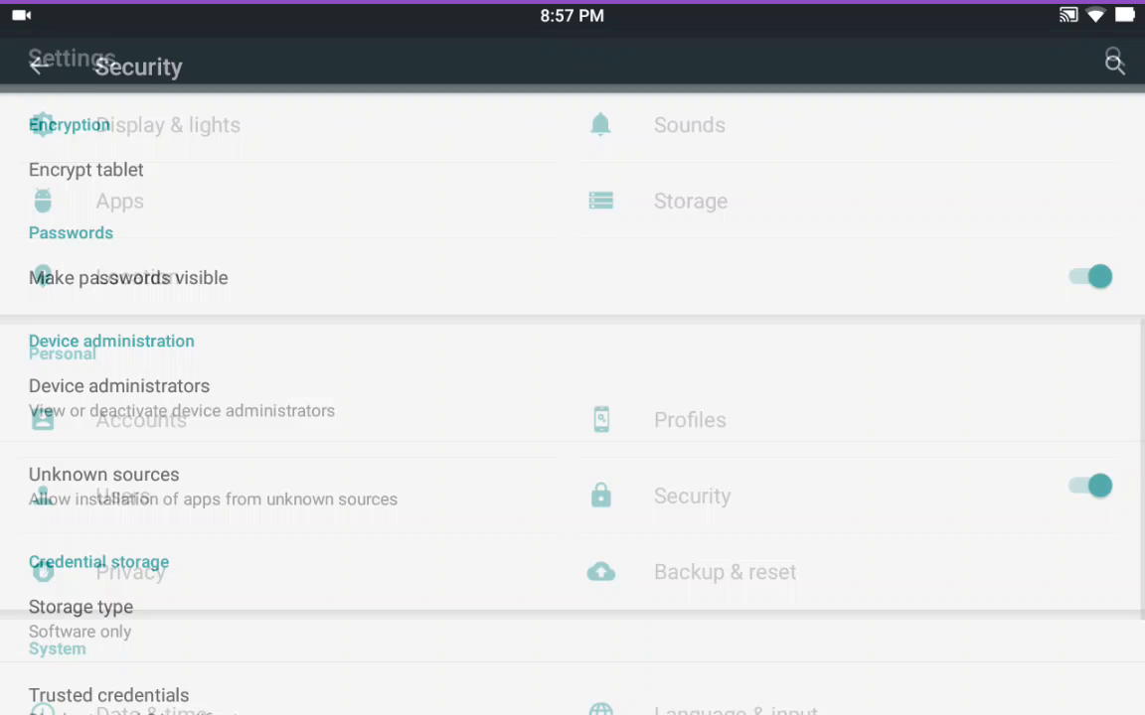
left_click(37, 62)
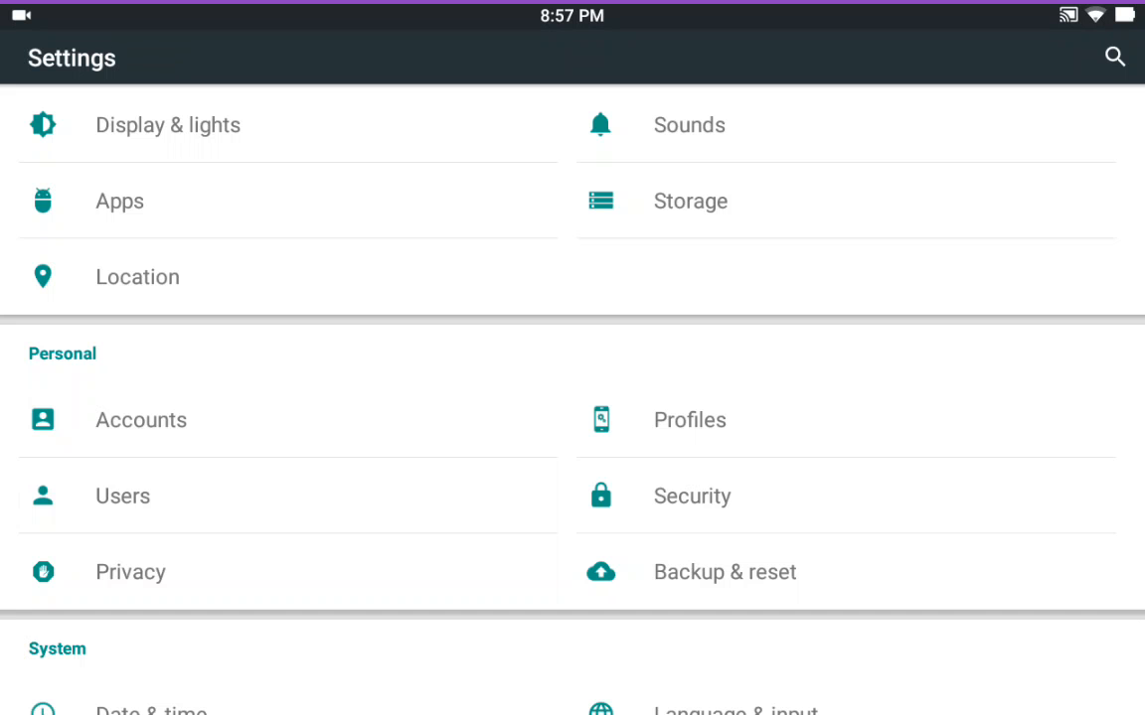
scroll("down", 3)
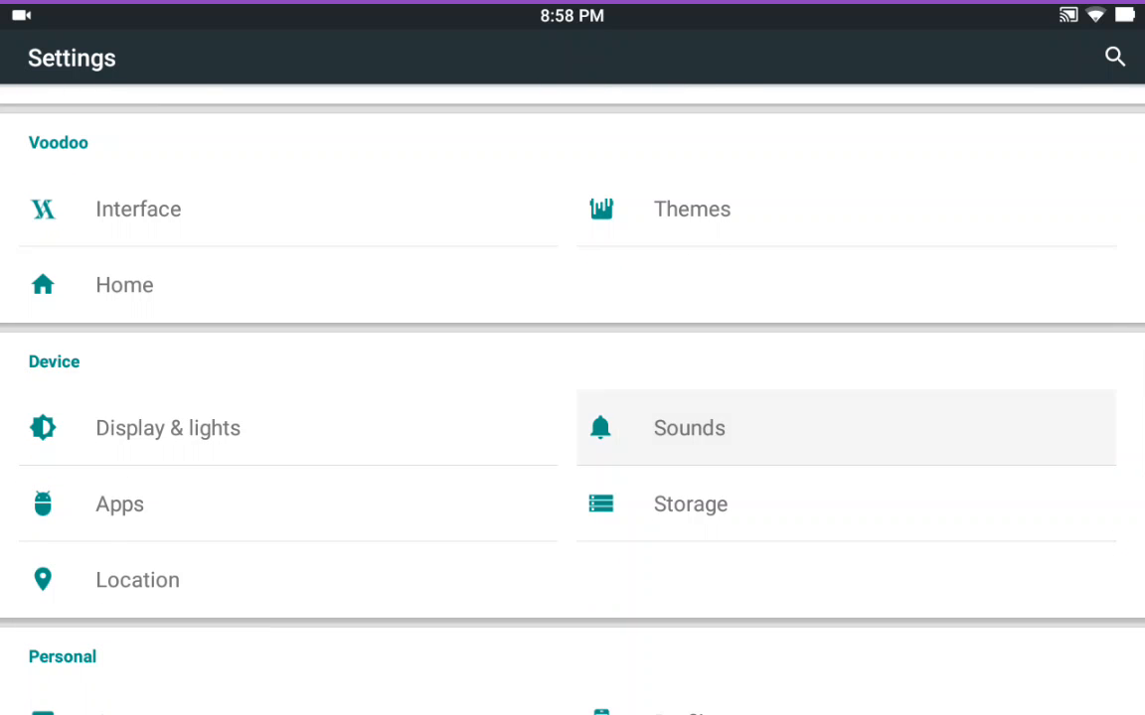
Open Sounds and browse notification tones through Media Storage
left_click(689, 428)
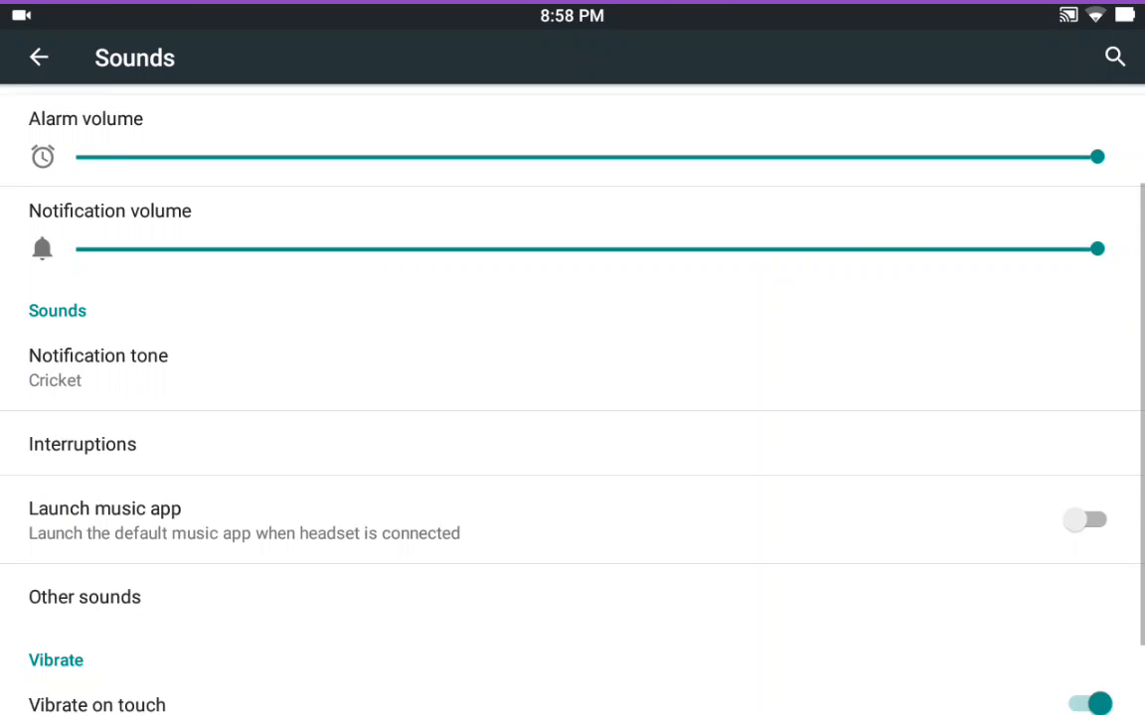
left_click(97, 356)
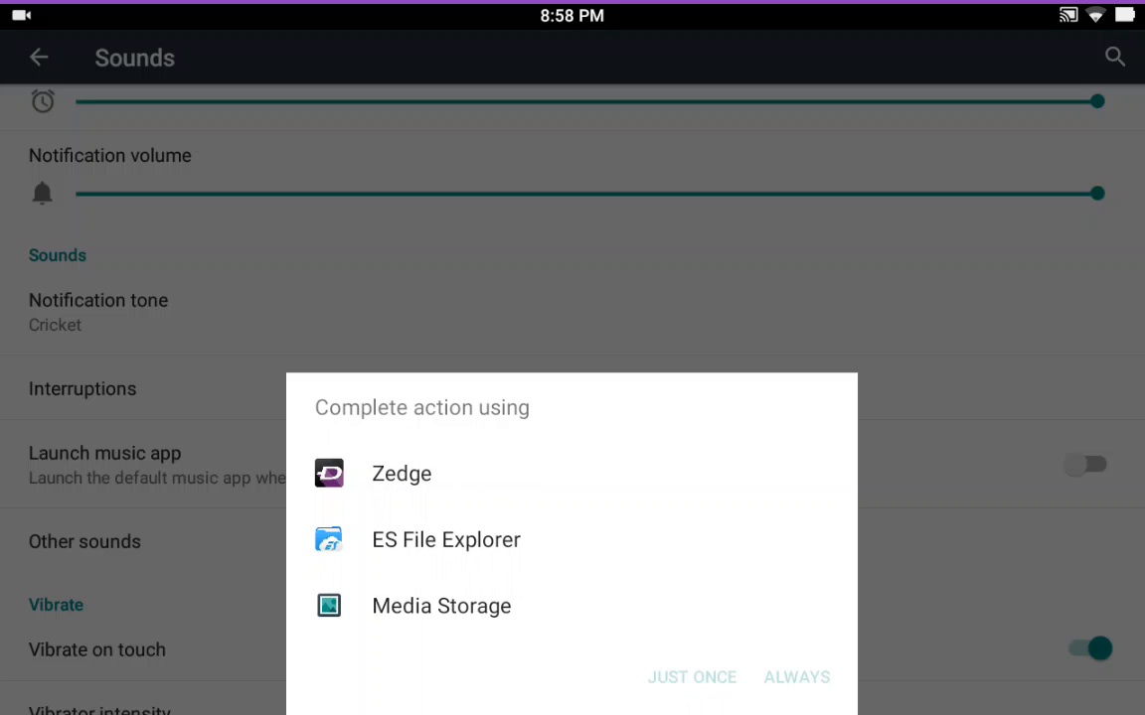
left_click(441, 606)
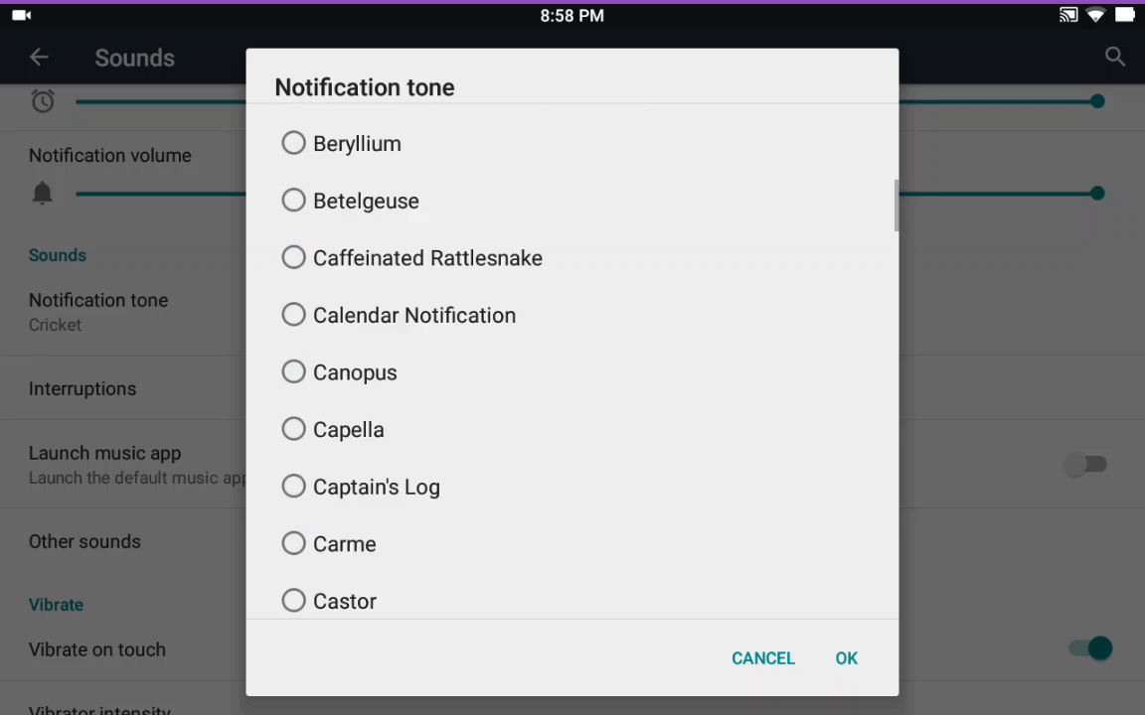
Scroll through the notification tone list and cancel, keeping Cricket
scroll("up", 3)
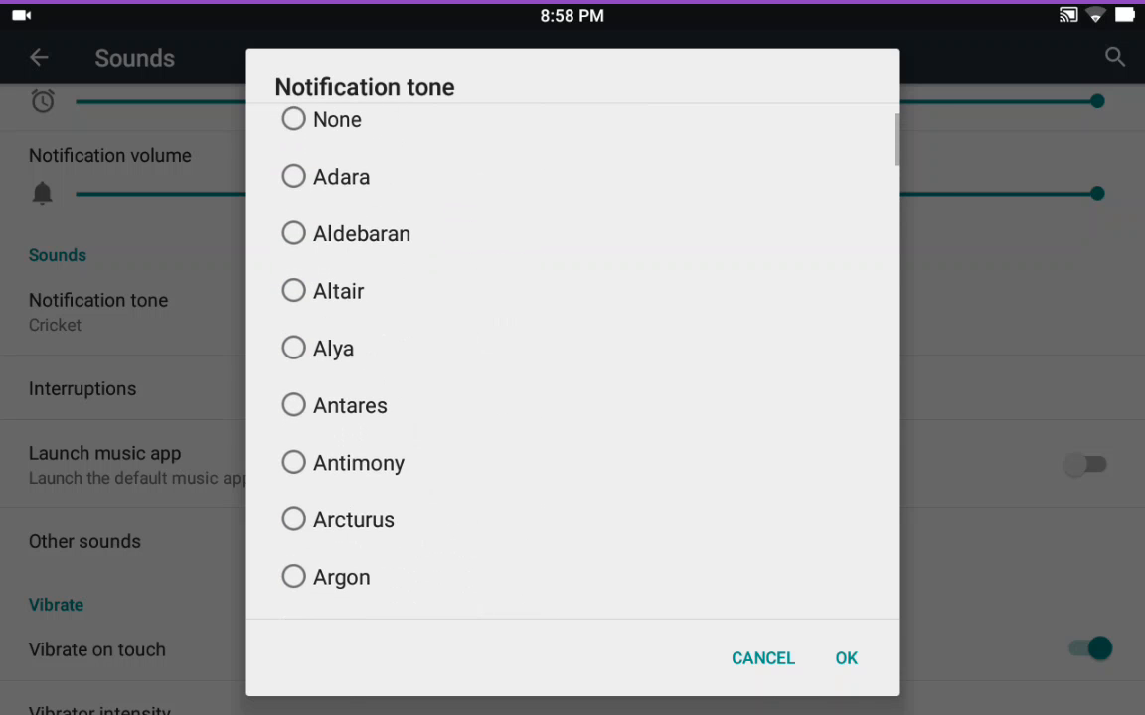
scroll("down", 3)
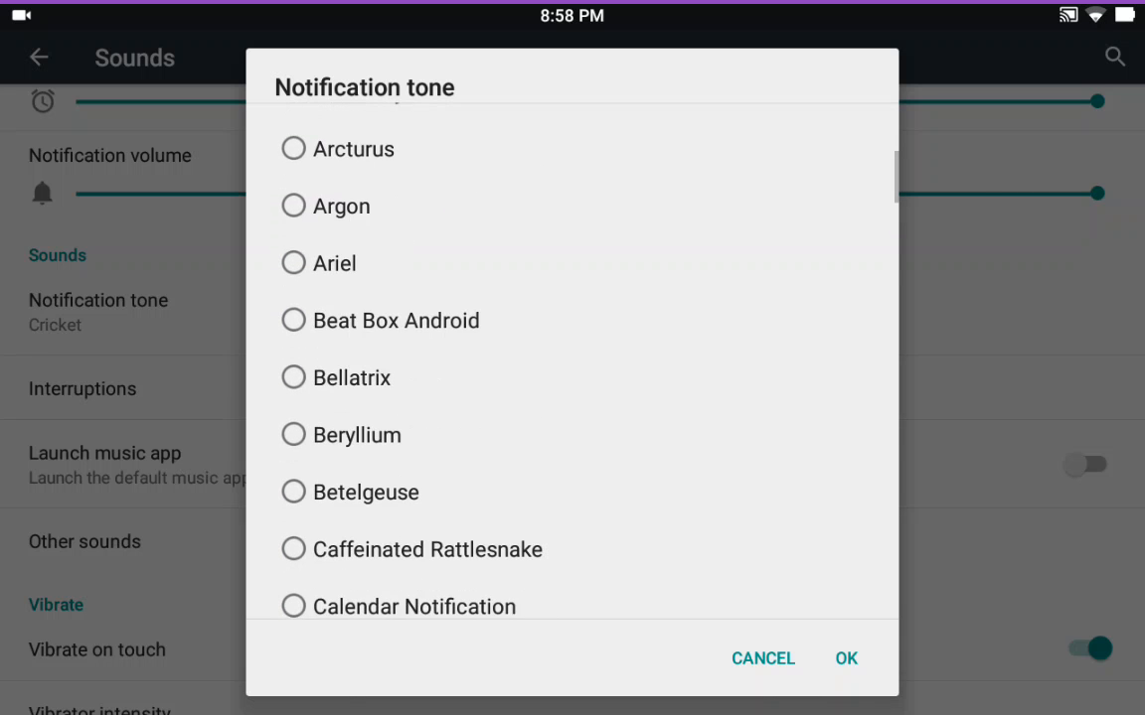
scroll("down", 3)
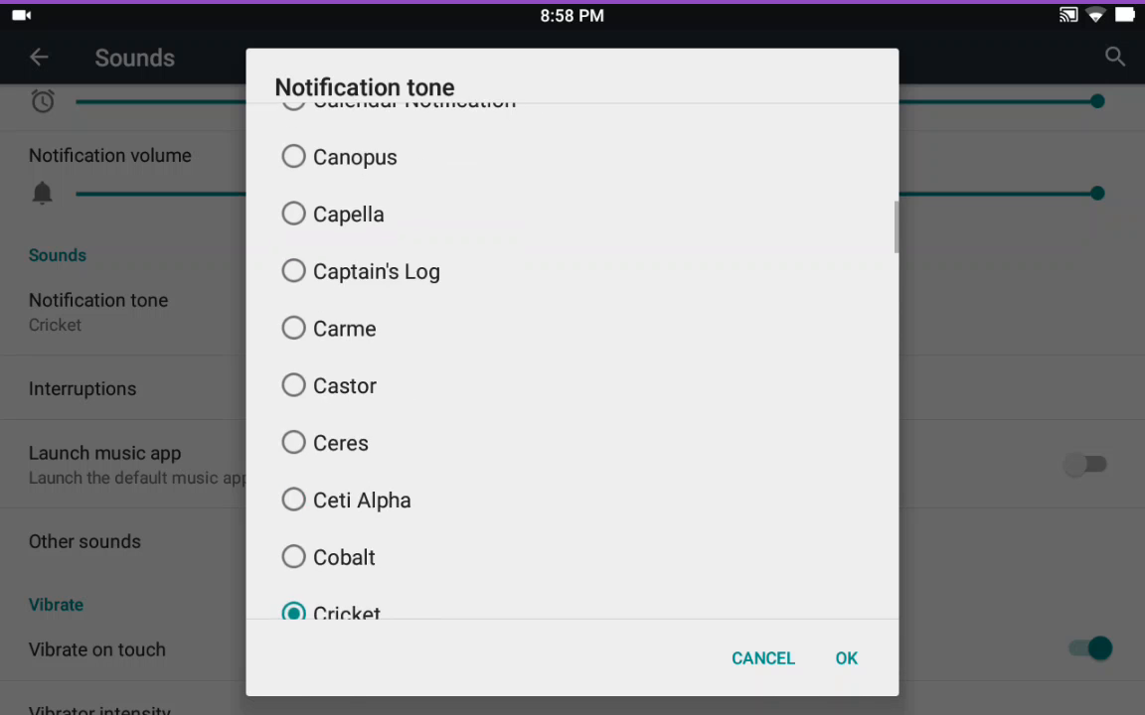
scroll("down", 3)
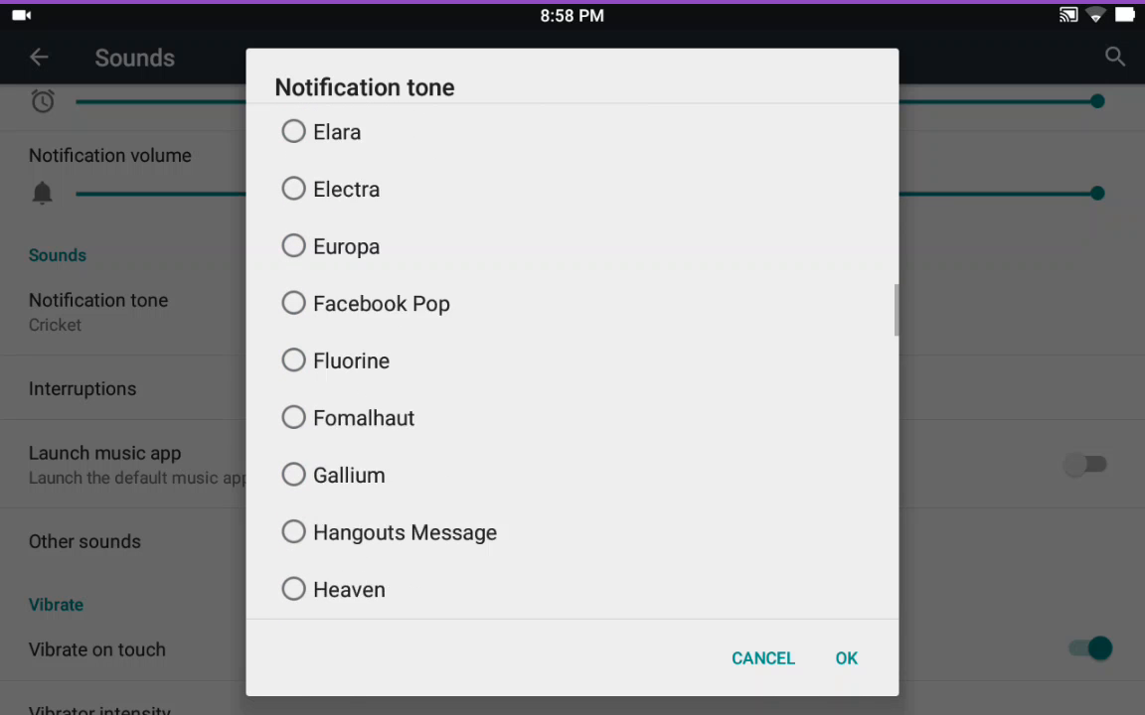
scroll("down", 3)
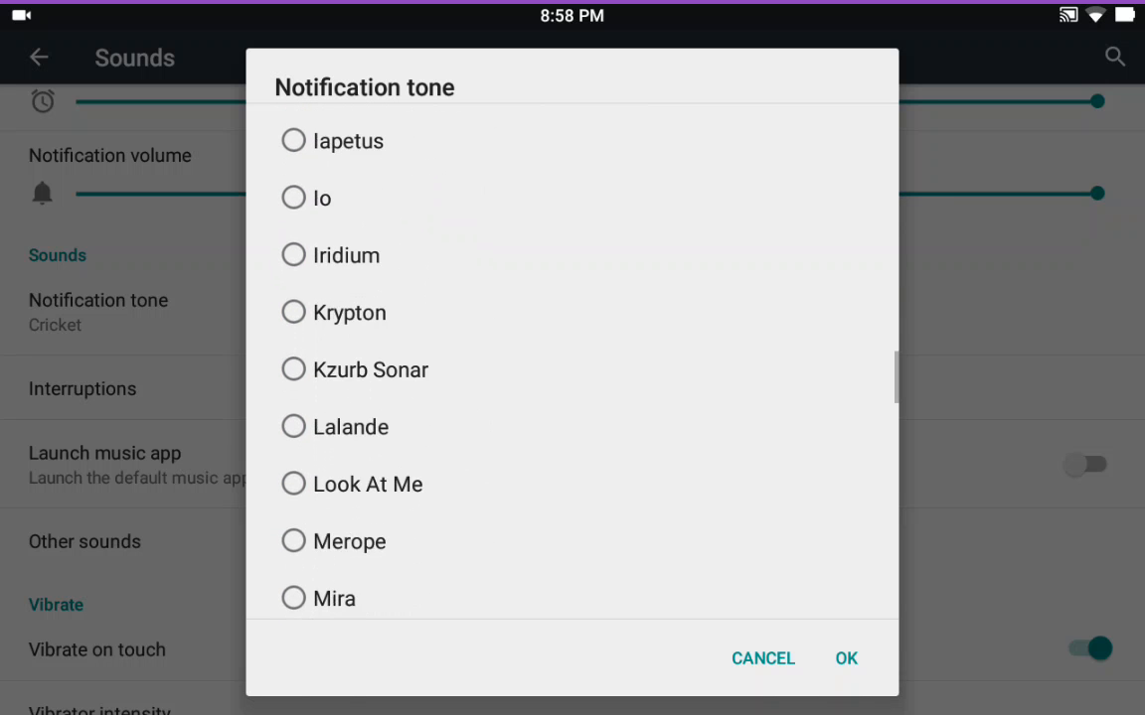
scroll("down", 3)
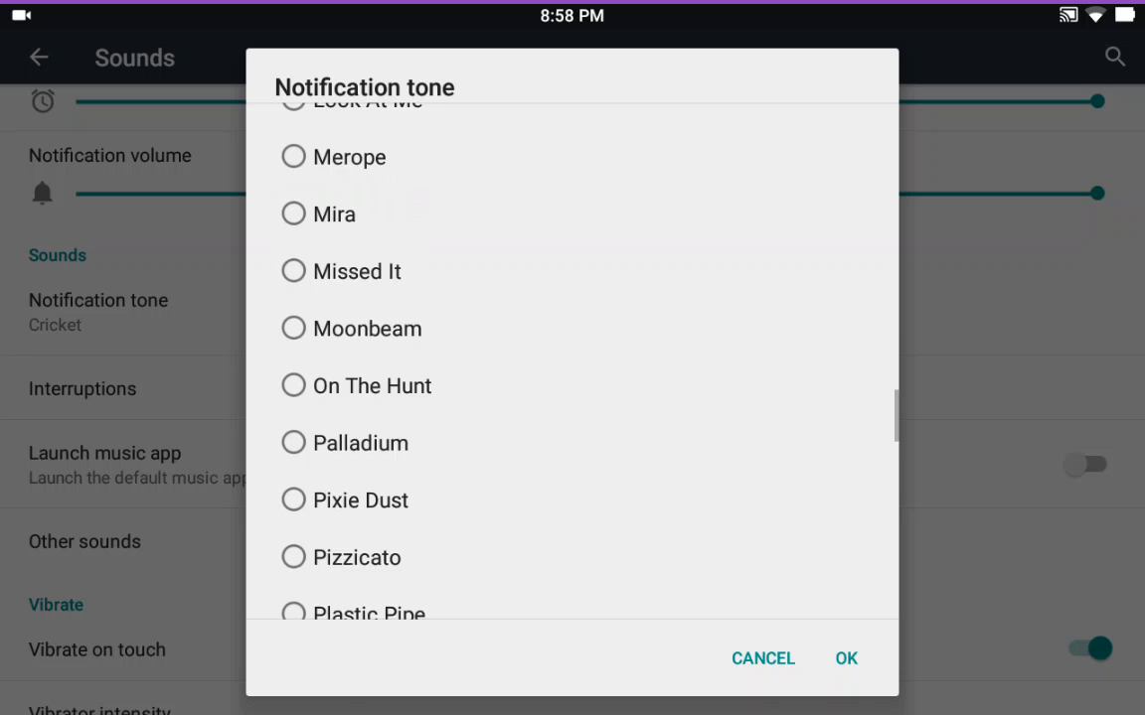
scroll("down", 3)
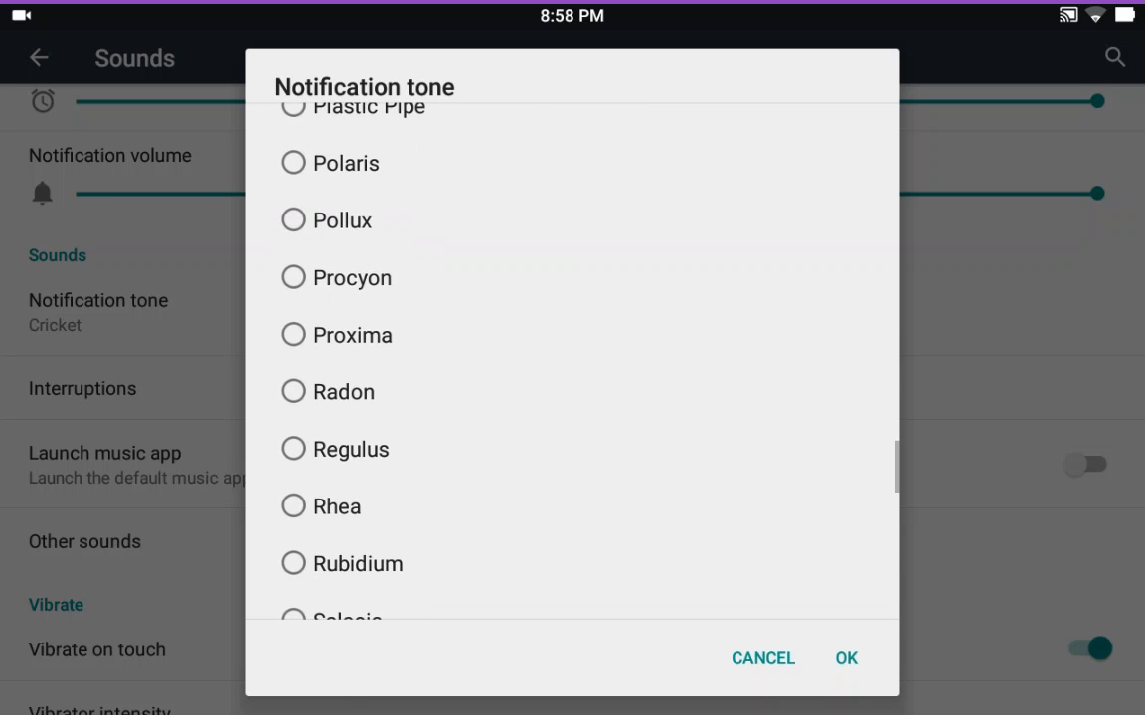
scroll("down", 3)
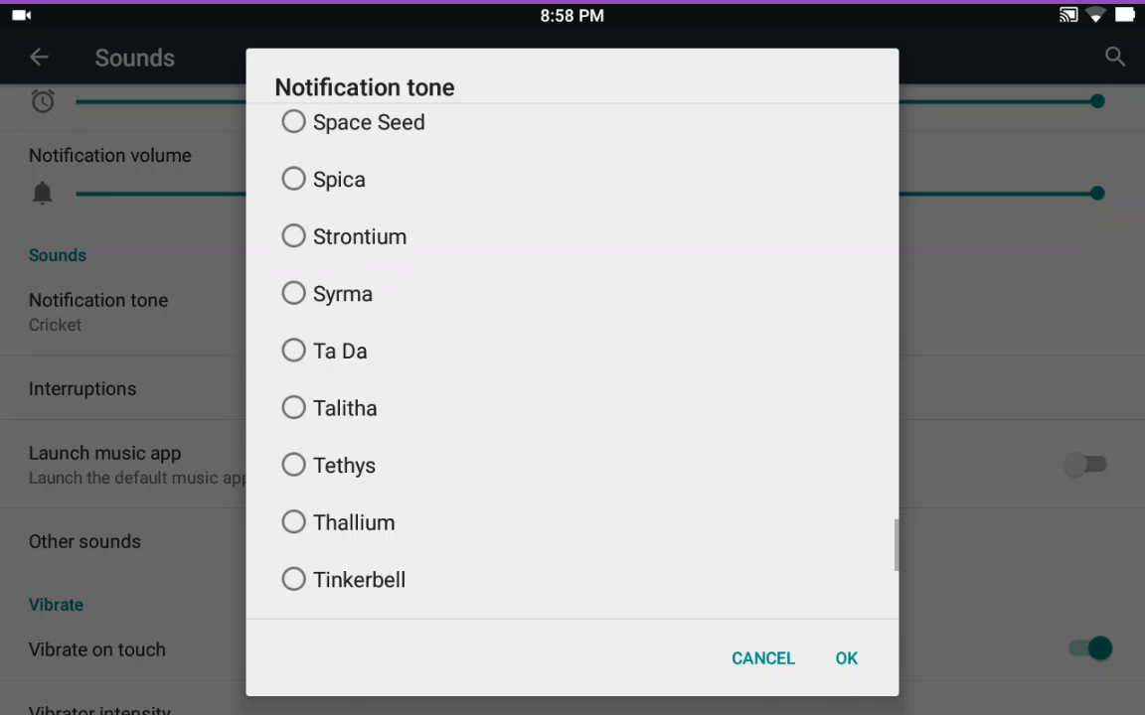
scroll("down", 3)
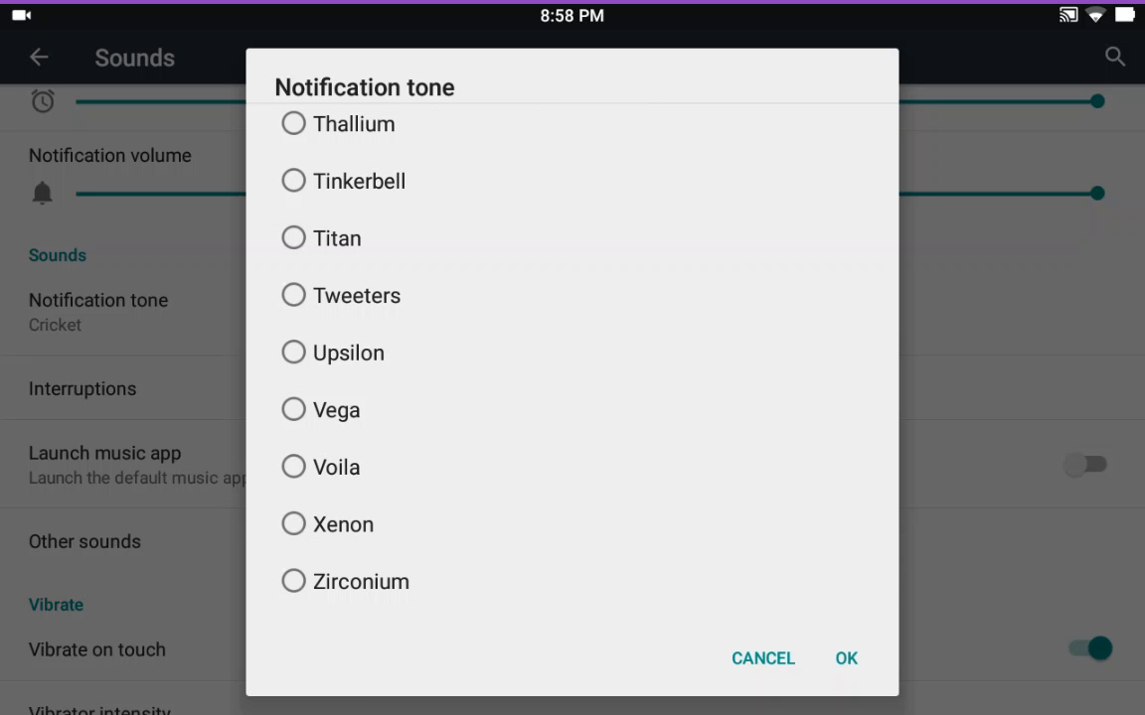
left_click(762, 658)
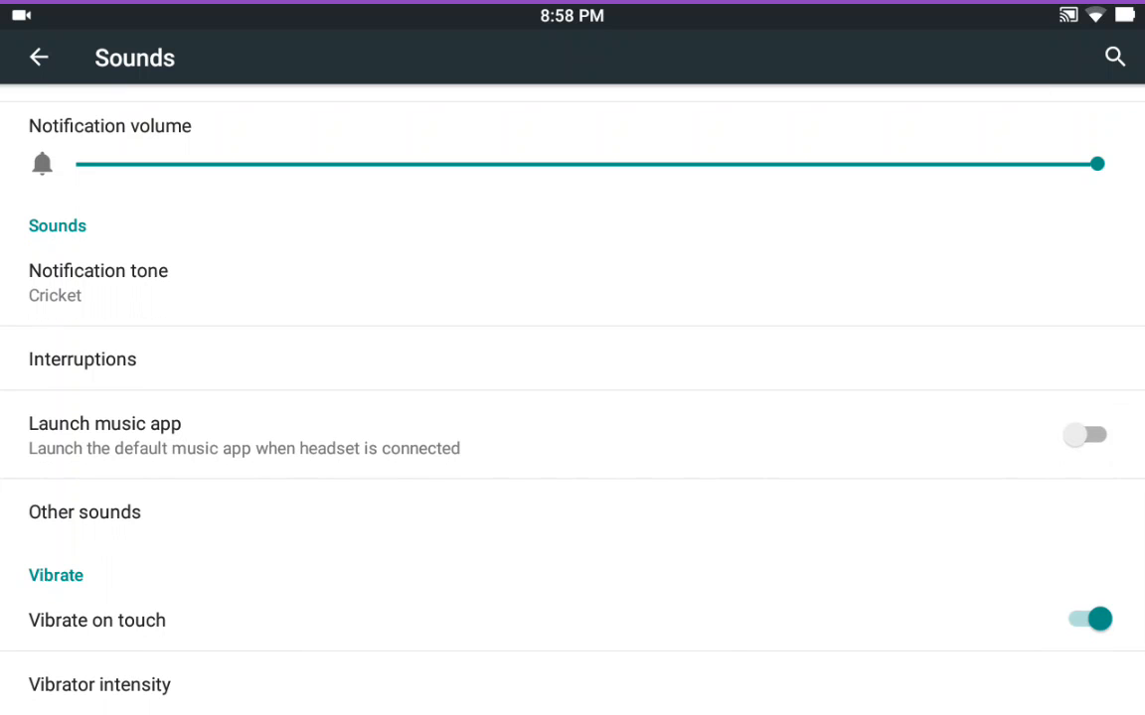
Switch off Vibrate on touch in Sounds and go back to the main settings list
left_click(1085, 619)
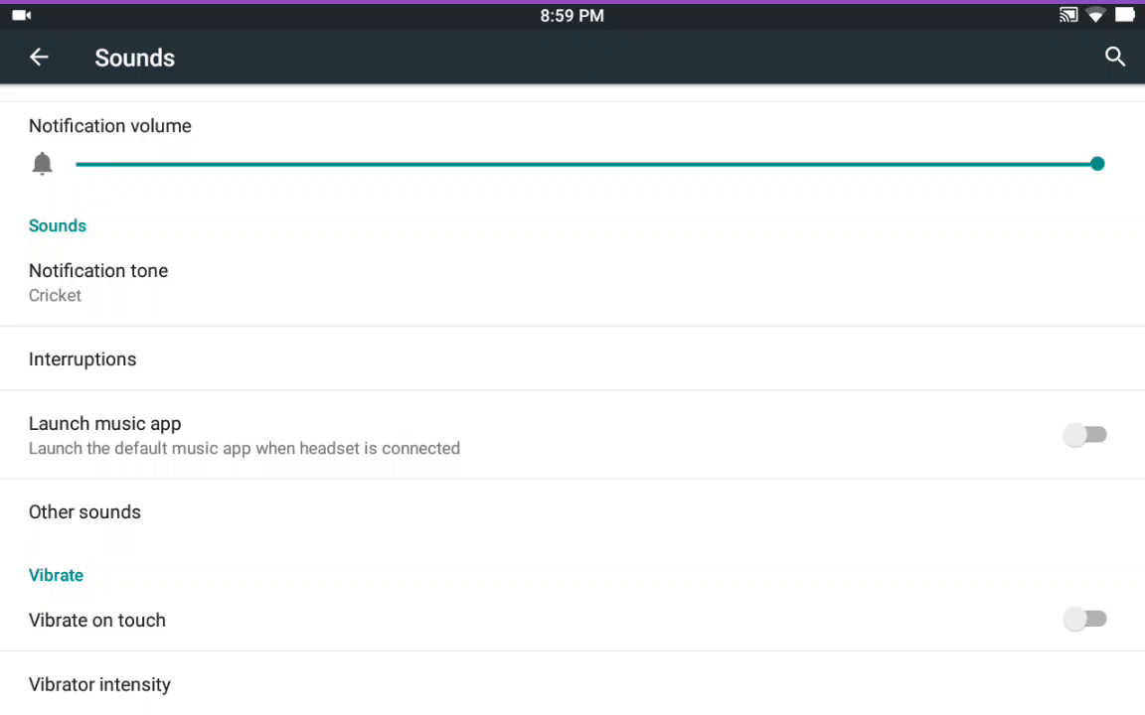
left_click(39, 57)
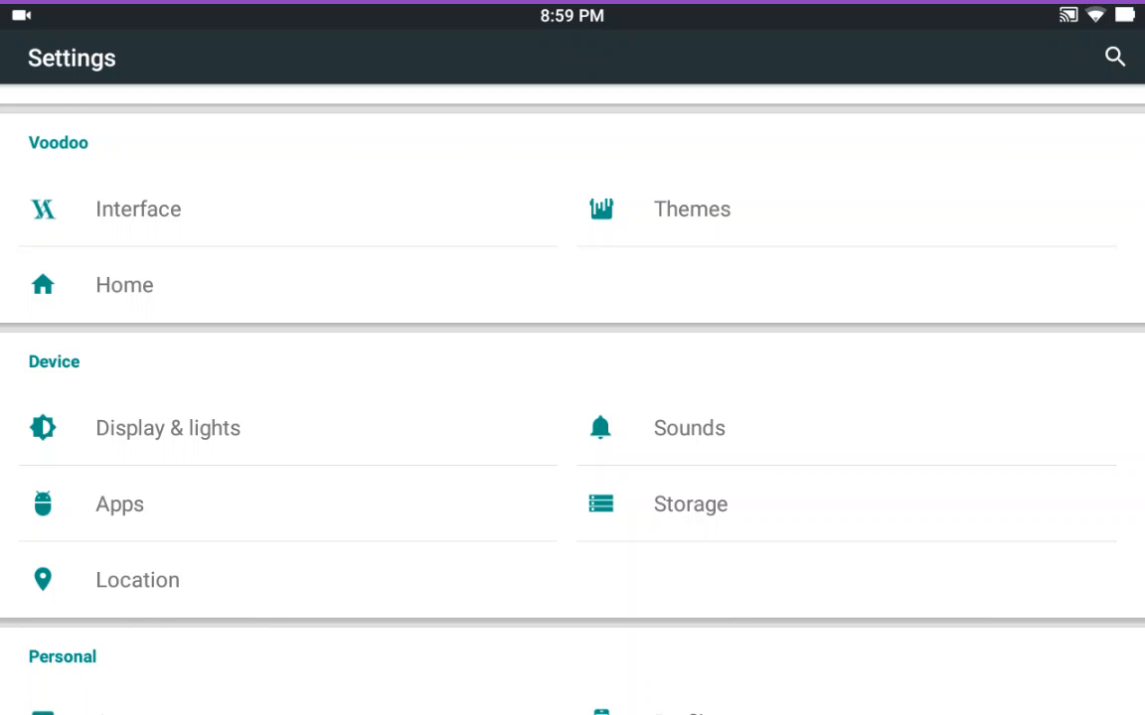
Turn off 'Show search bar in recents menu' under Display & lights, then go back
left_click(167, 428)
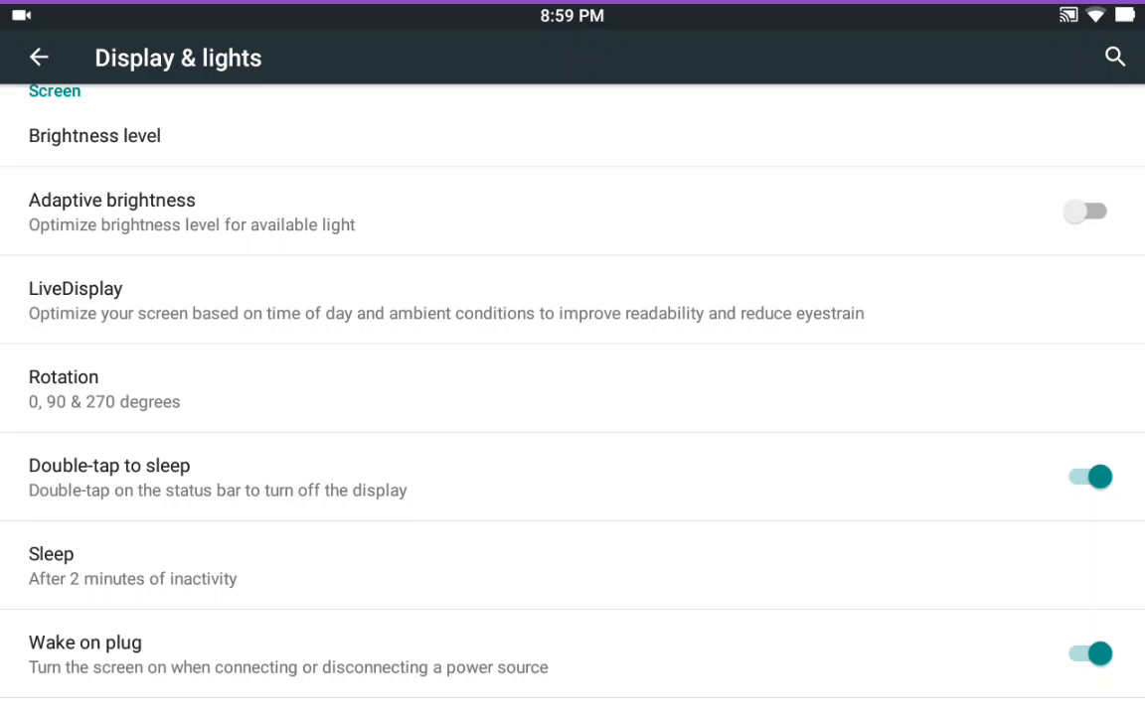
scroll("down", 3)
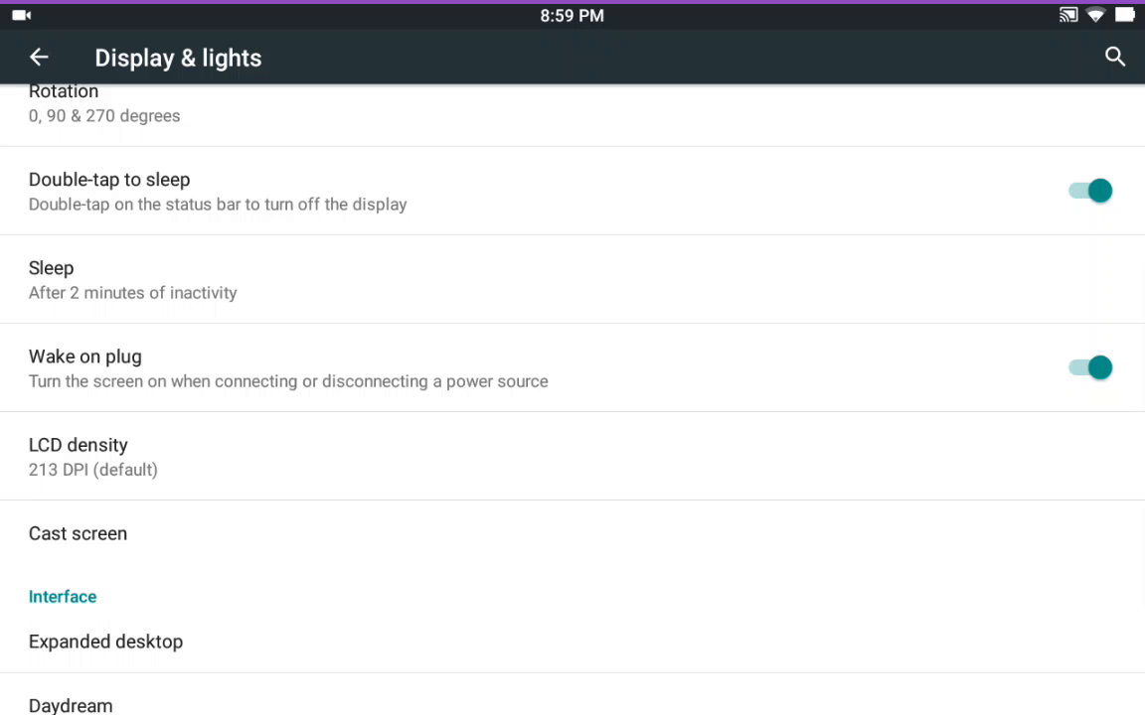
scroll("down", 3)
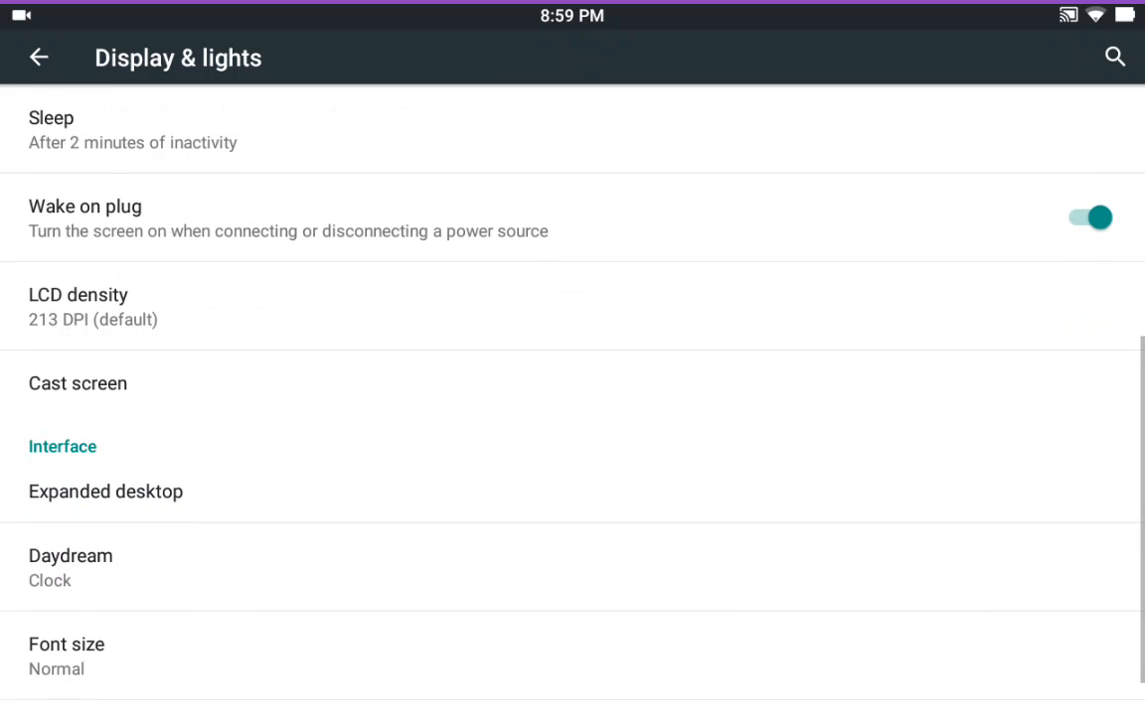
scroll("down", 3)
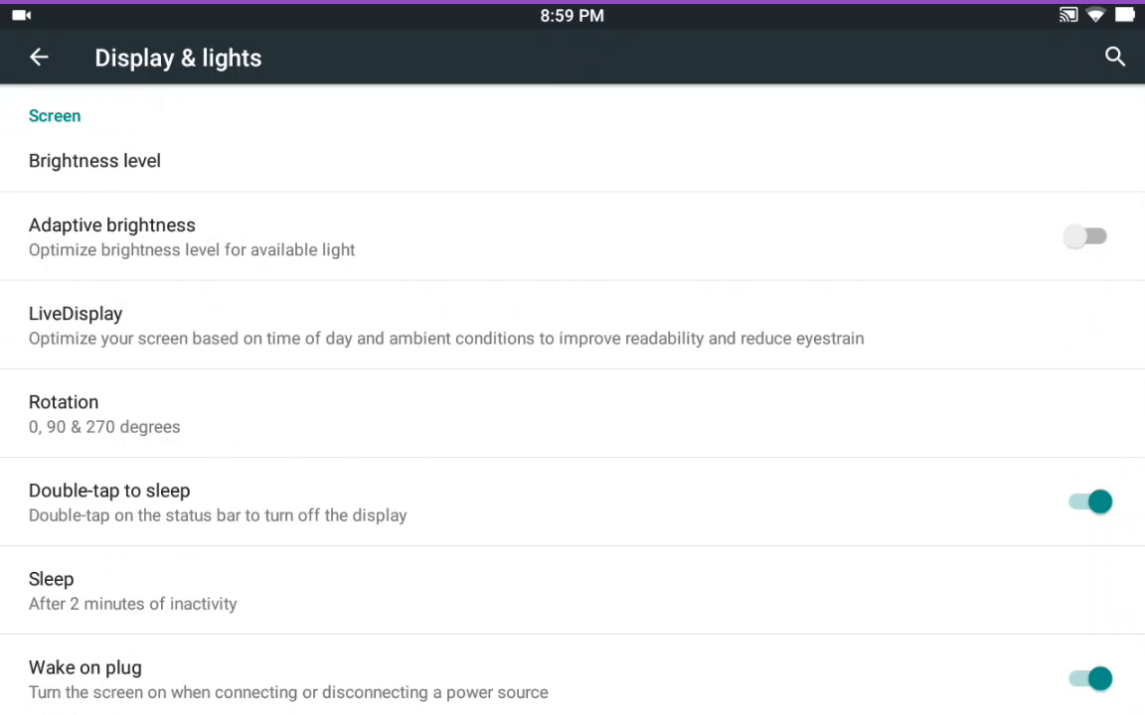
left_click(95, 160)
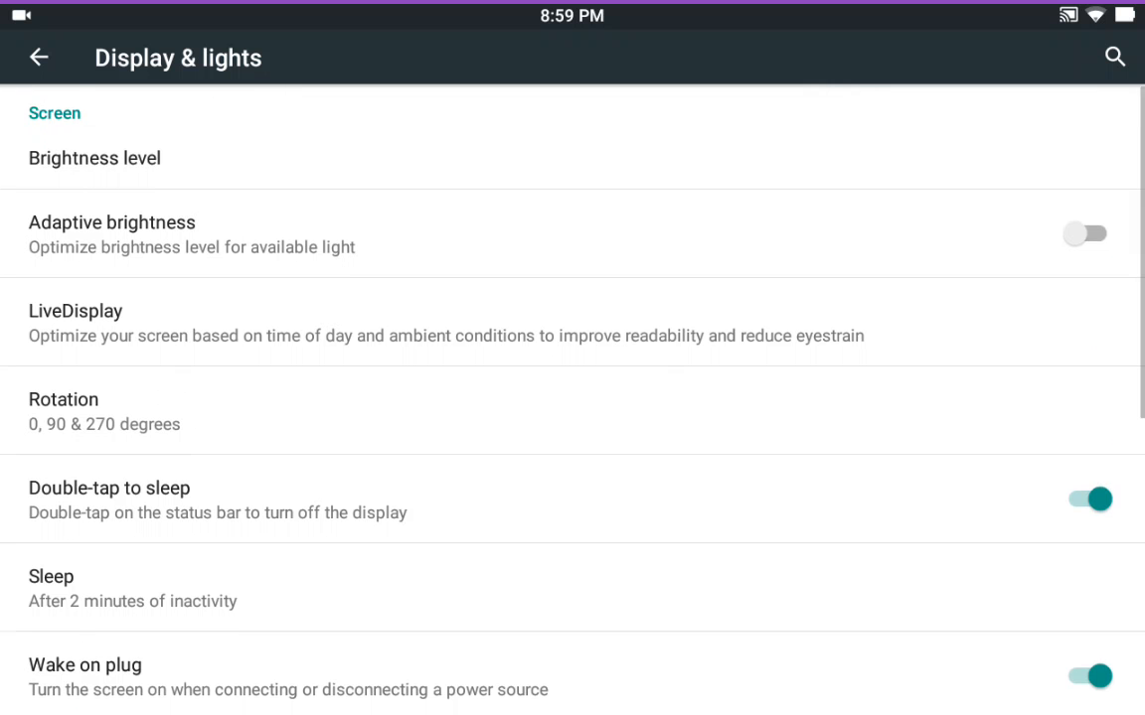
scroll("down", 3)
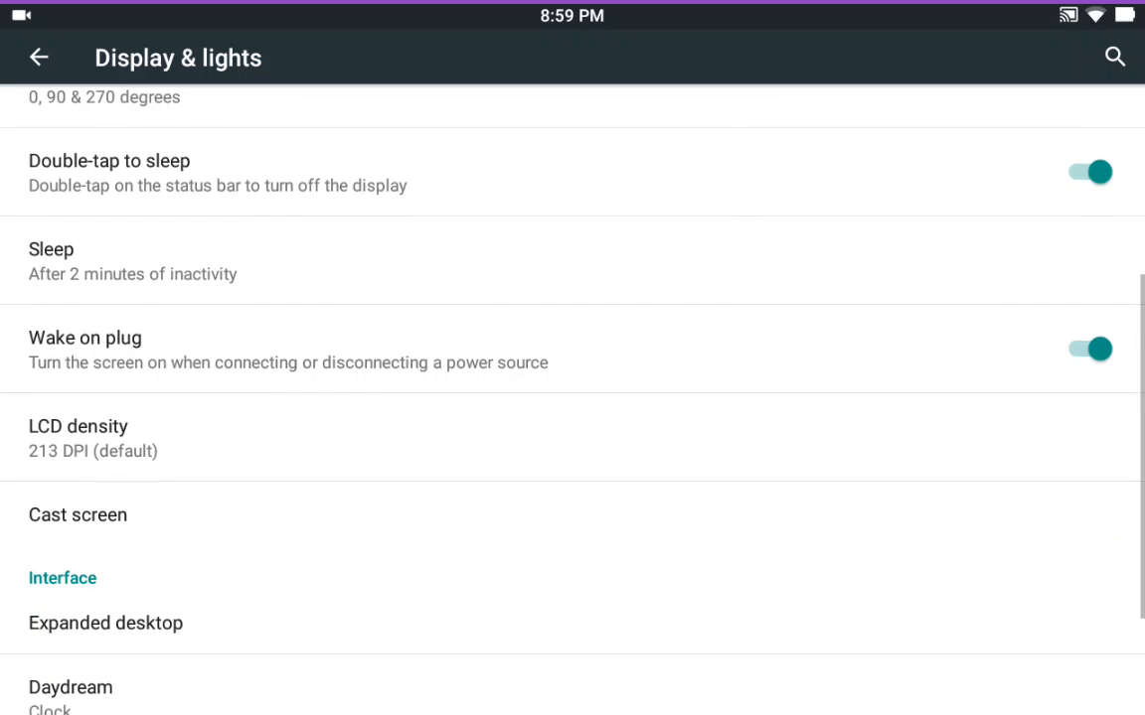
scroll("down", 3)
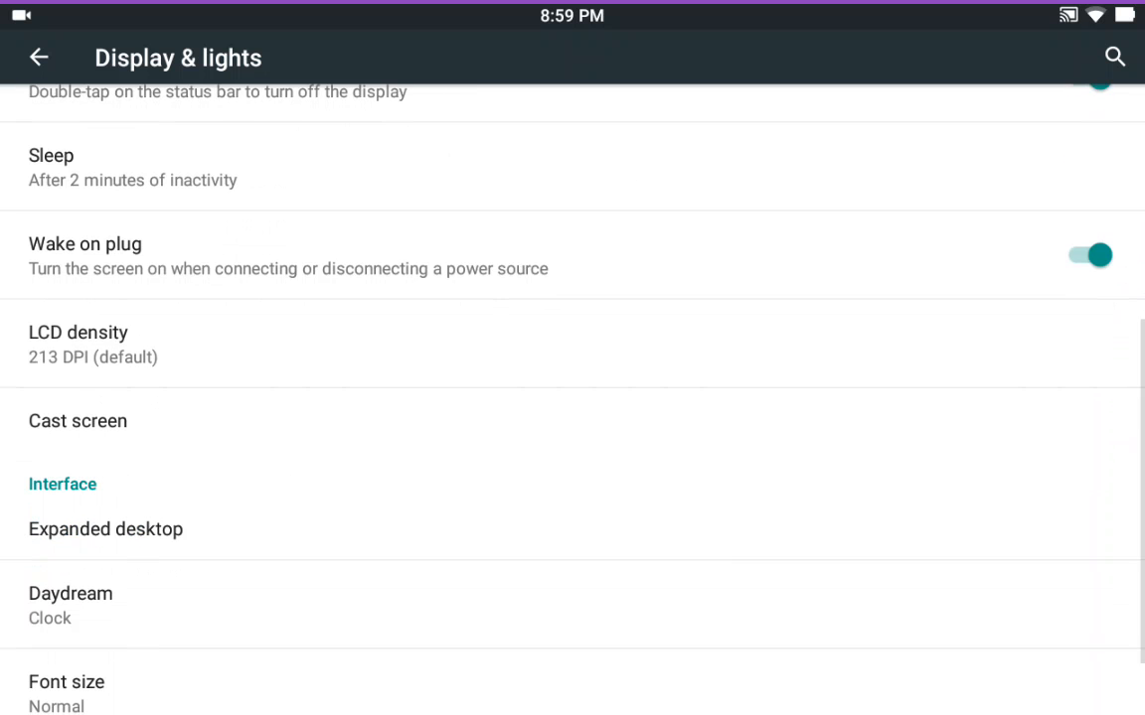
scroll("down", 3)
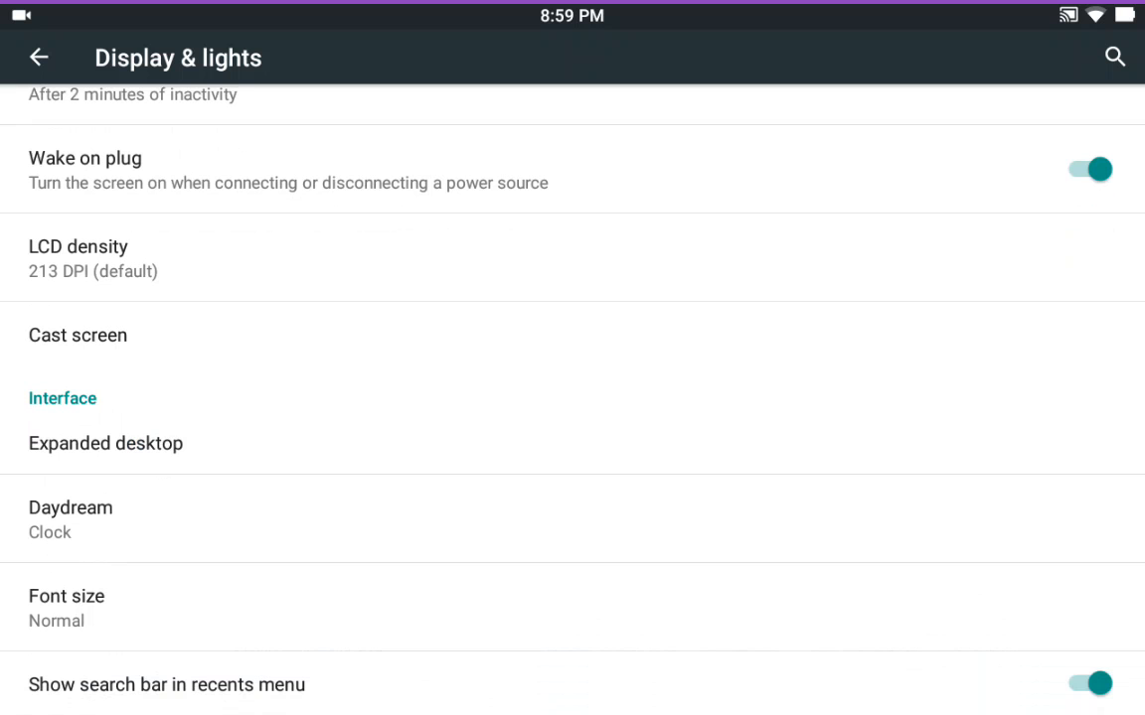
left_click(1090, 685)
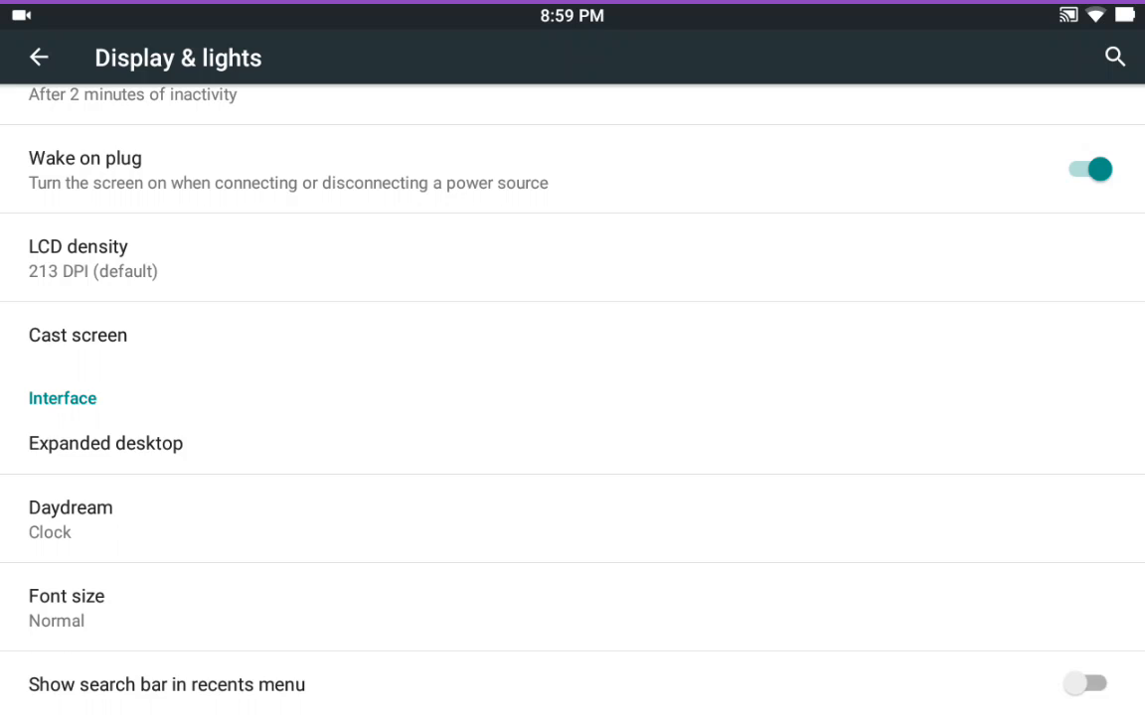
left_click(38, 56)
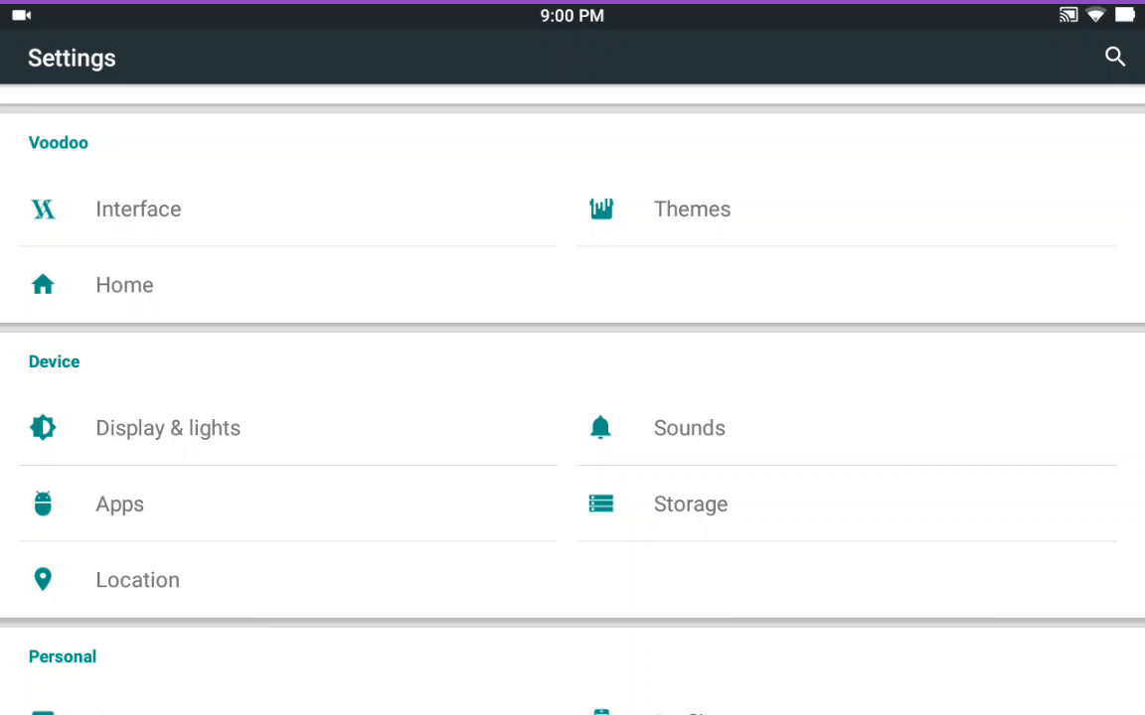
Open Voodoo's Interface settings and its Buttons page
left_click(138, 208)
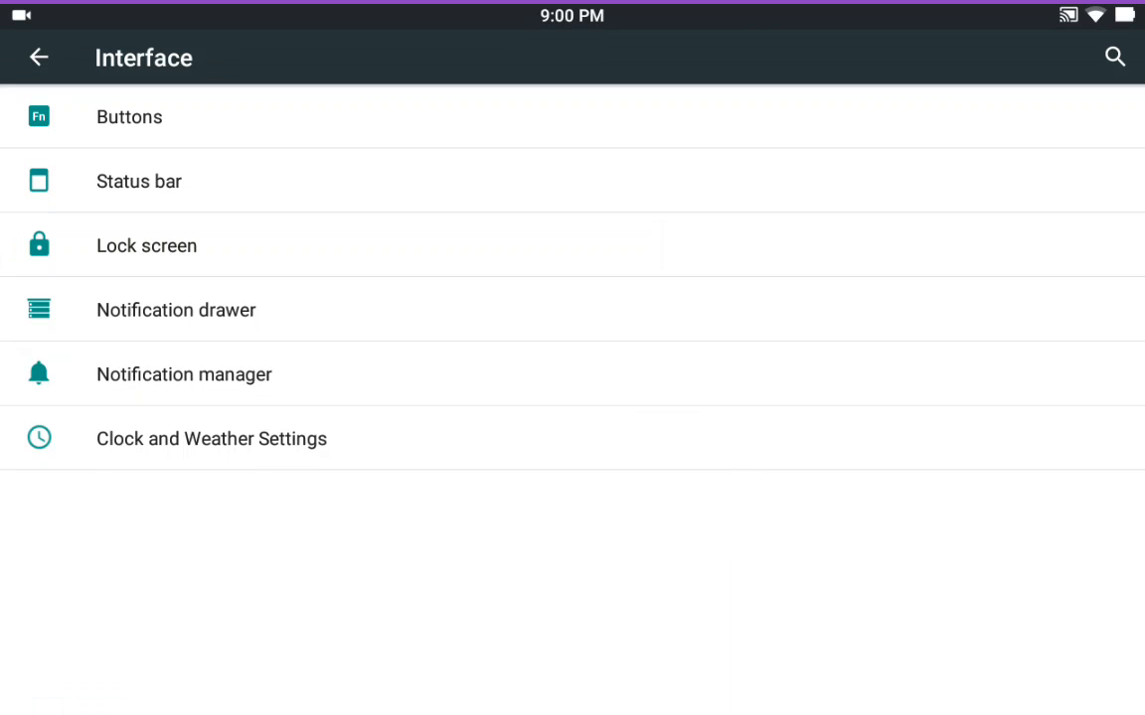
left_click(129, 116)
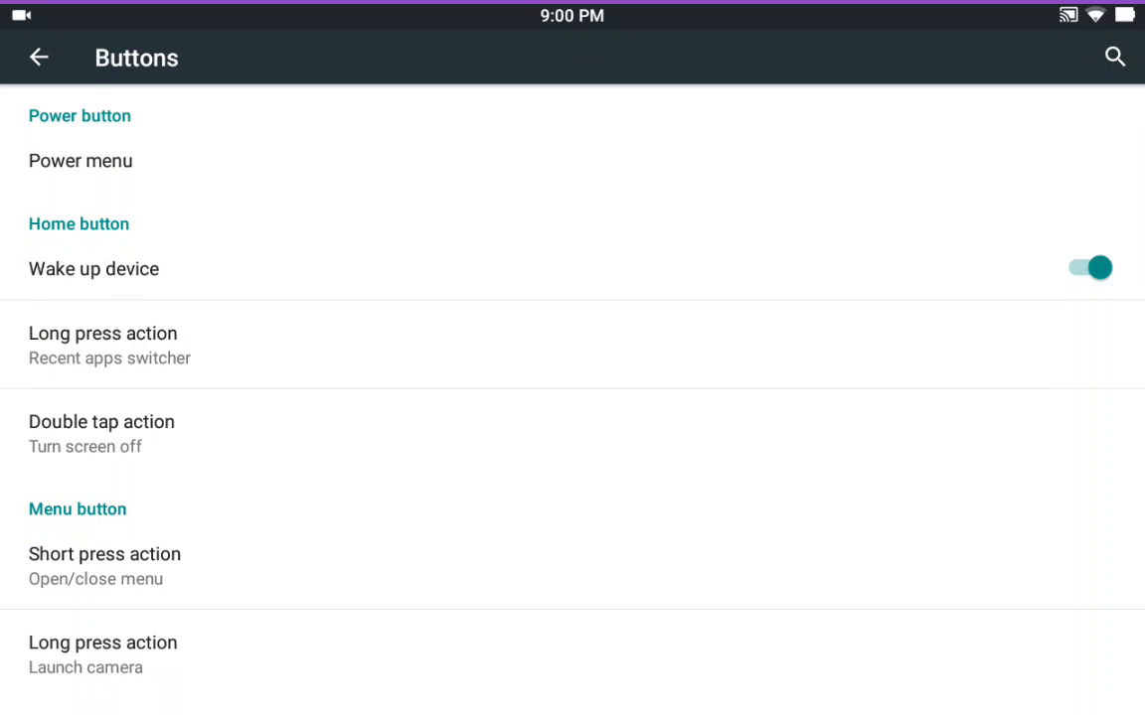
Cancel the Backlight dialog, leaving it disabled, and open the Power menu item options
scroll("down", 3)
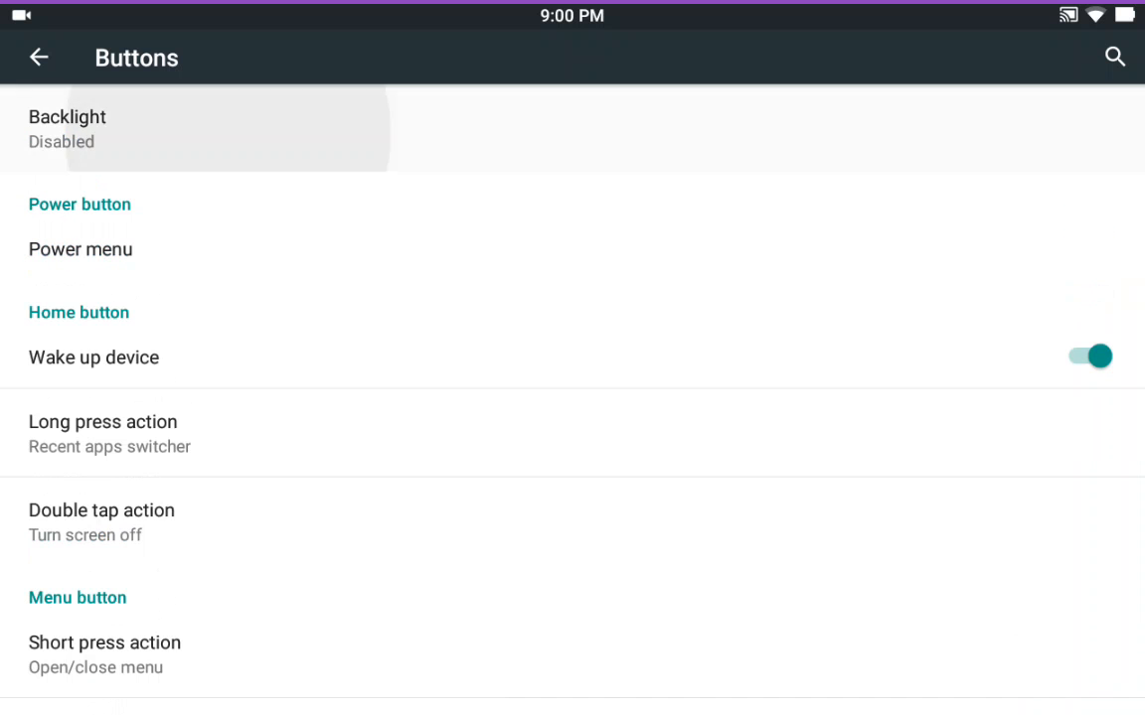
left_click(67, 129)
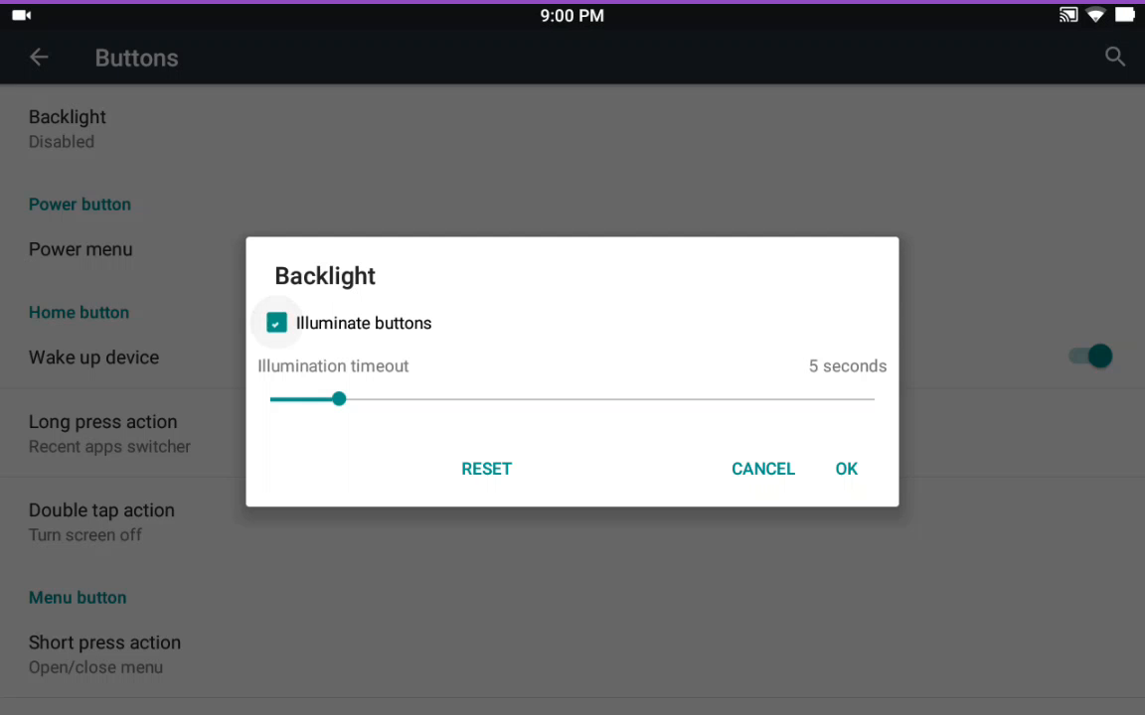
left_click(276, 323)
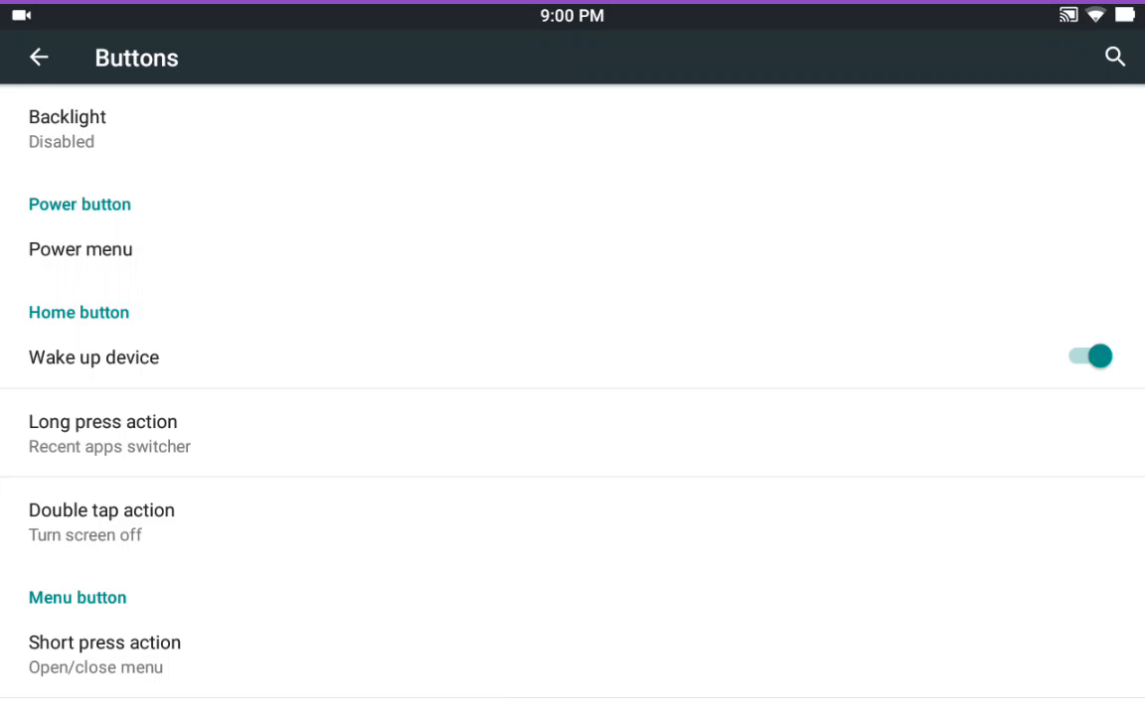
left_click(79, 249)
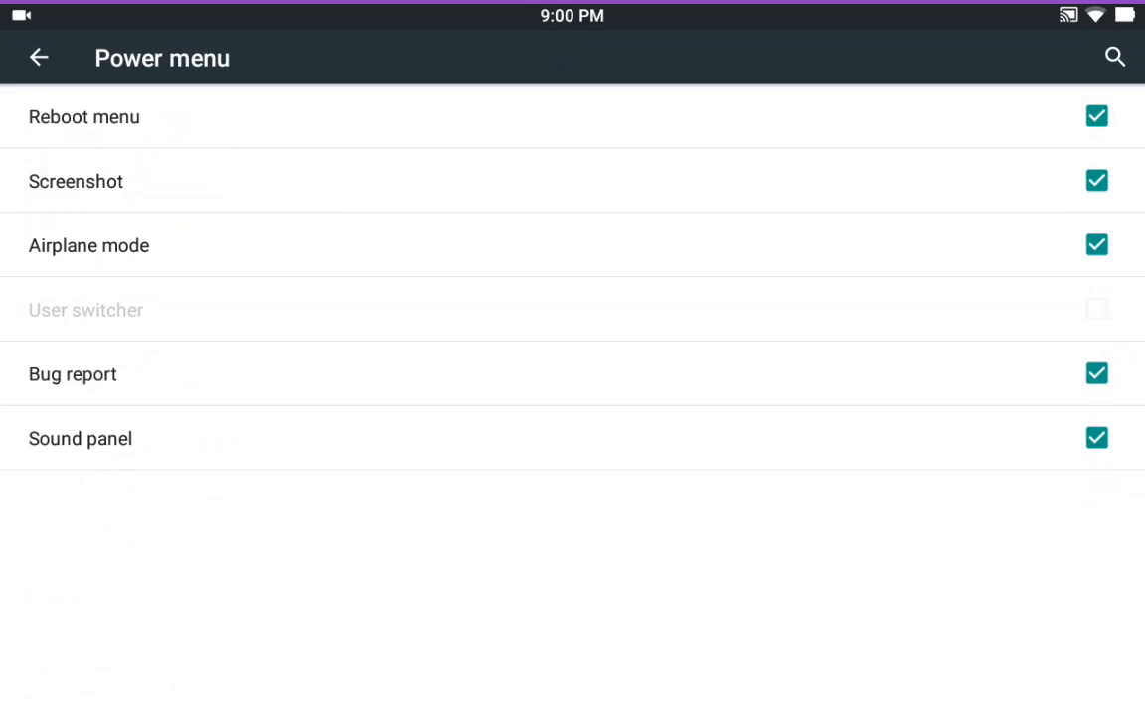
Look over the menu and volume button options unchanged, then back out to Interface
left_click(38, 56)
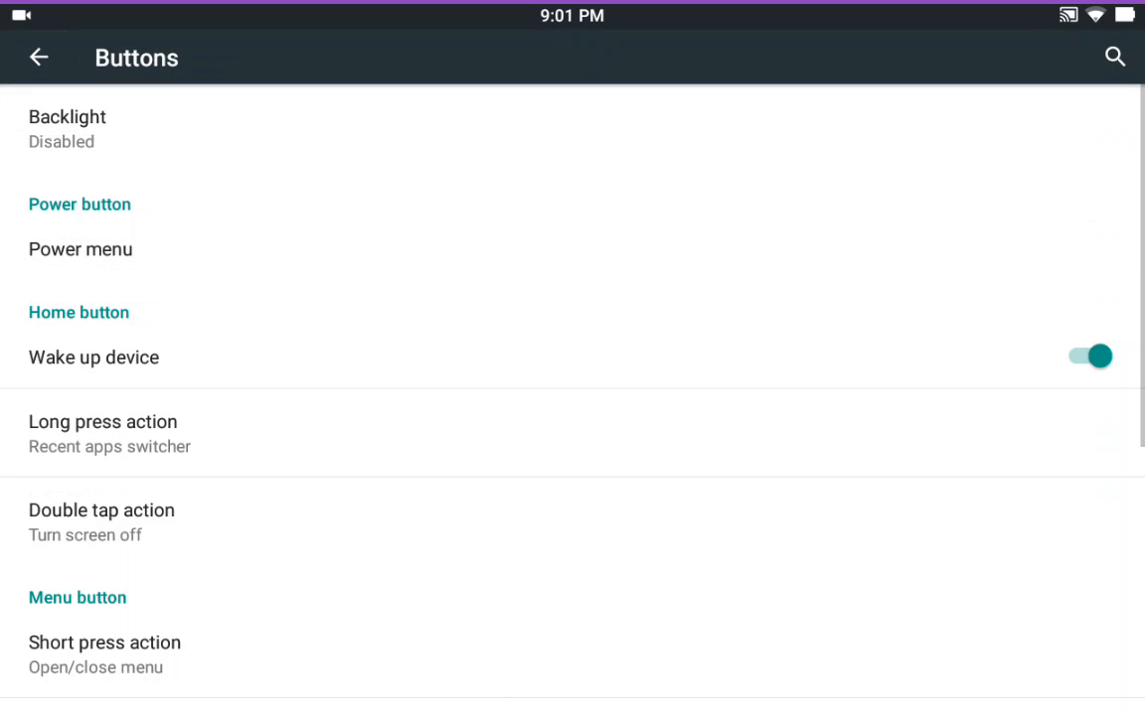
scroll("down", 3)
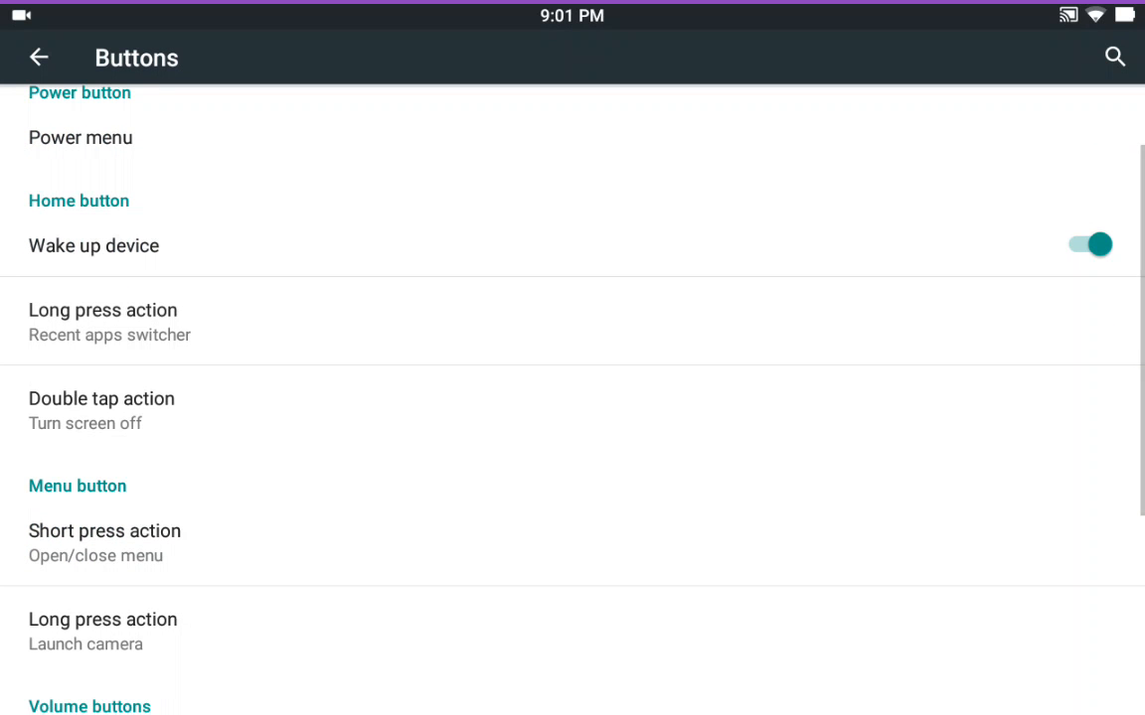
scroll("down", 3)
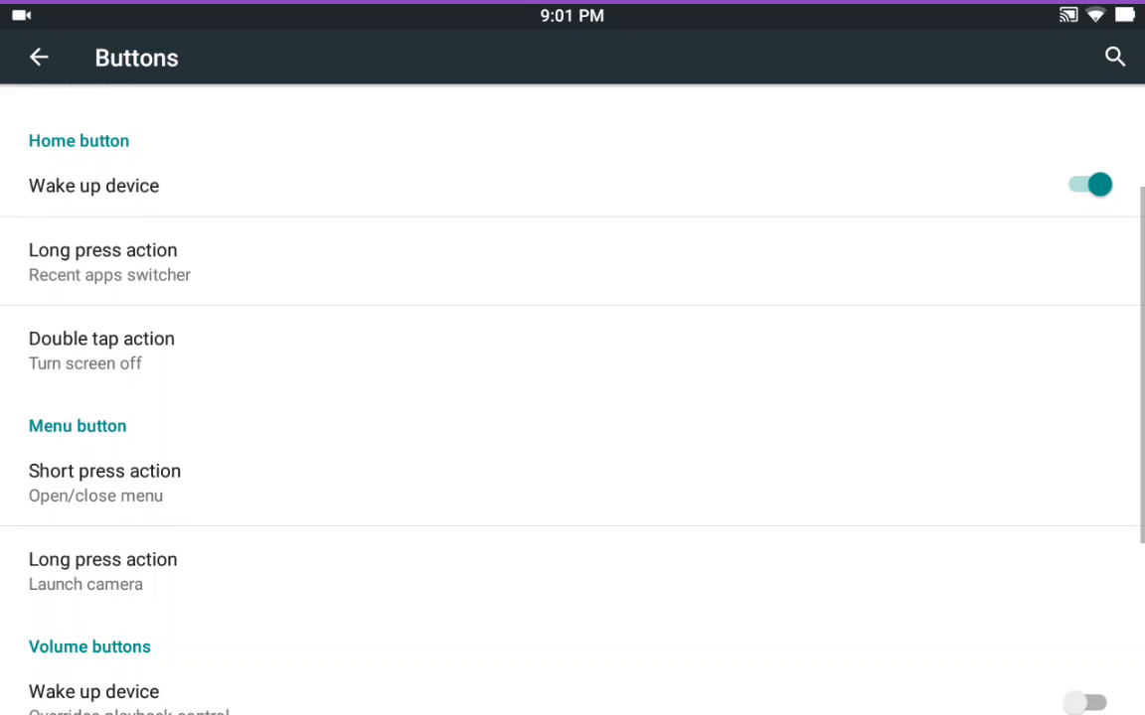
scroll("down", 3)
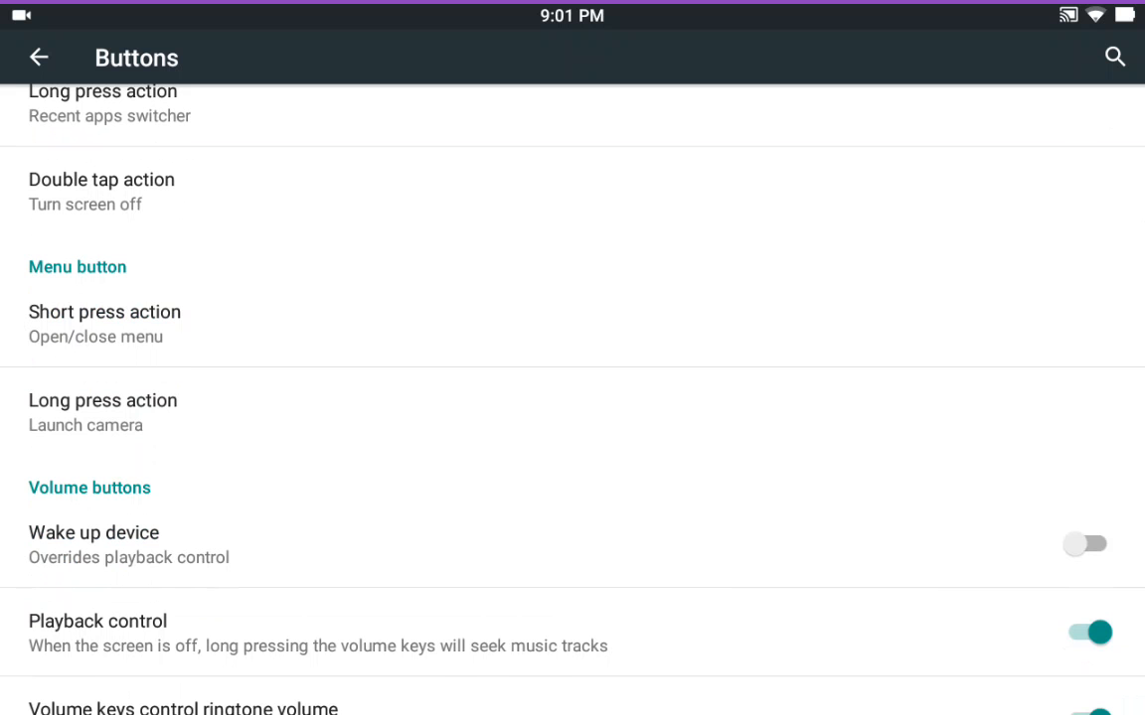
scroll("down", 3)
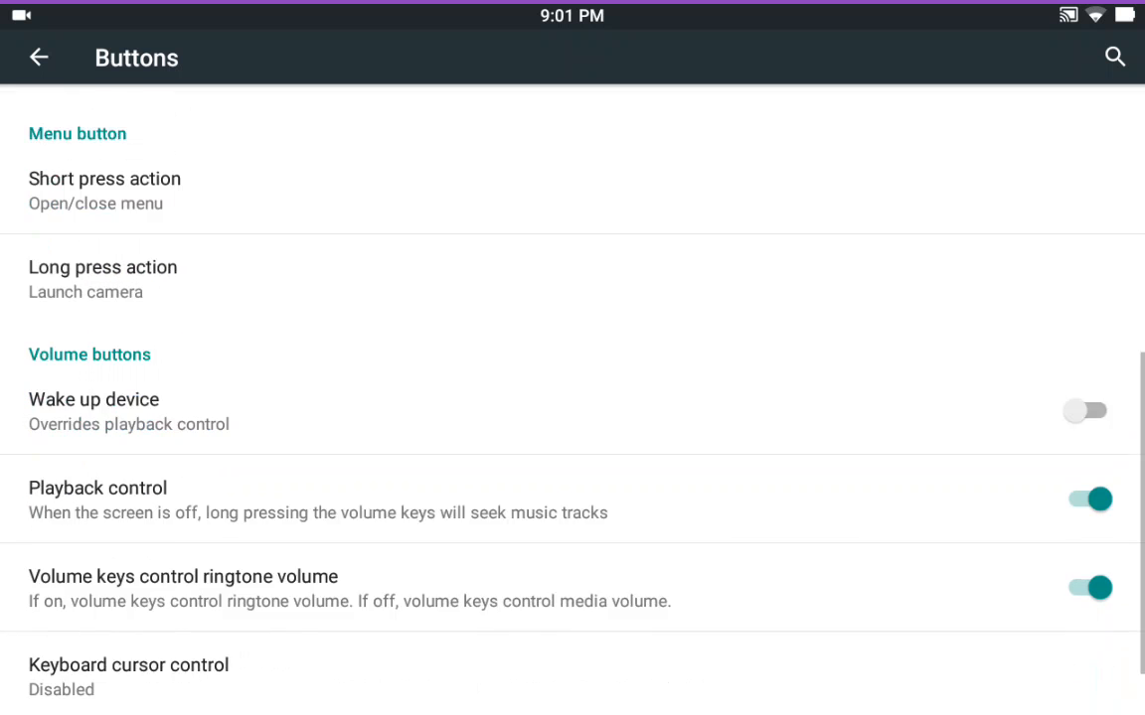
scroll("down", 3)
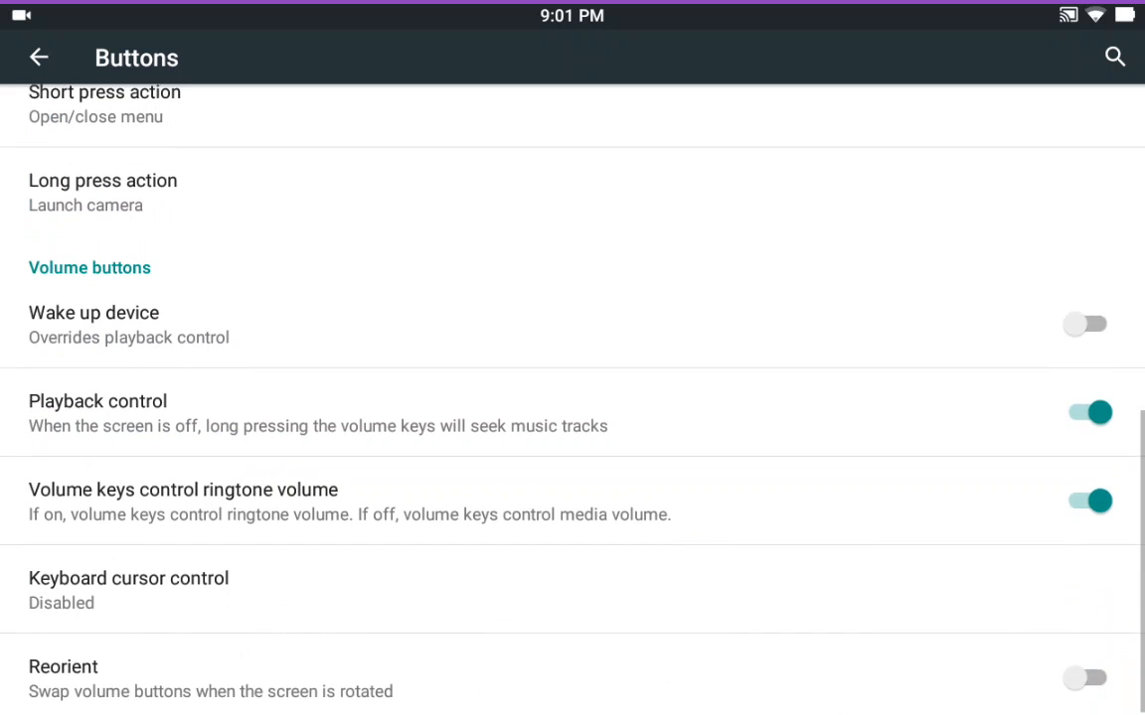
left_click(39, 56)
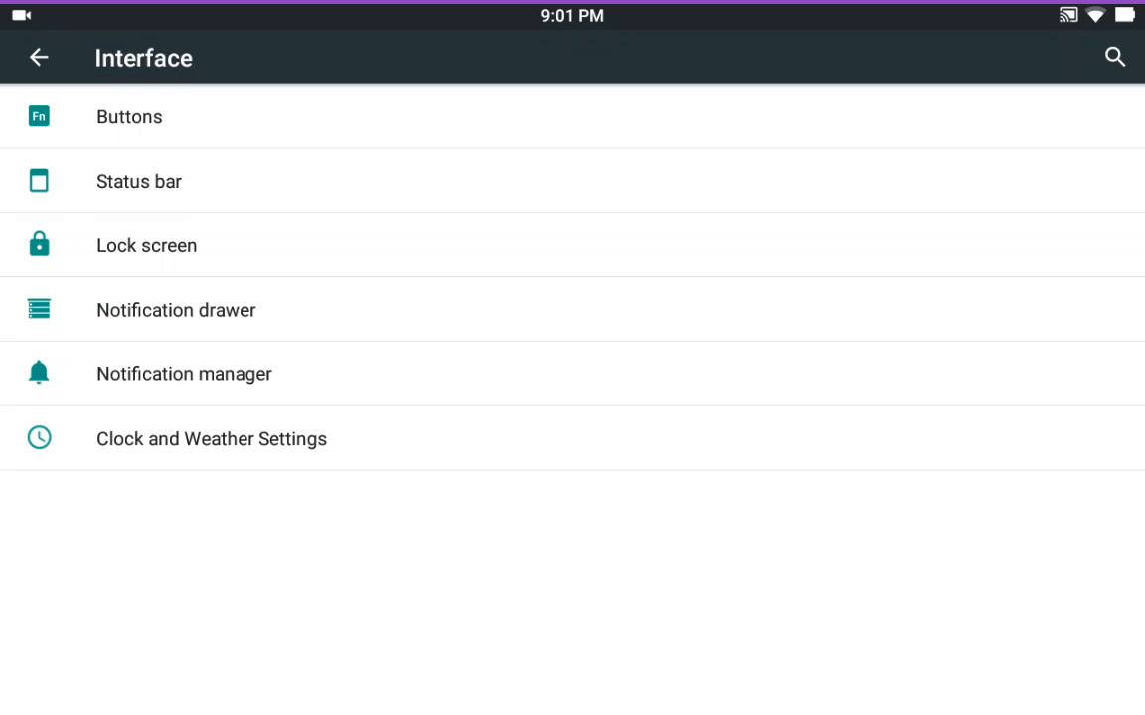
left_click(139, 181)
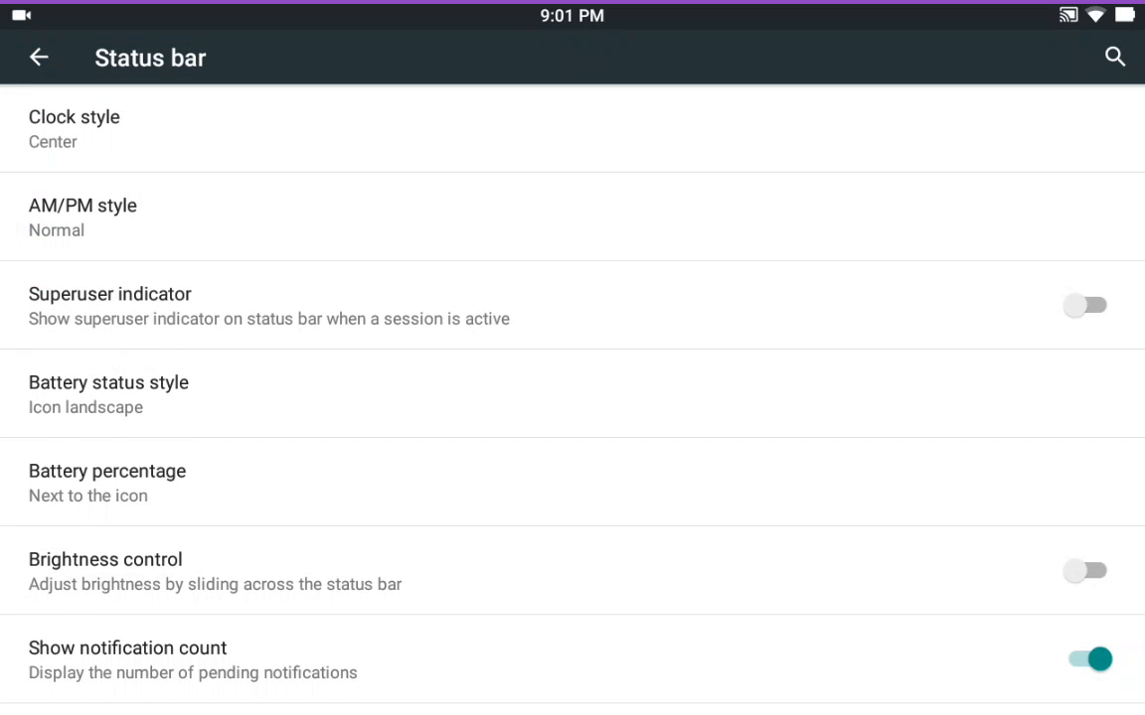
left_click(74, 128)
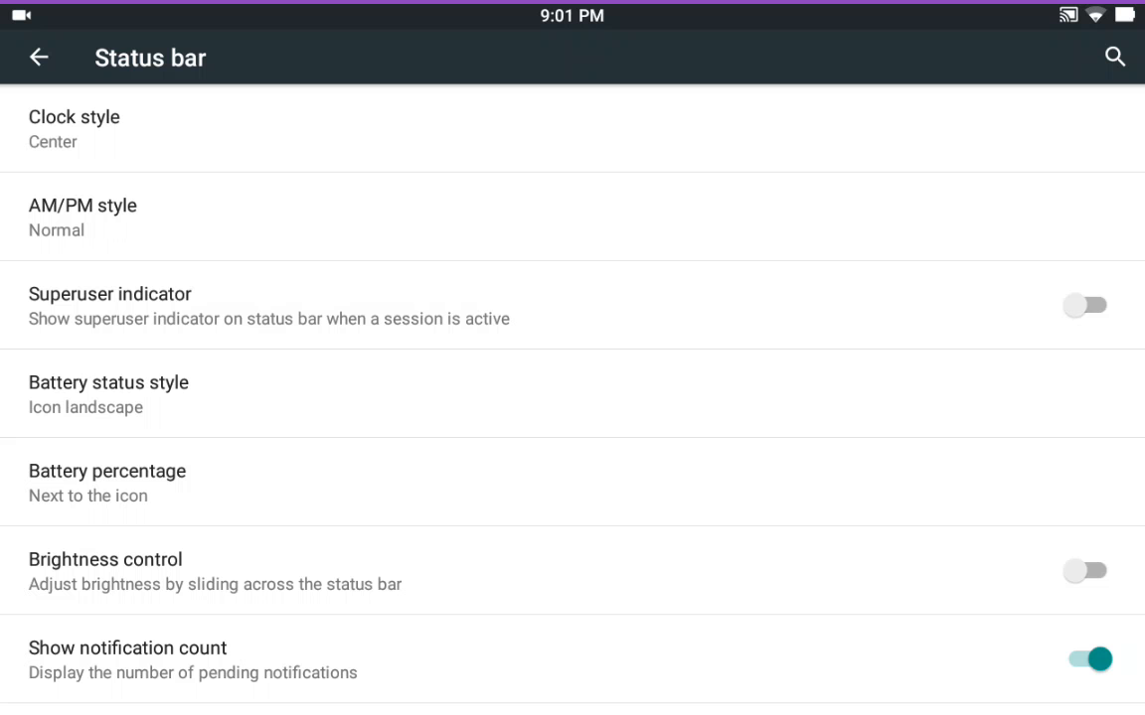
left_click(1083, 305)
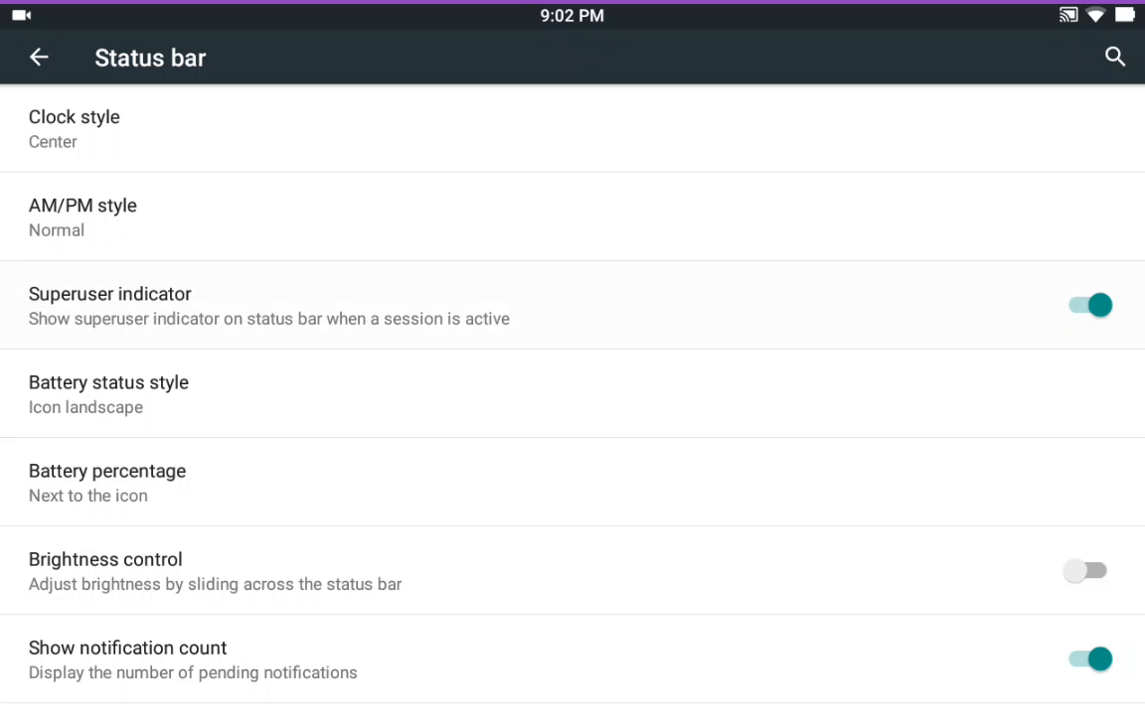
left_click(1085, 305)
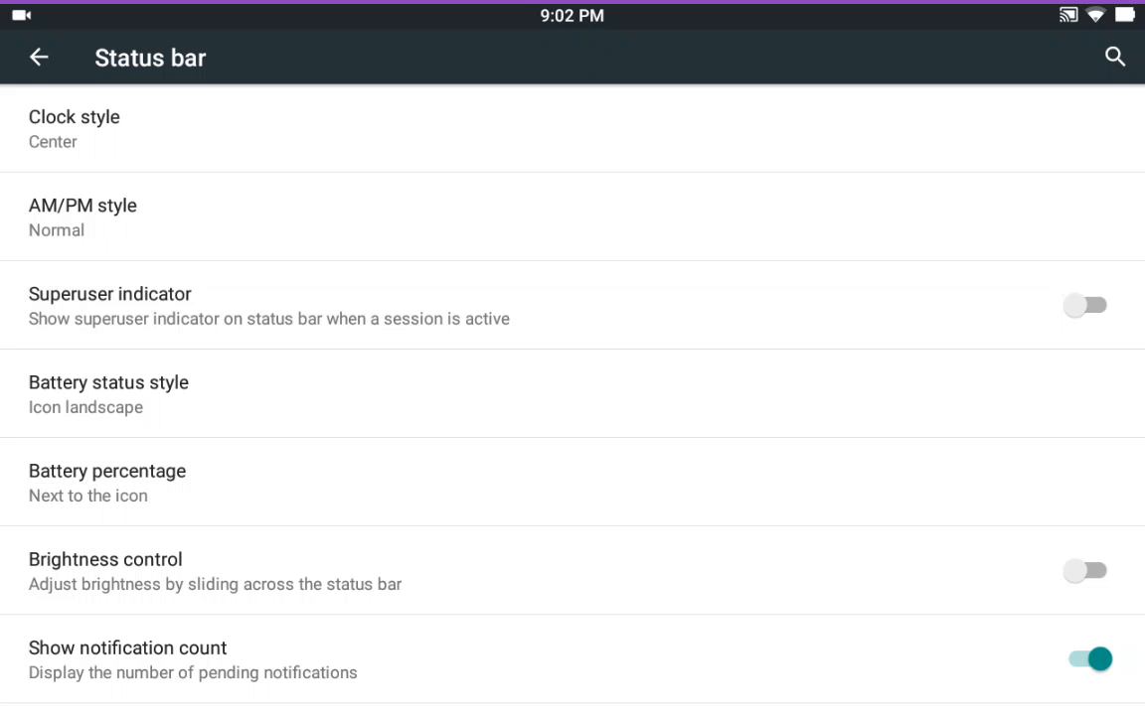
left_click(109, 393)
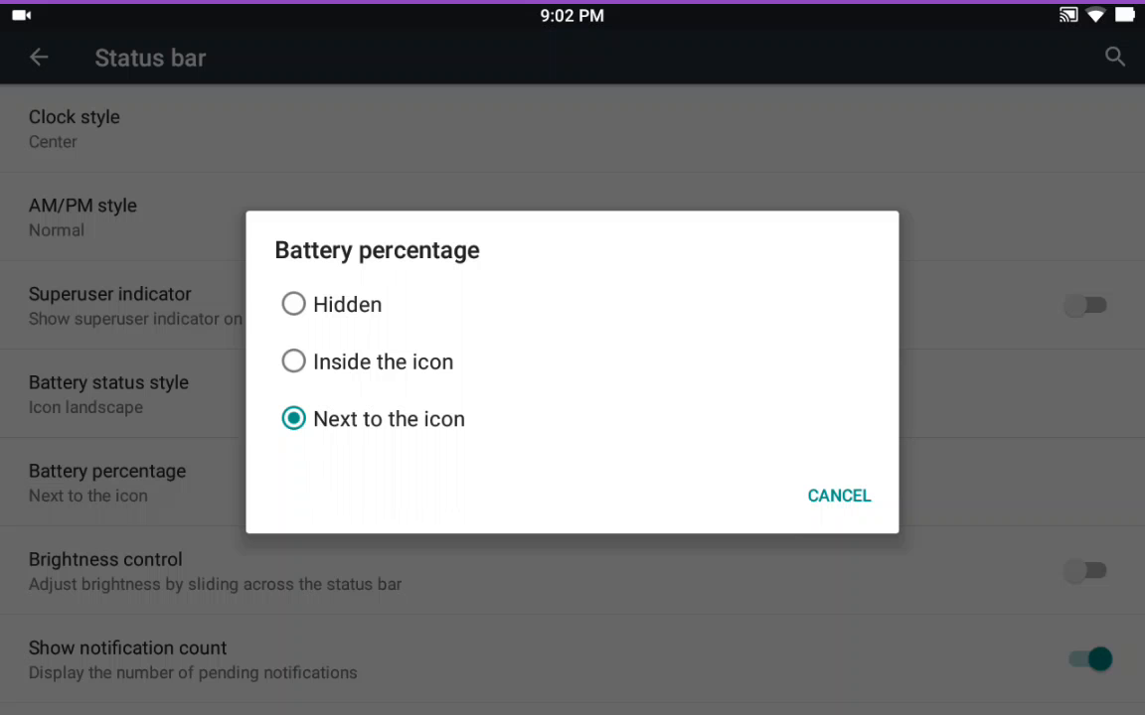
left_click(838, 495)
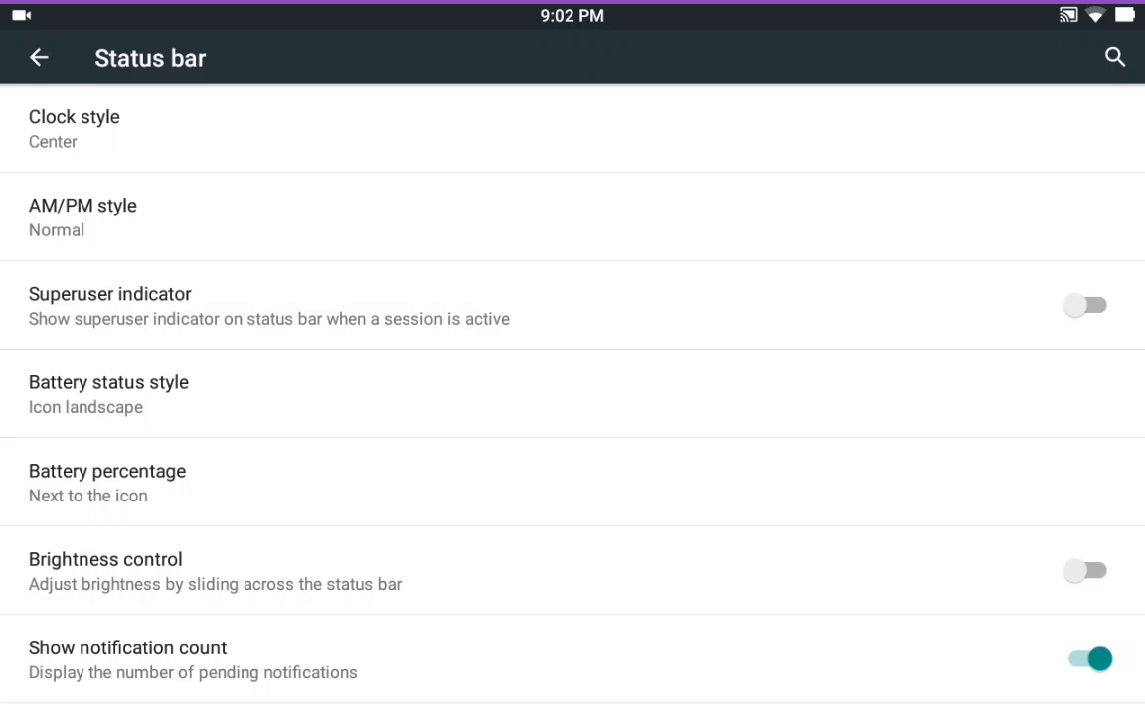
left_click(39, 57)
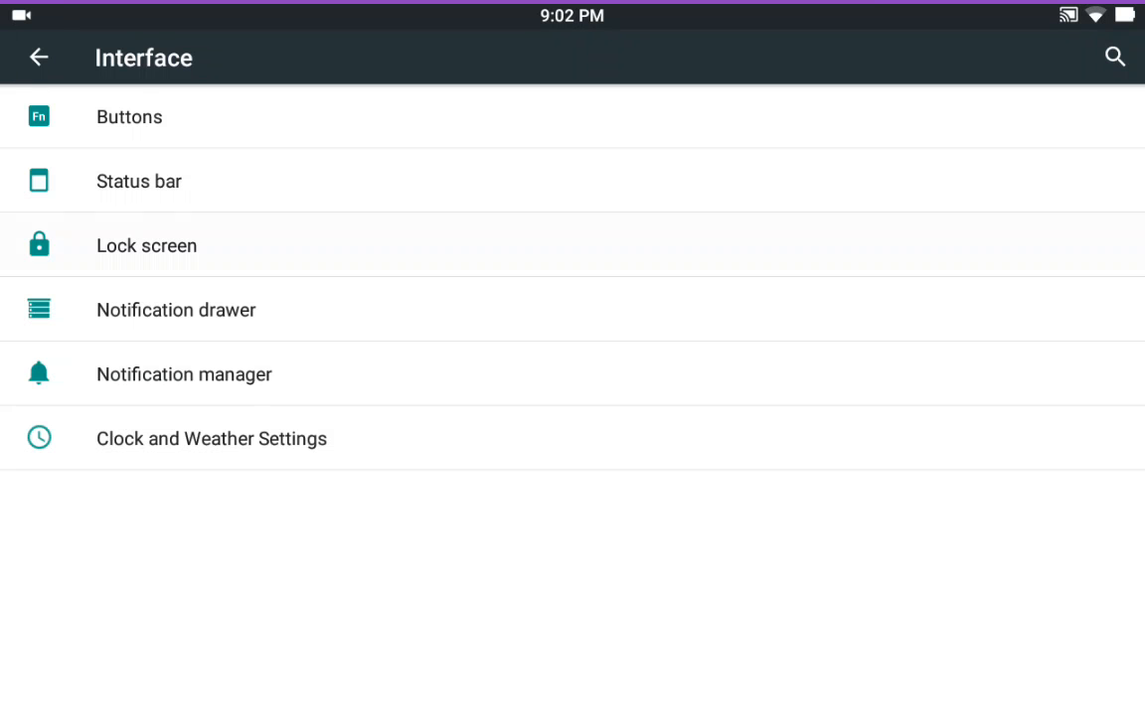
View the Lock screen options without changes, then open the Notification drawer settings
left_click(147, 245)
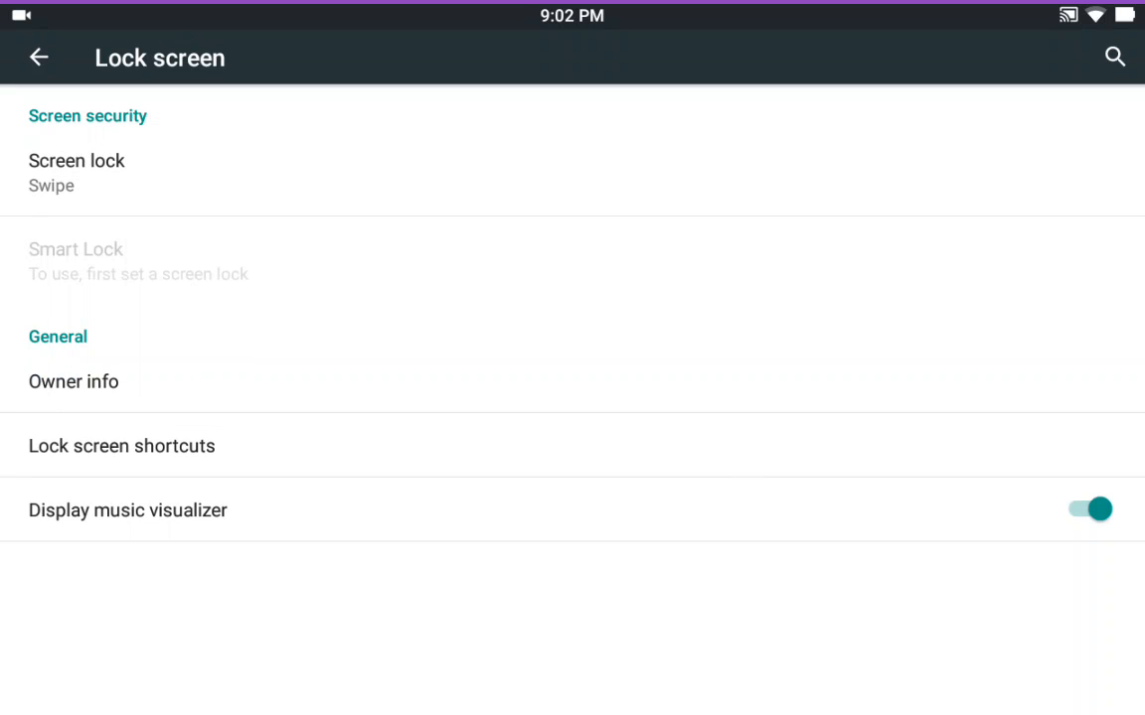
left_click(38, 56)
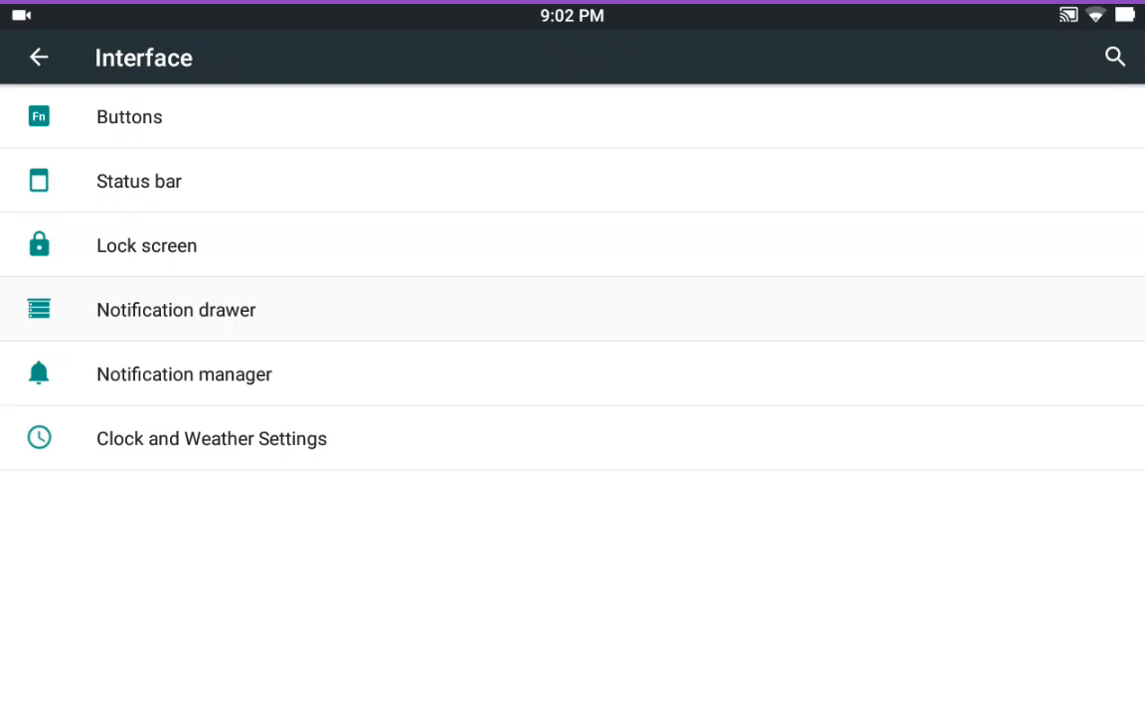
left_click(176, 309)
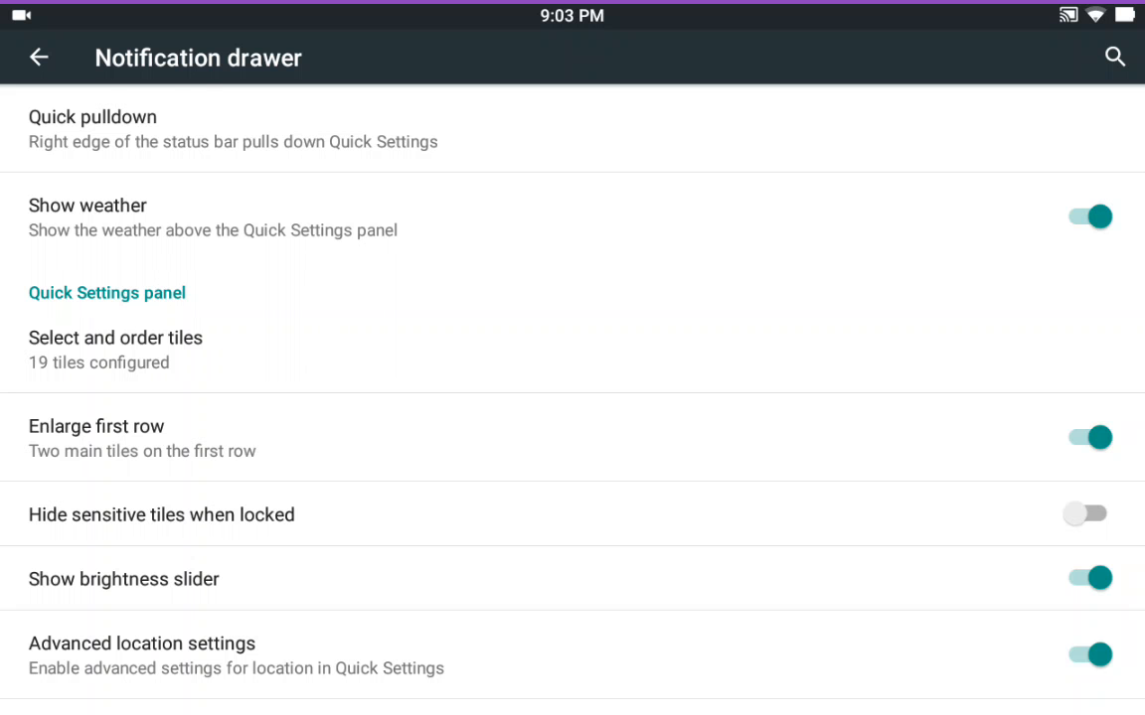
left_click(116, 348)
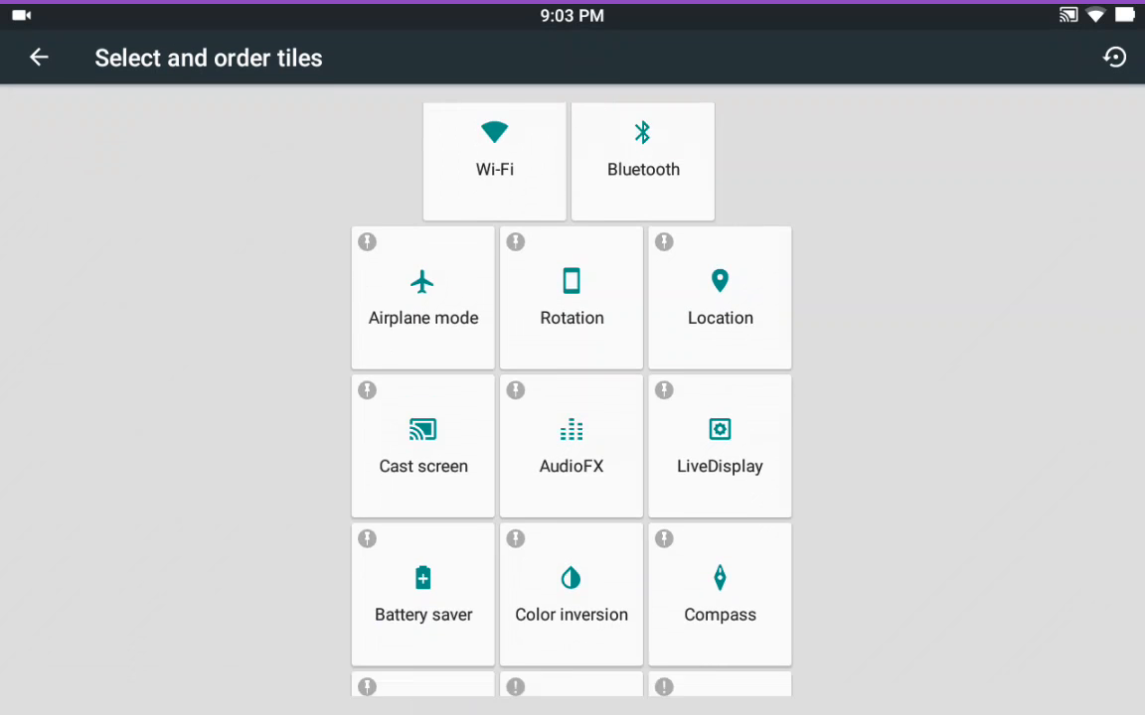
scroll("down", 3)
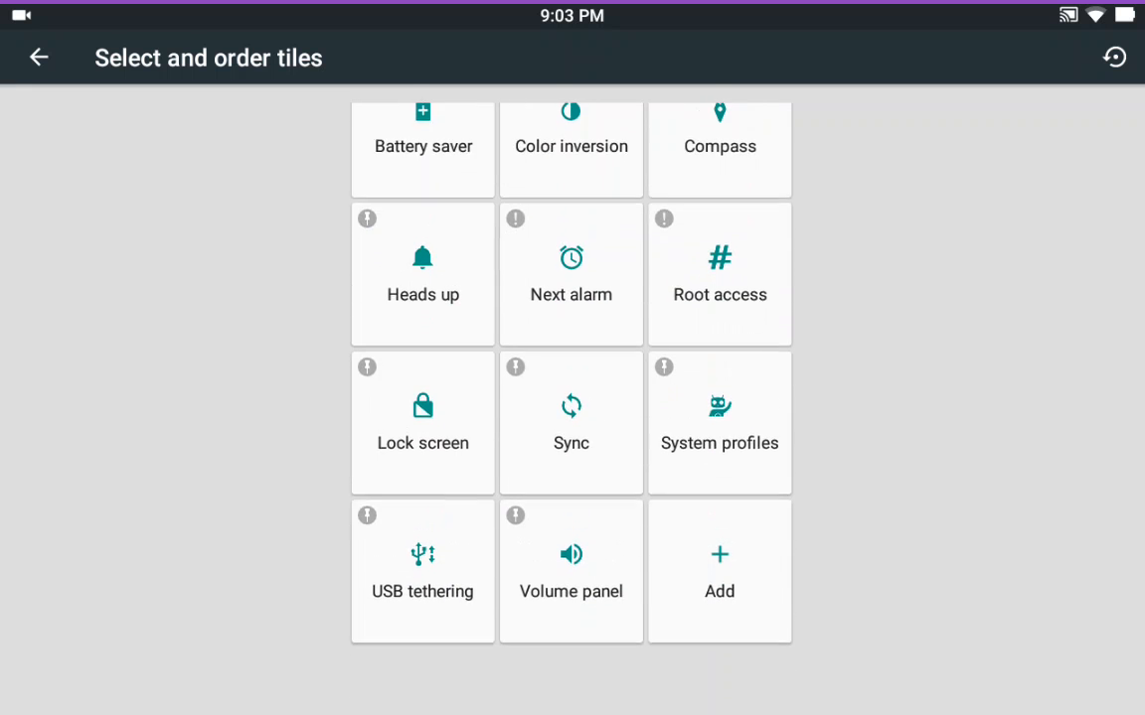
left_click(719, 571)
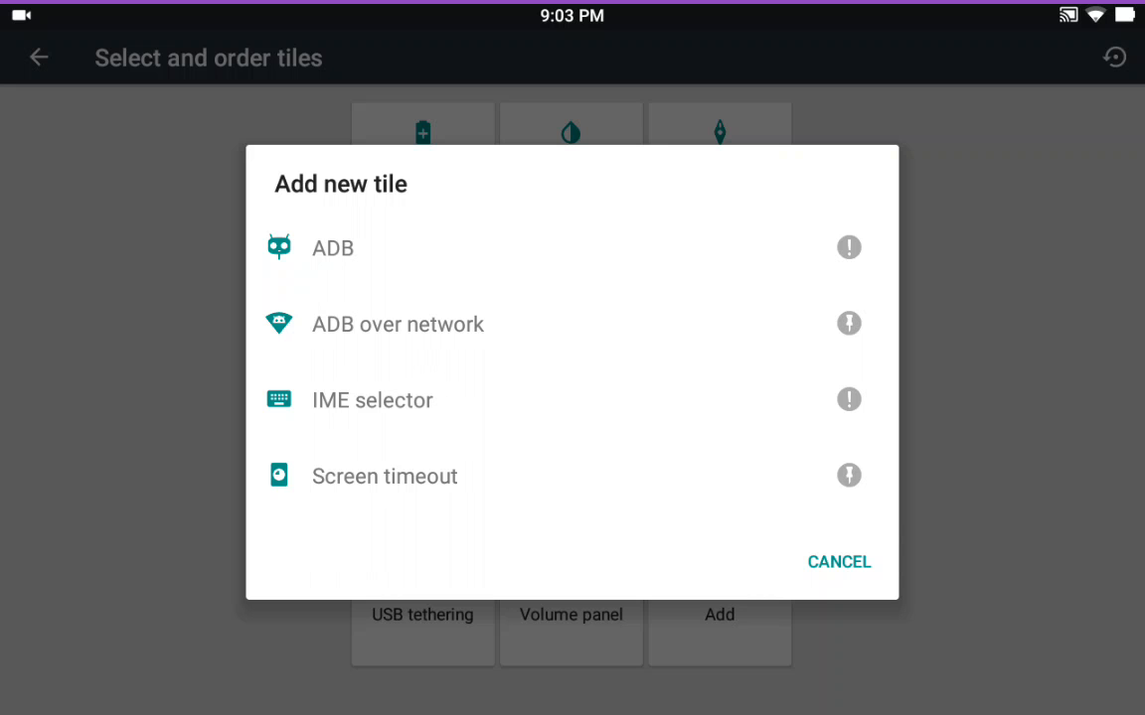
left_click(837, 561)
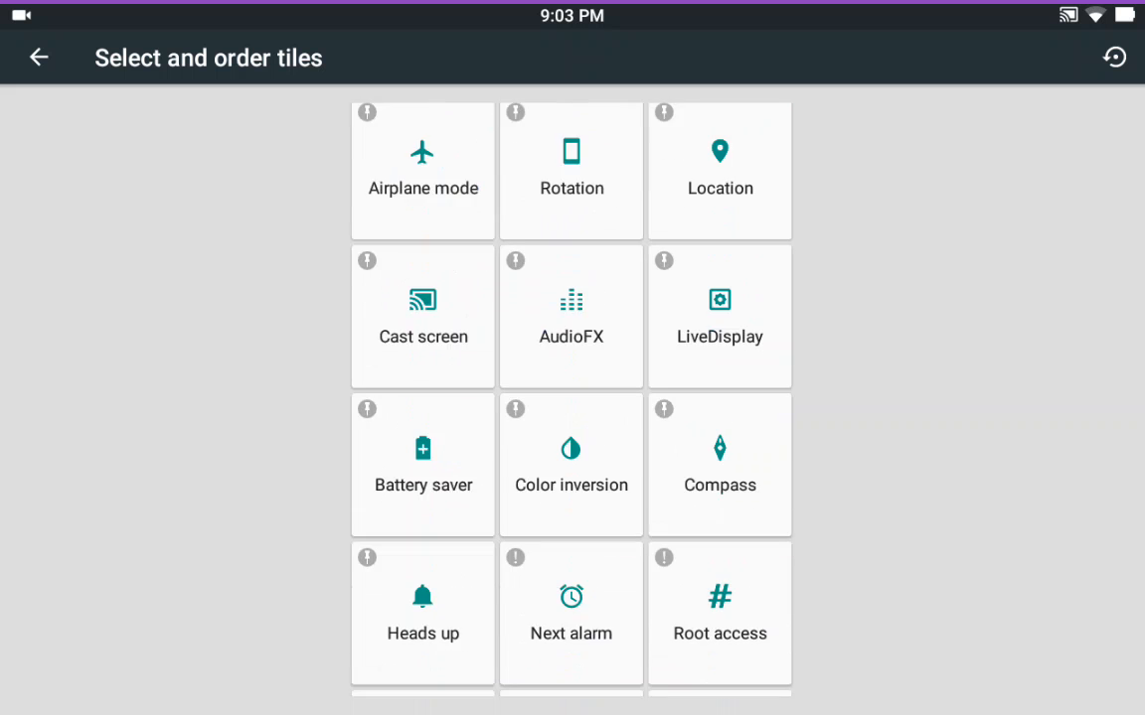
scroll("down", 3)
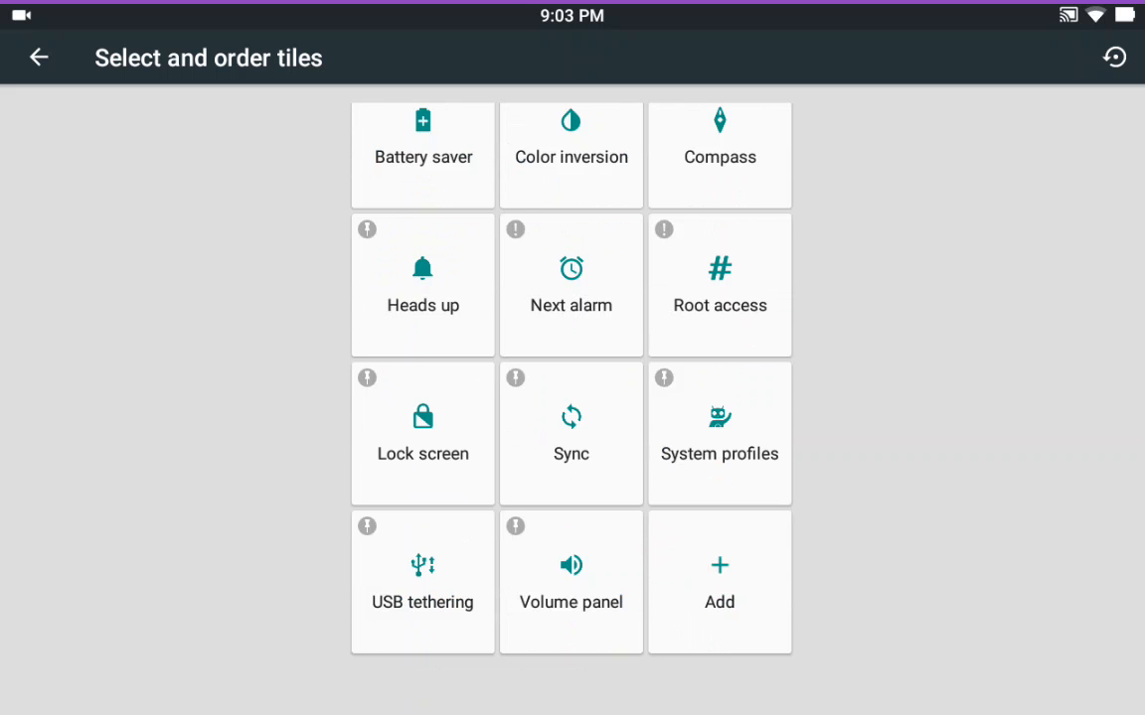
left_click(39, 57)
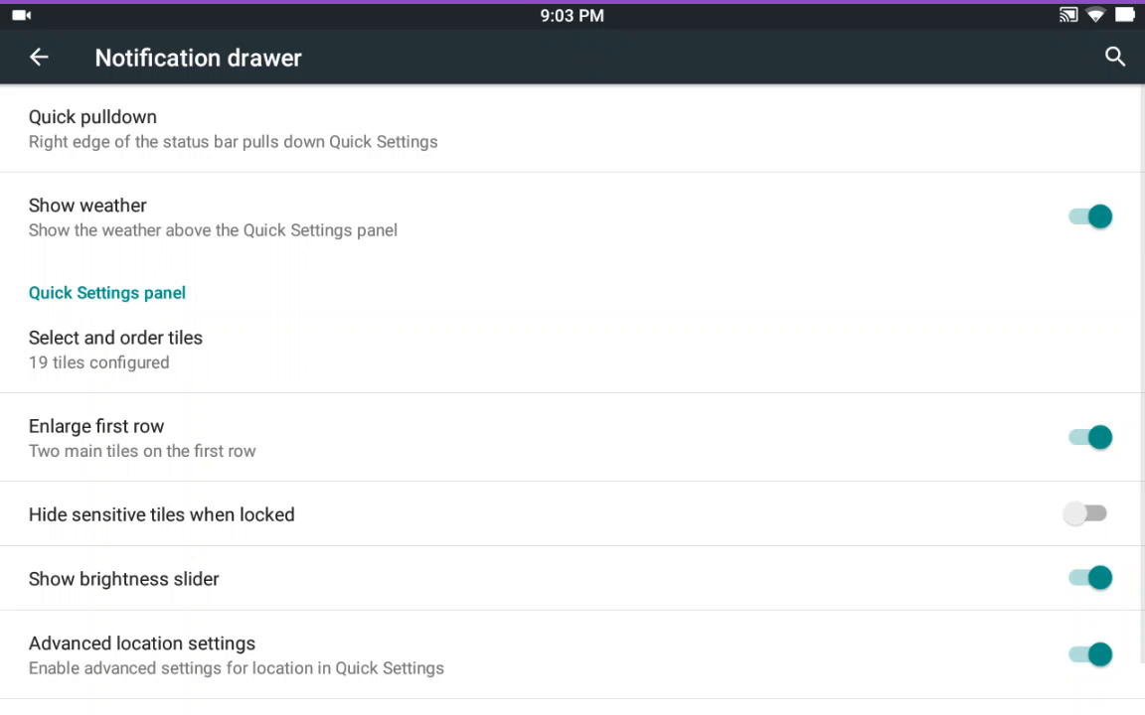
scroll("down", 3)
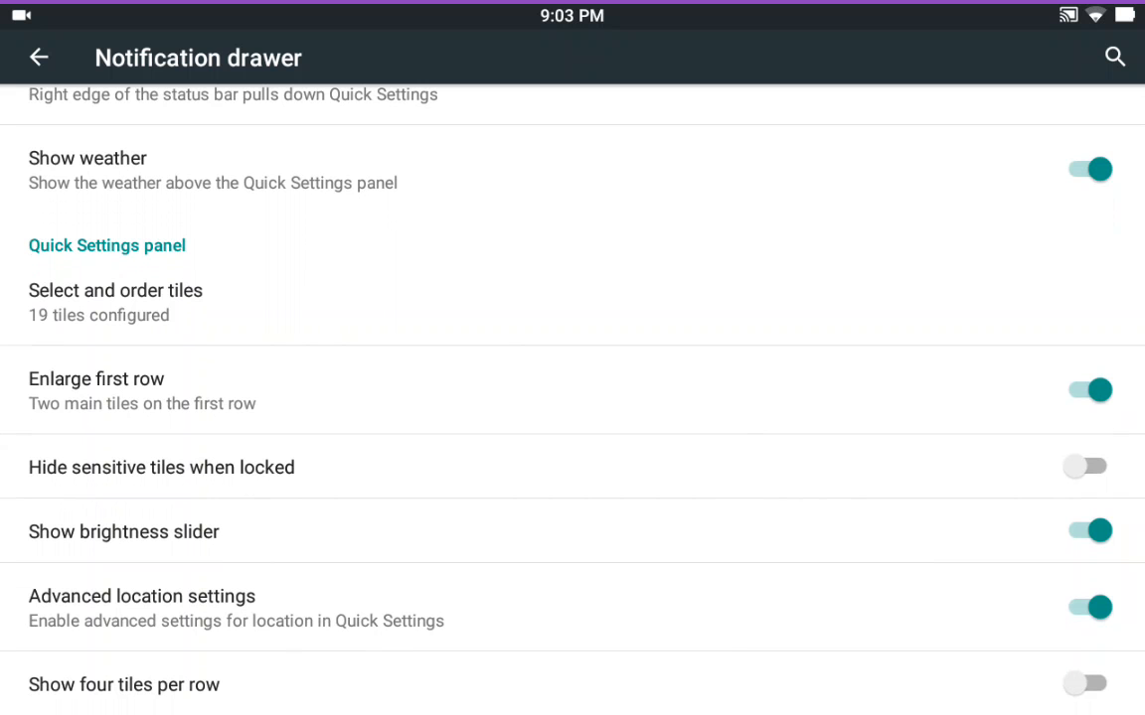
Toggle Heads up on and back off in Notification manager, then return to Interface
left_click(38, 57)
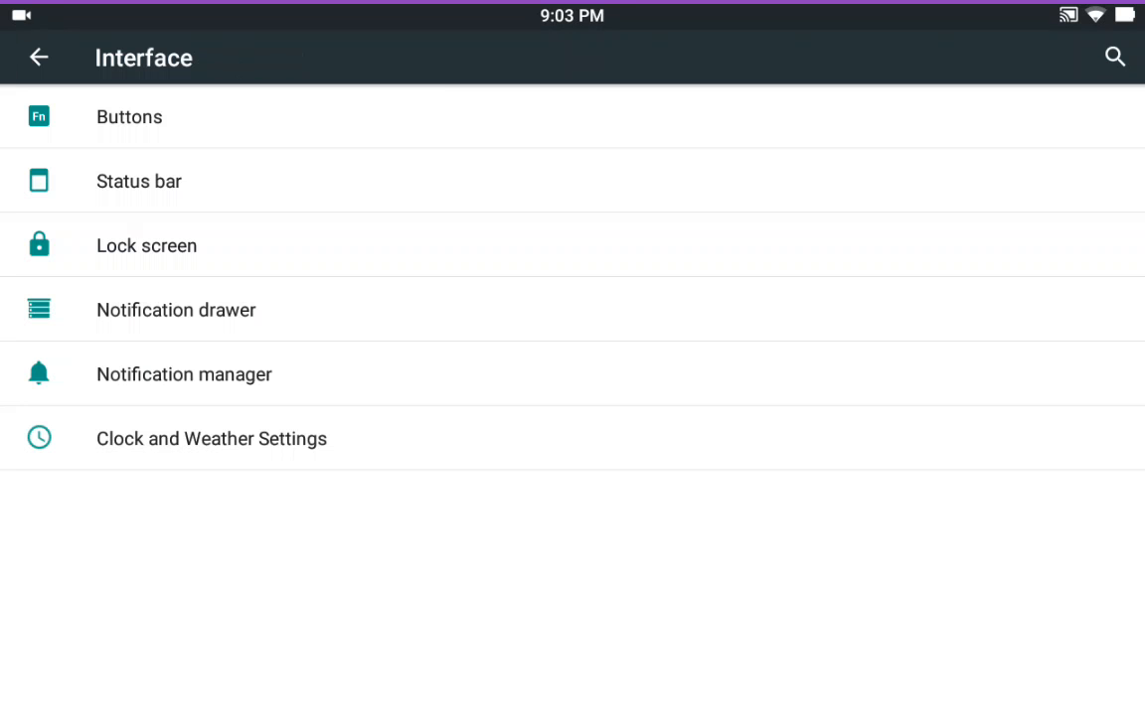
left_click(184, 373)
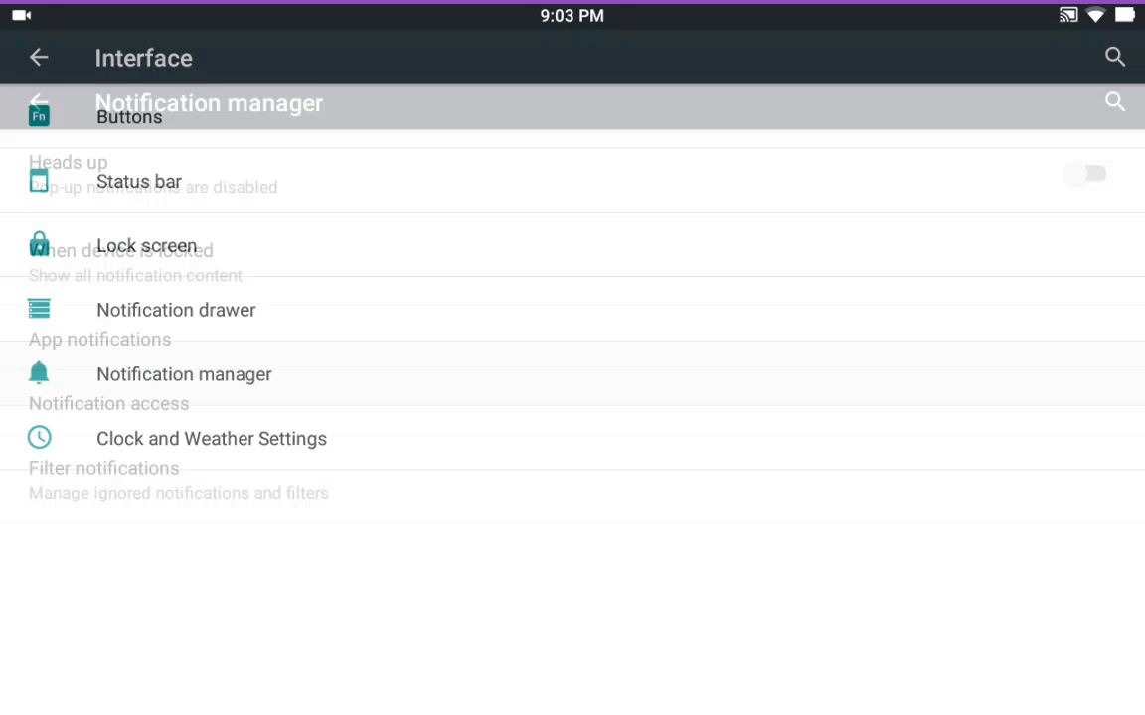
left_click(184, 374)
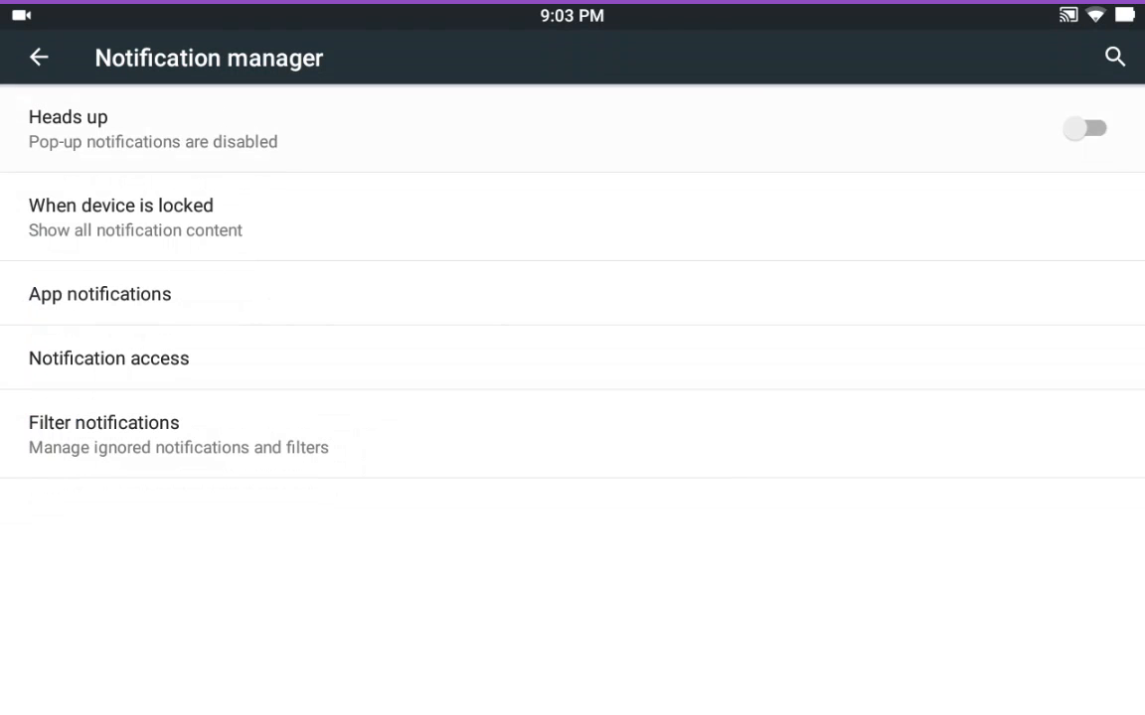
left_click(1084, 128)
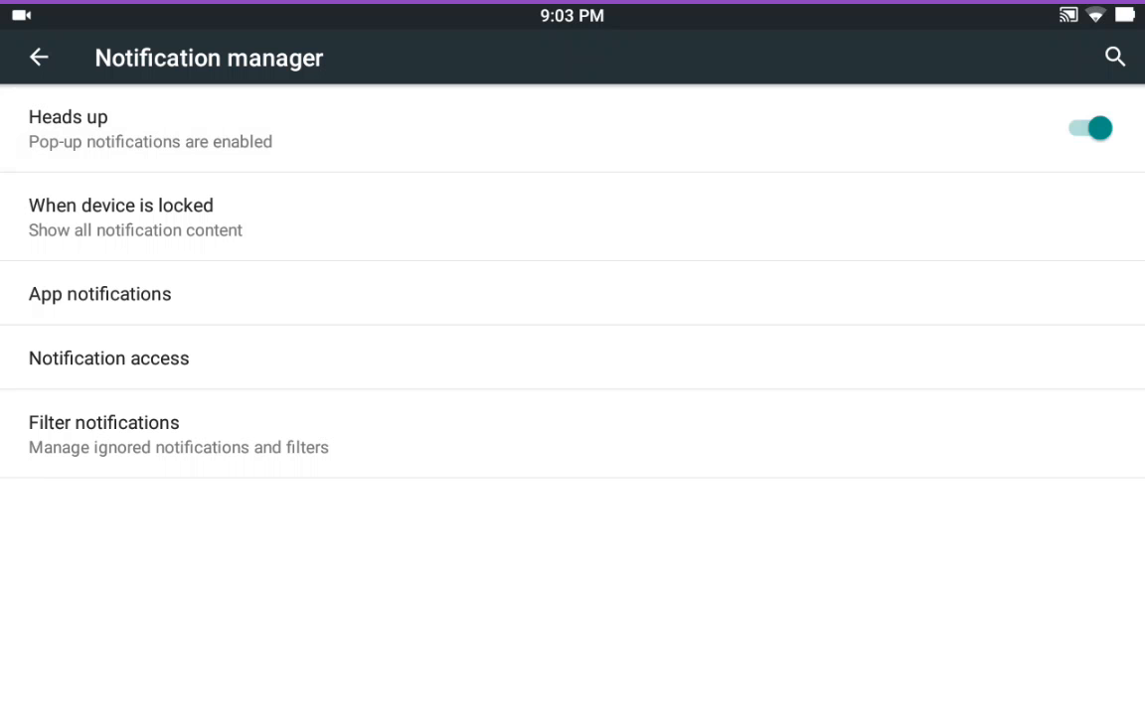
left_click(1086, 128)
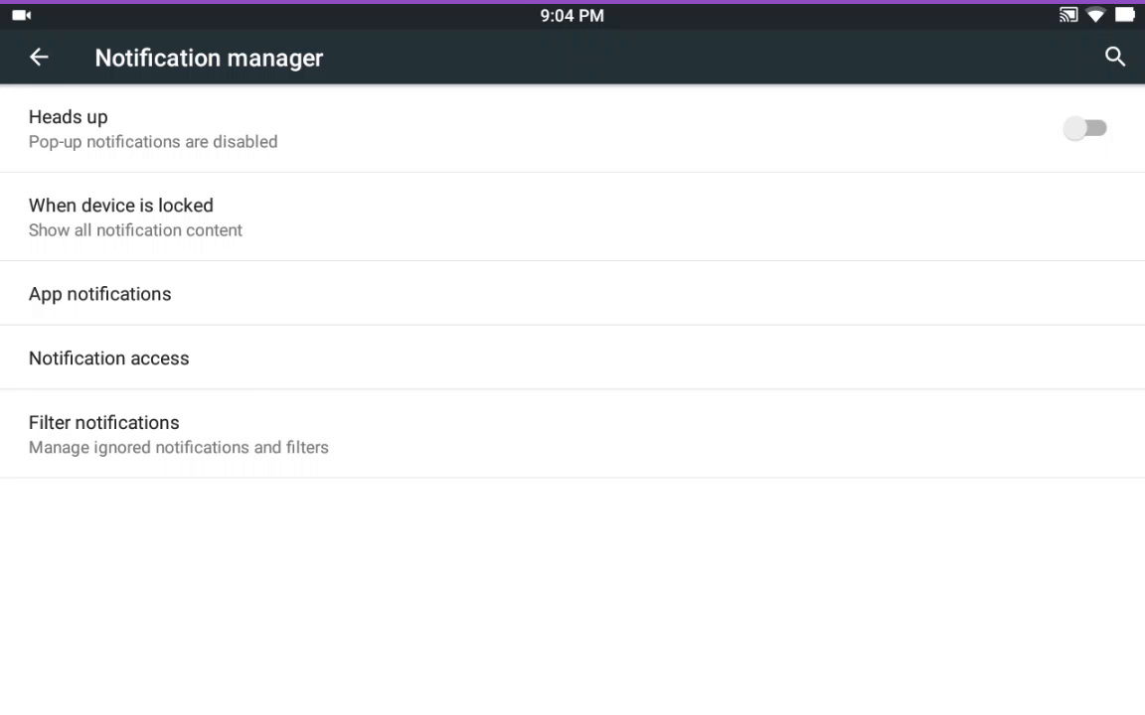
left_click(39, 56)
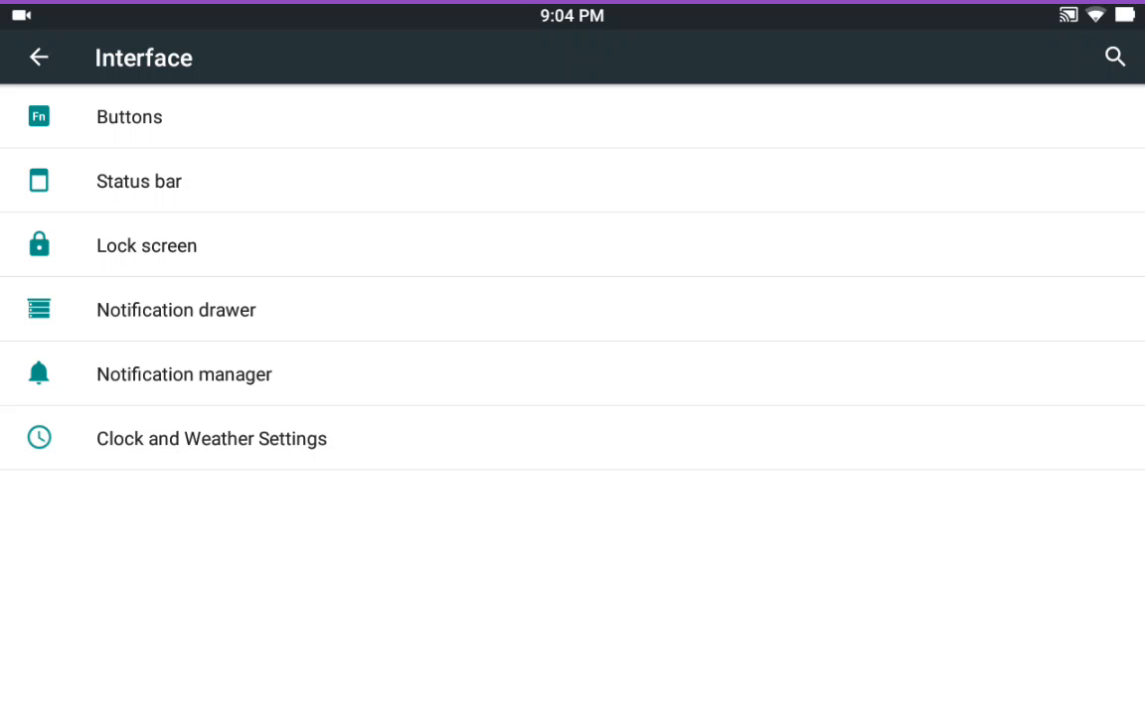
left_click(211, 438)
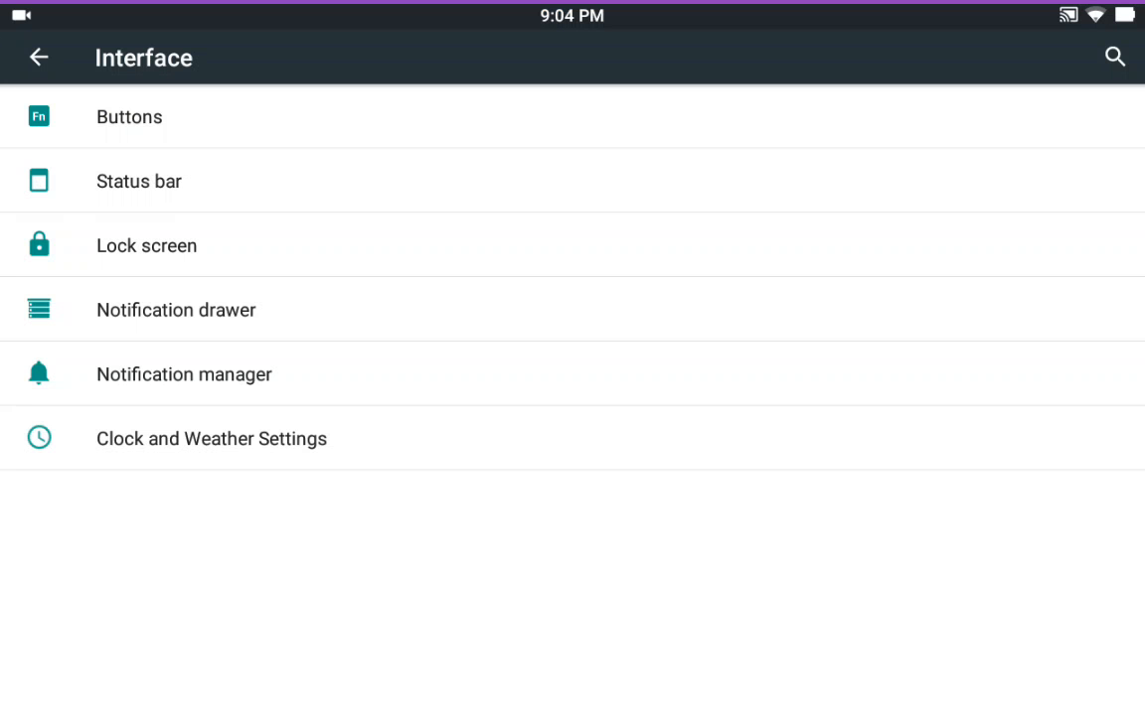
Open Themes from main Settings and browse the Gradient, Lobit and MIUI Dark theme packs
left_click(38, 56)
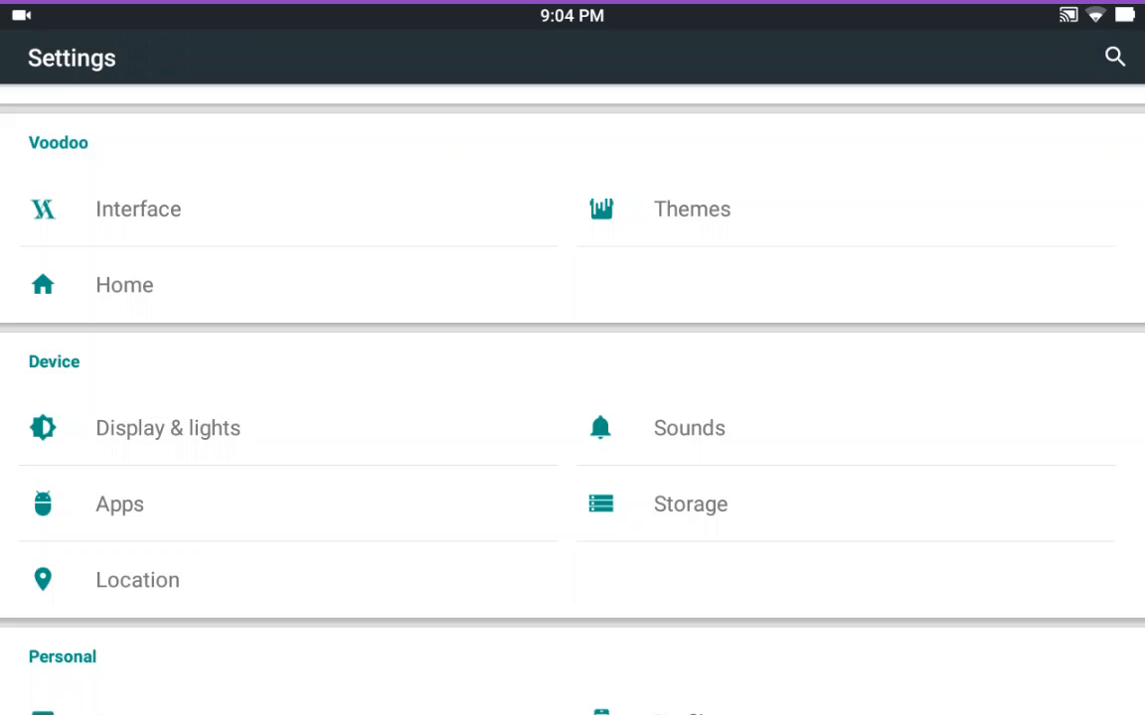
left_click(690, 208)
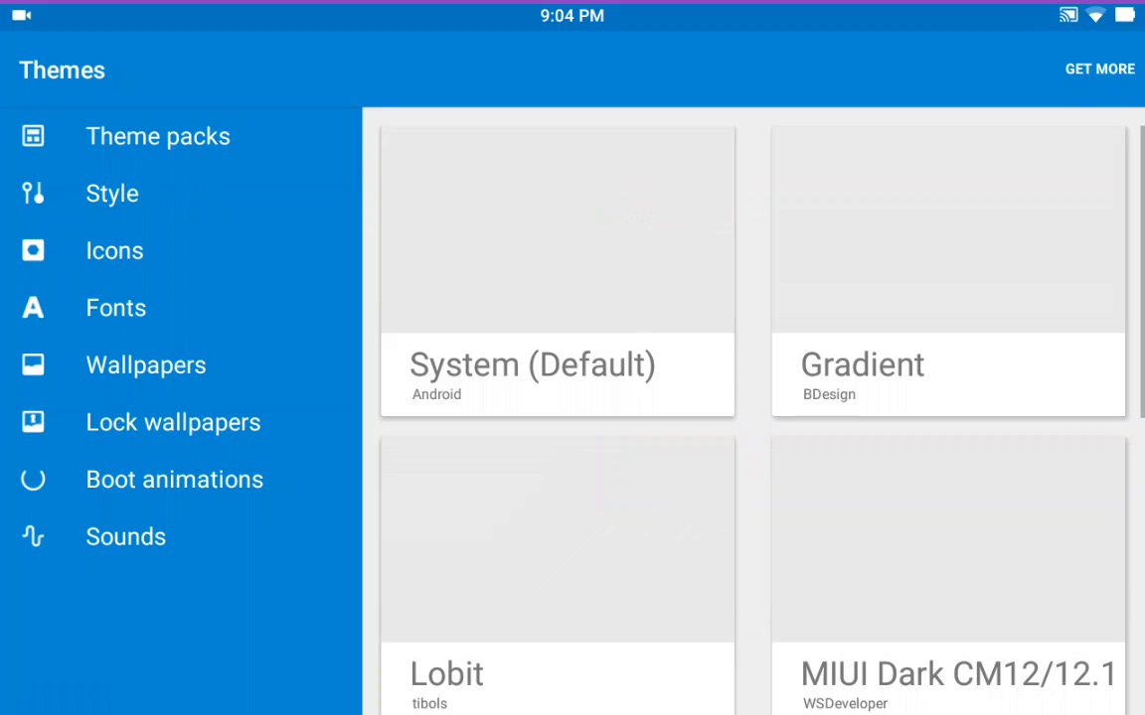
scroll("down", 3)
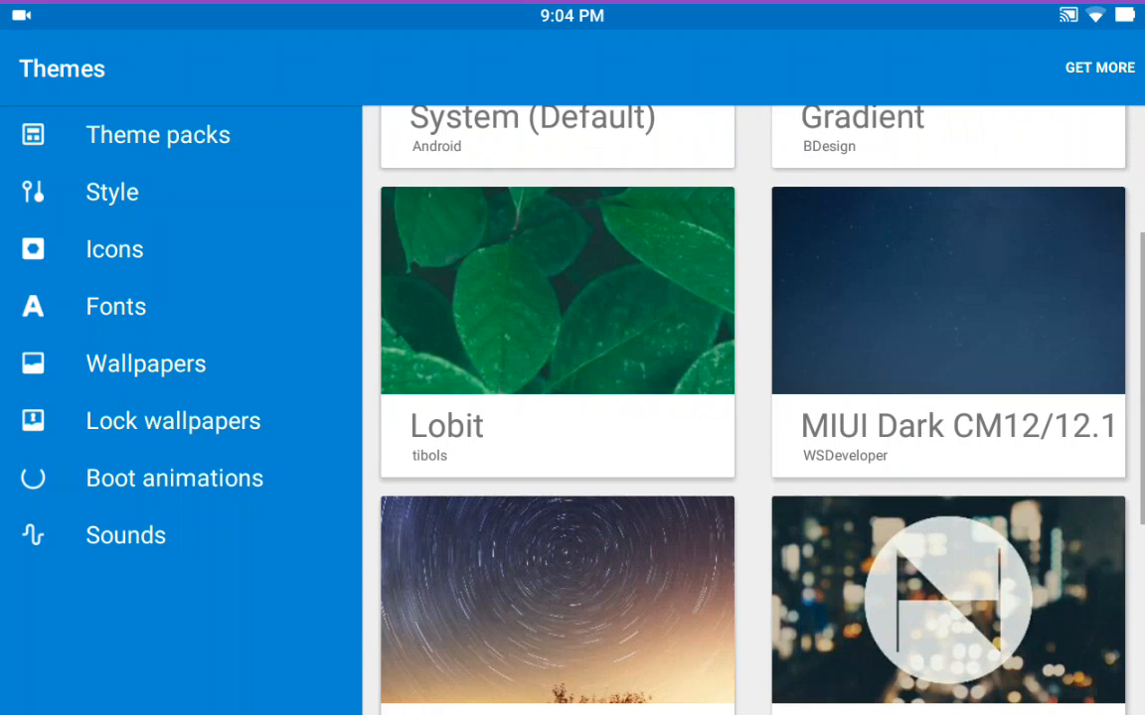
scroll("down", 3)
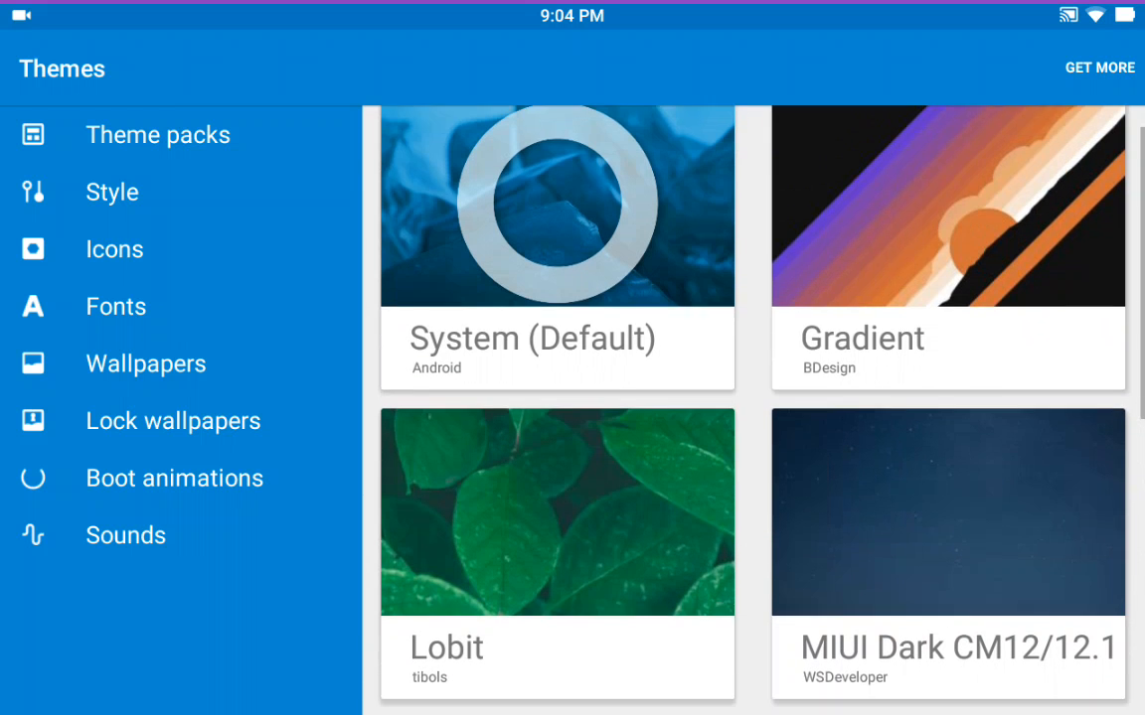
scroll("down", 3)
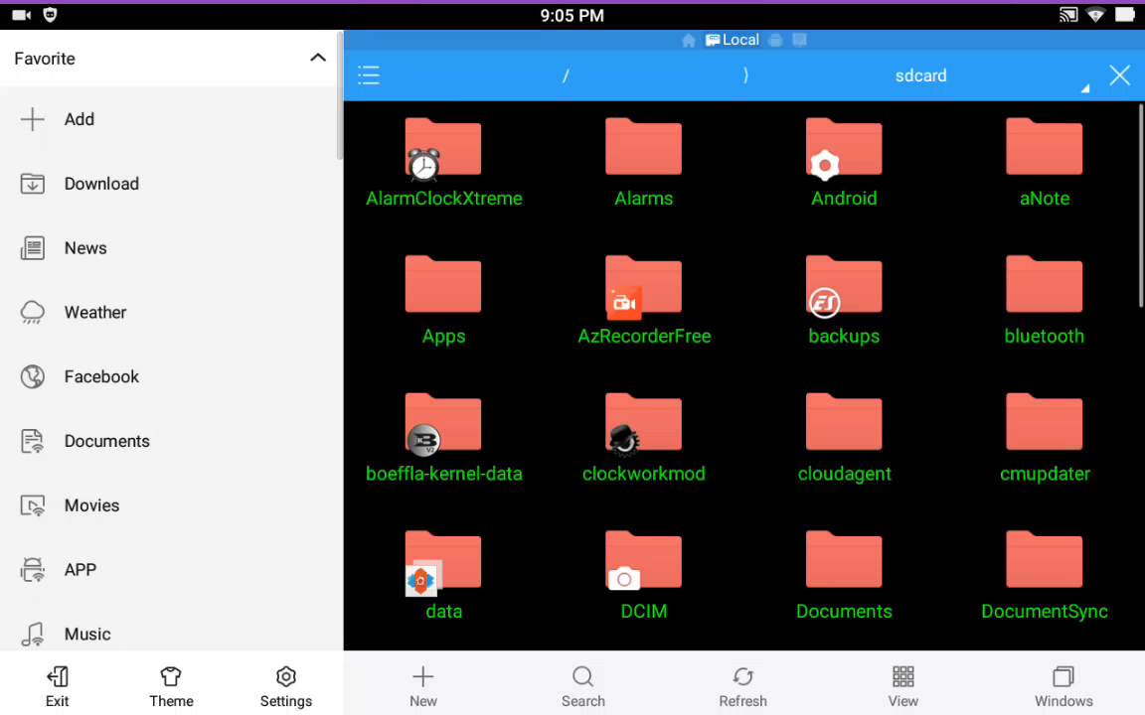
Install boeffla-config-v2(1).apk from the Download folder and launch Boeffla-Config V2
scroll("down", 3)
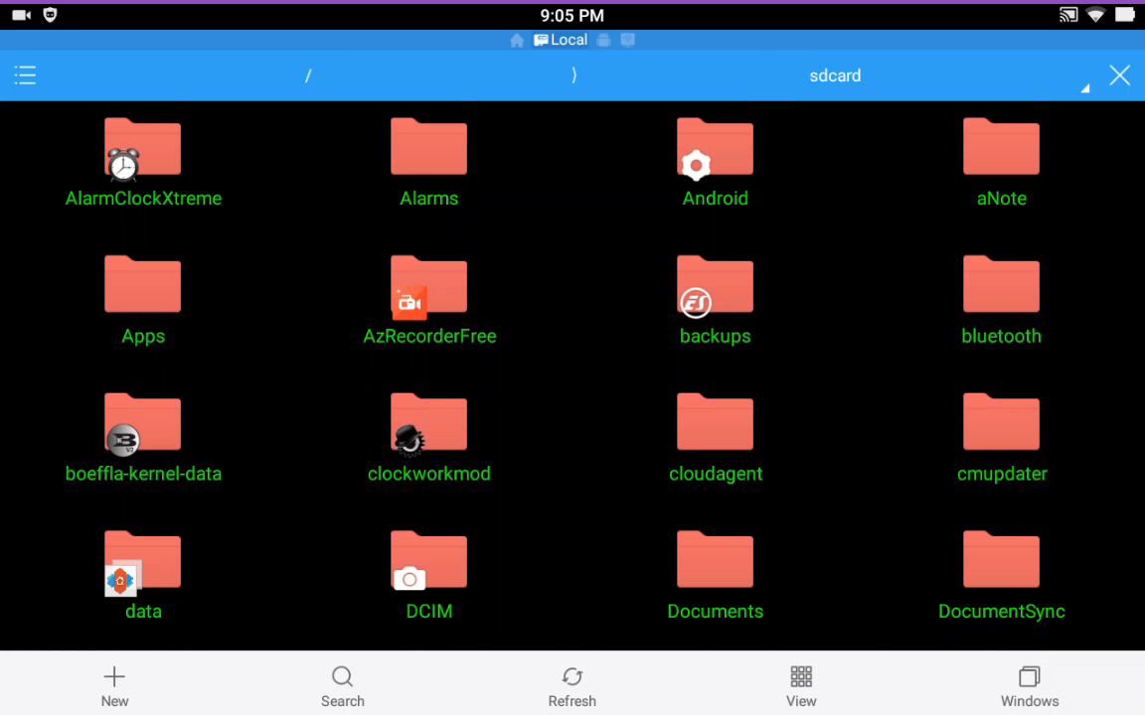
scroll("down", 3)
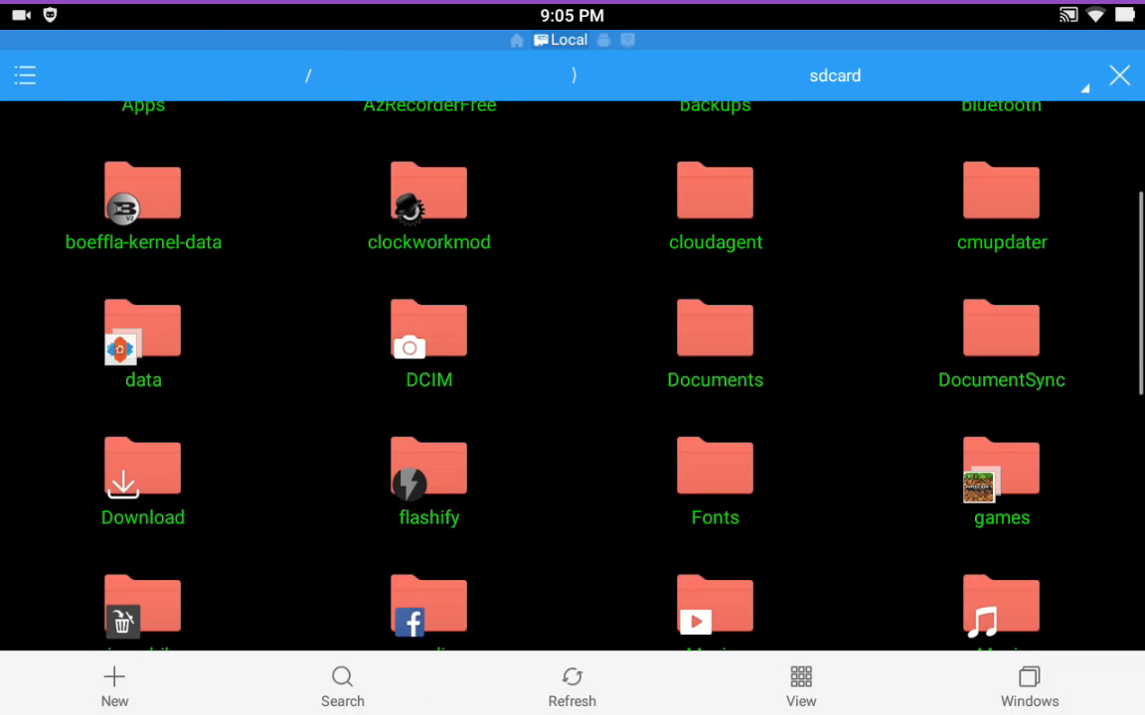
double_click(142, 482)
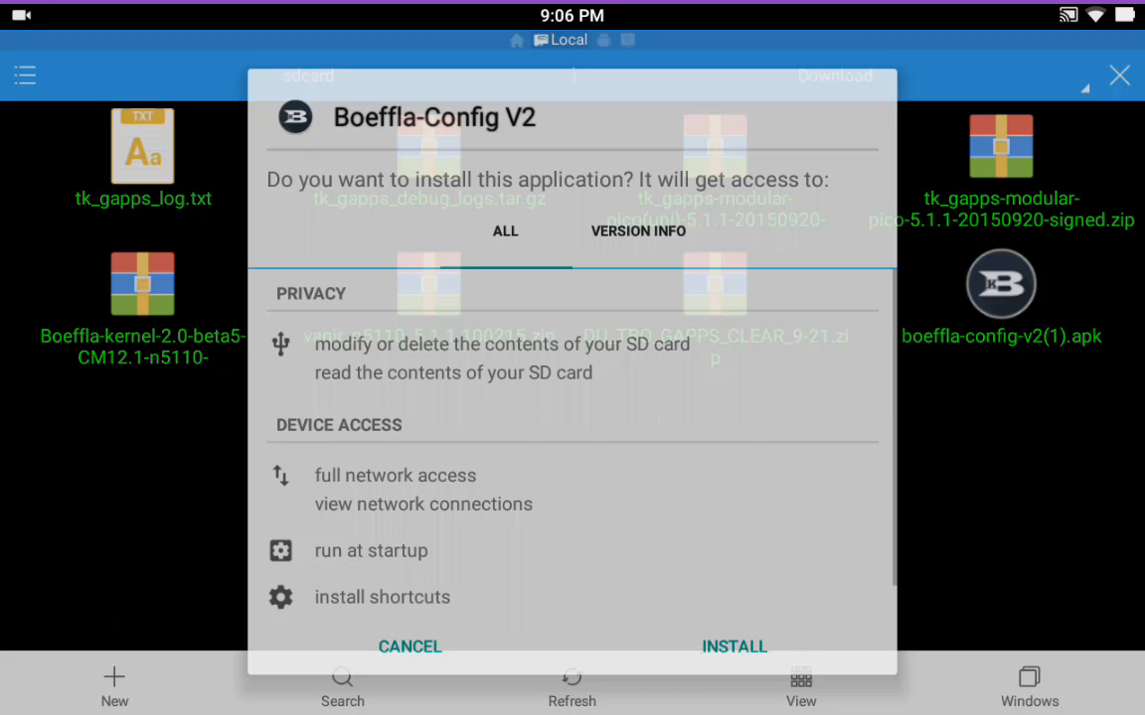
left_click(733, 647)
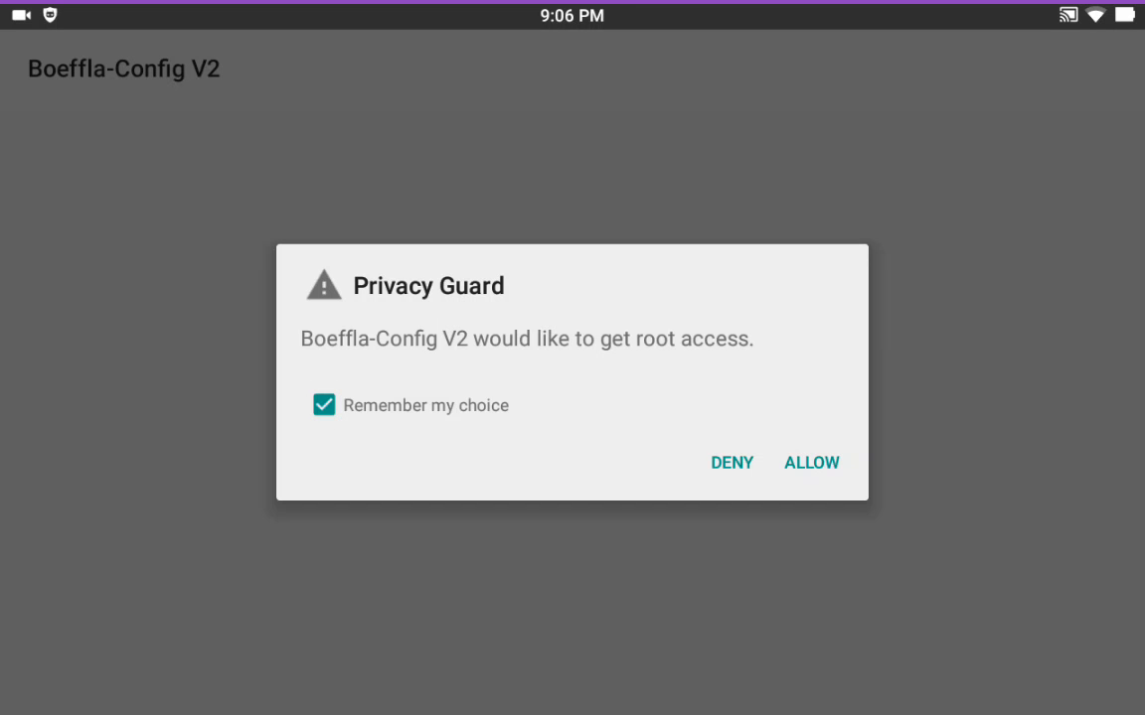
Allow root access, accept the warranty notice, and review the kernel, memory and CPU overview
left_click(810, 461)
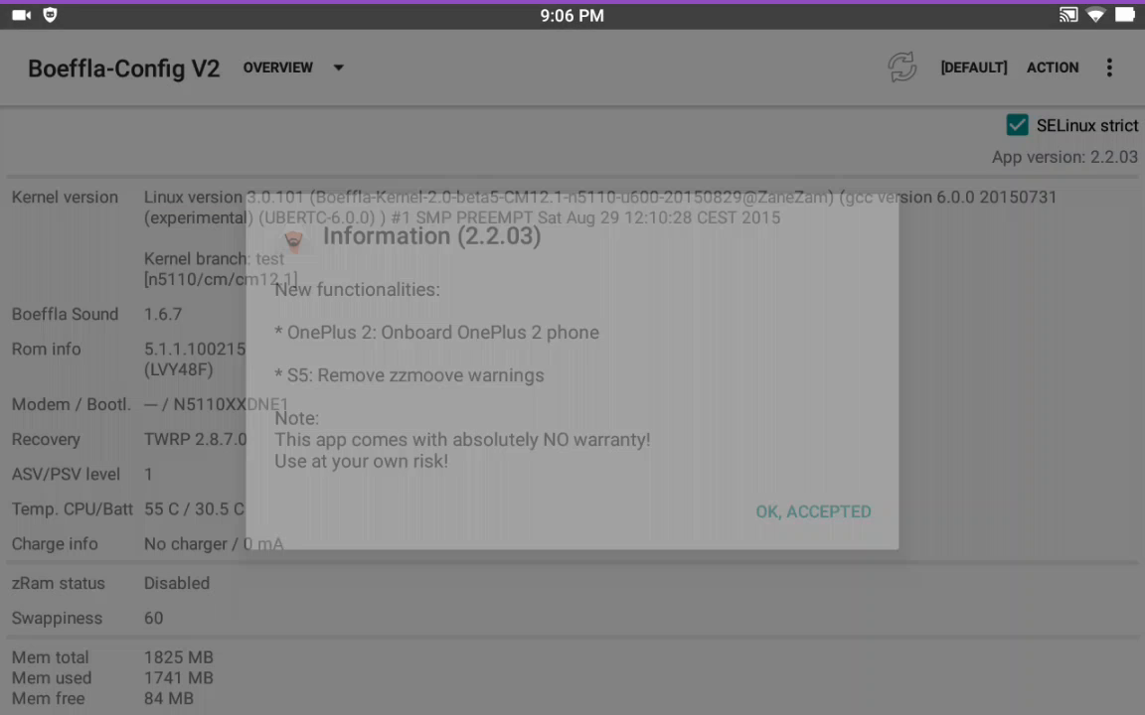
left_click(813, 510)
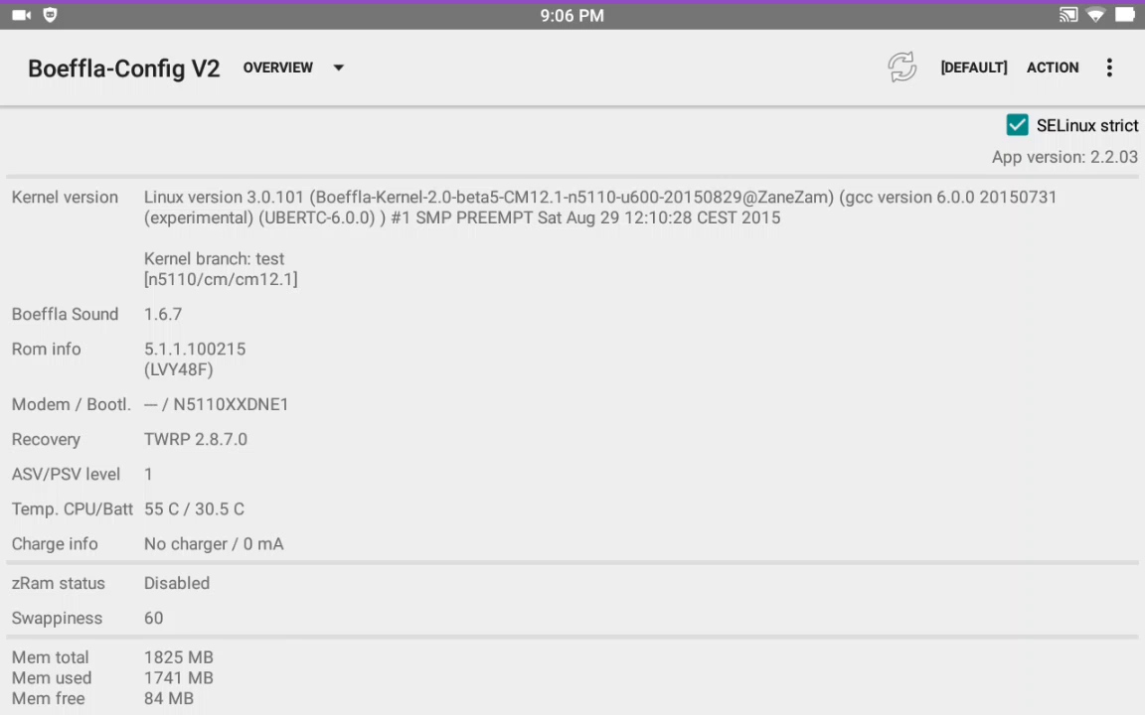
scroll("down", 3)
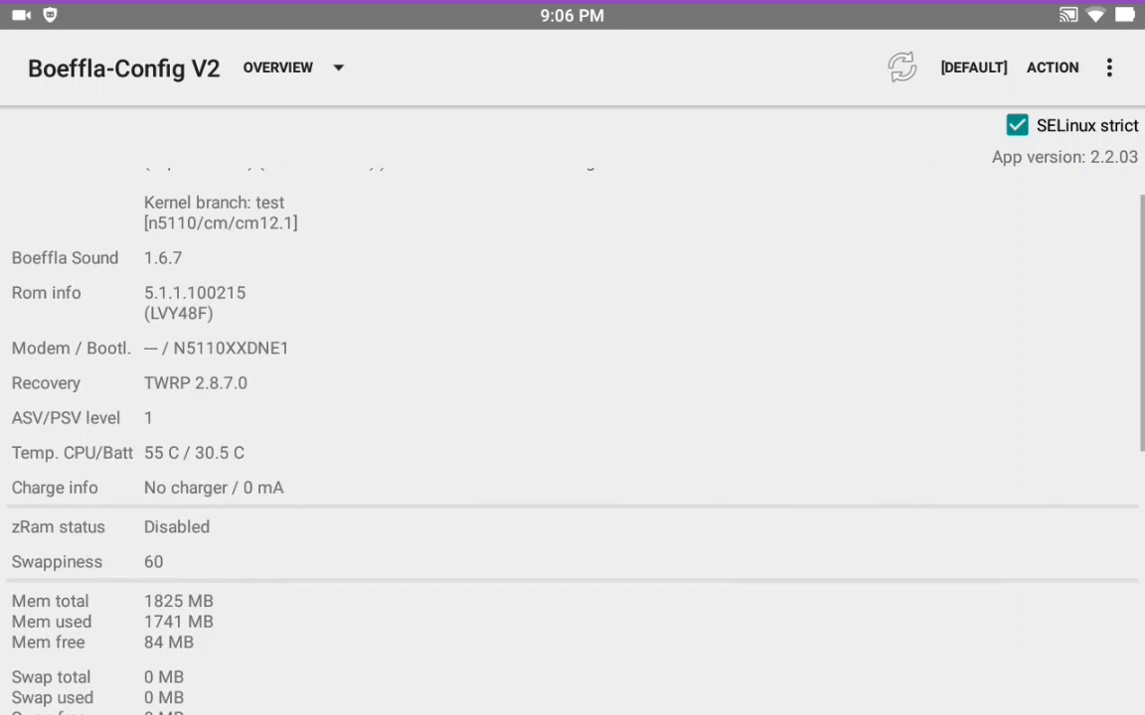
scroll("down", 3)
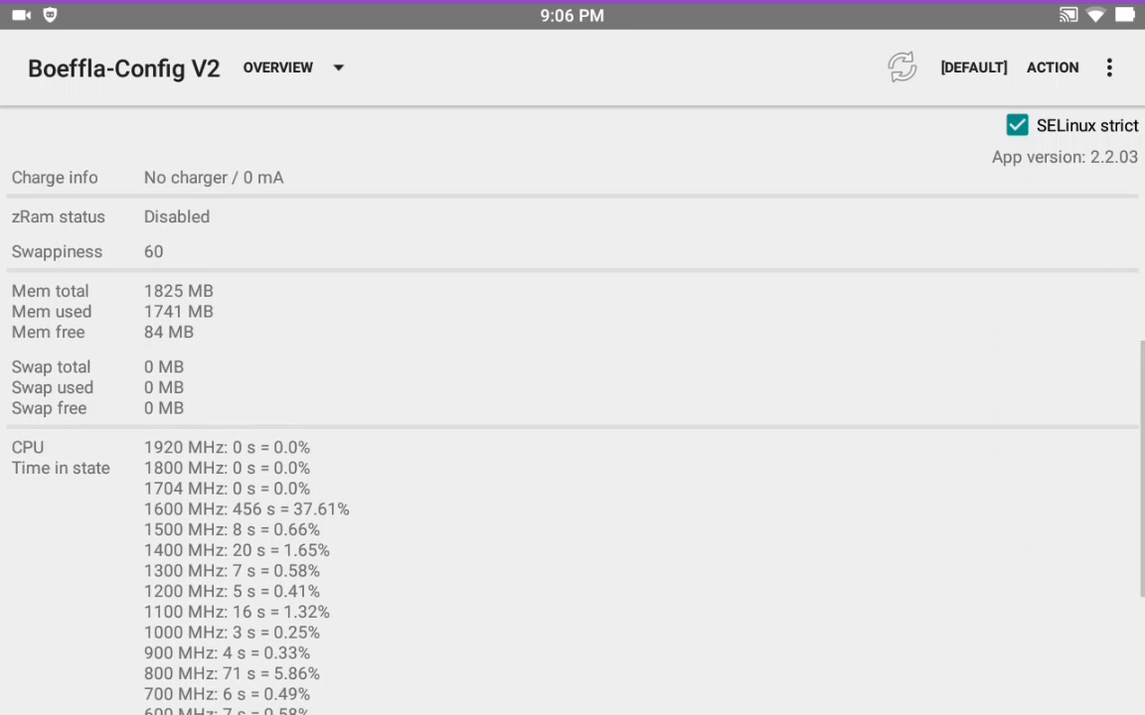
scroll("down", 3)
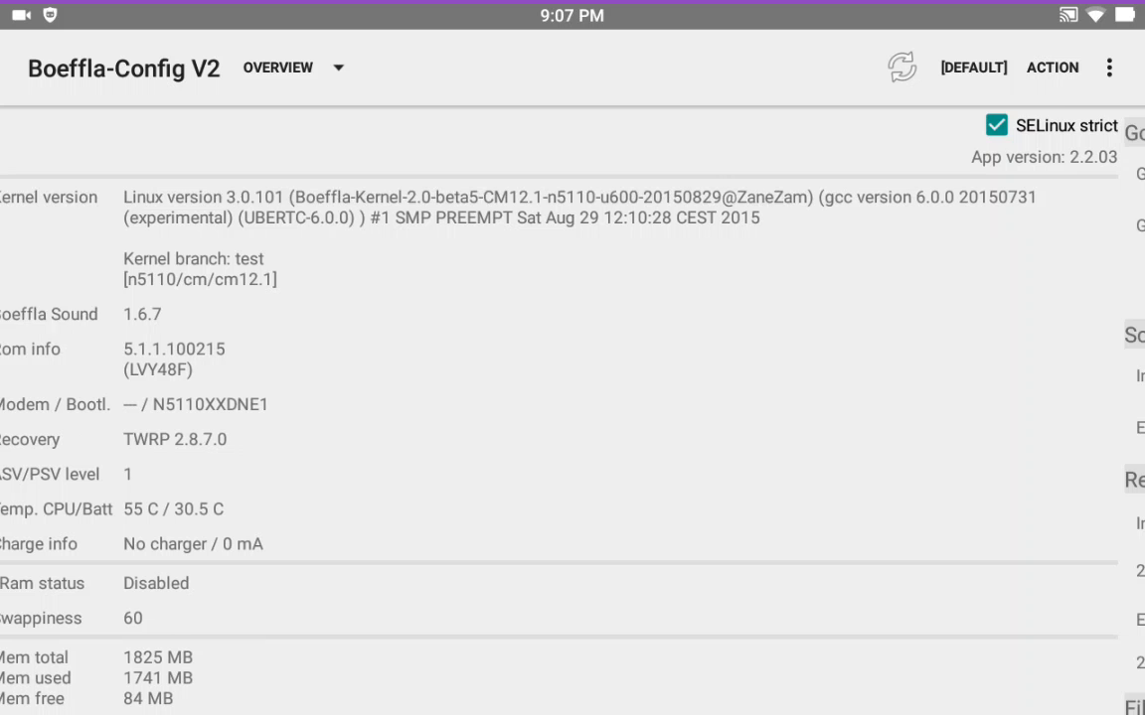
On the CPU page set max frequency 1800 MHz and min 300 MHz, then review voltages
left_click(289, 67)
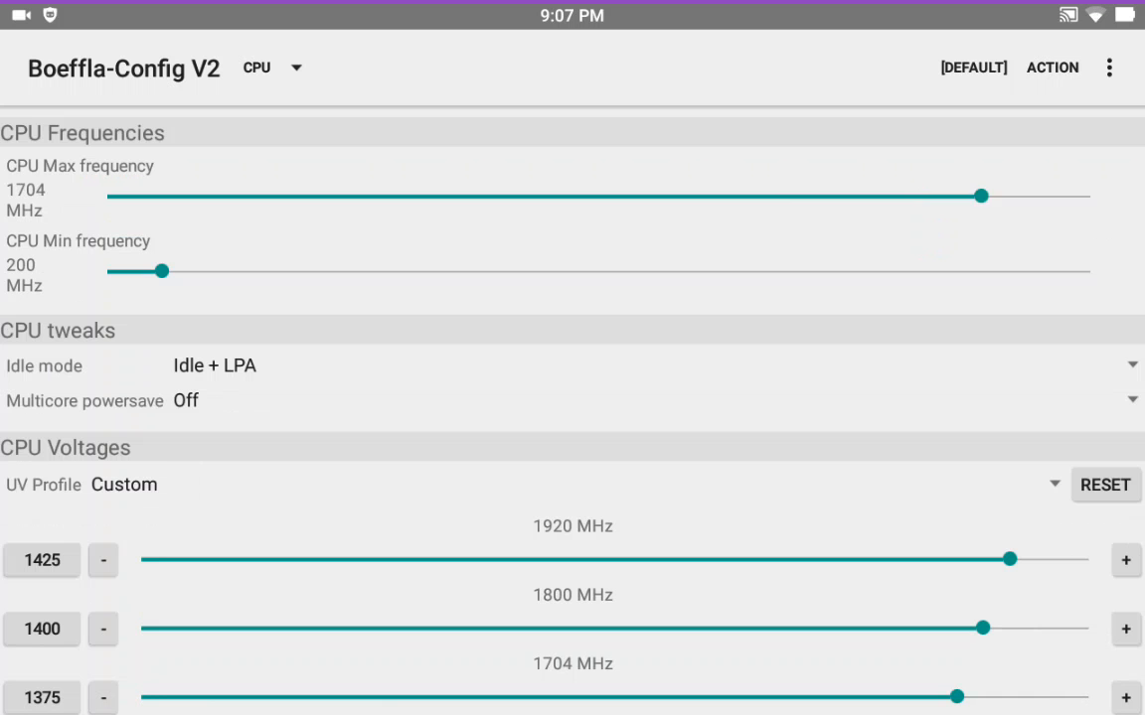
left_click_drag(981, 196, 1037, 196)
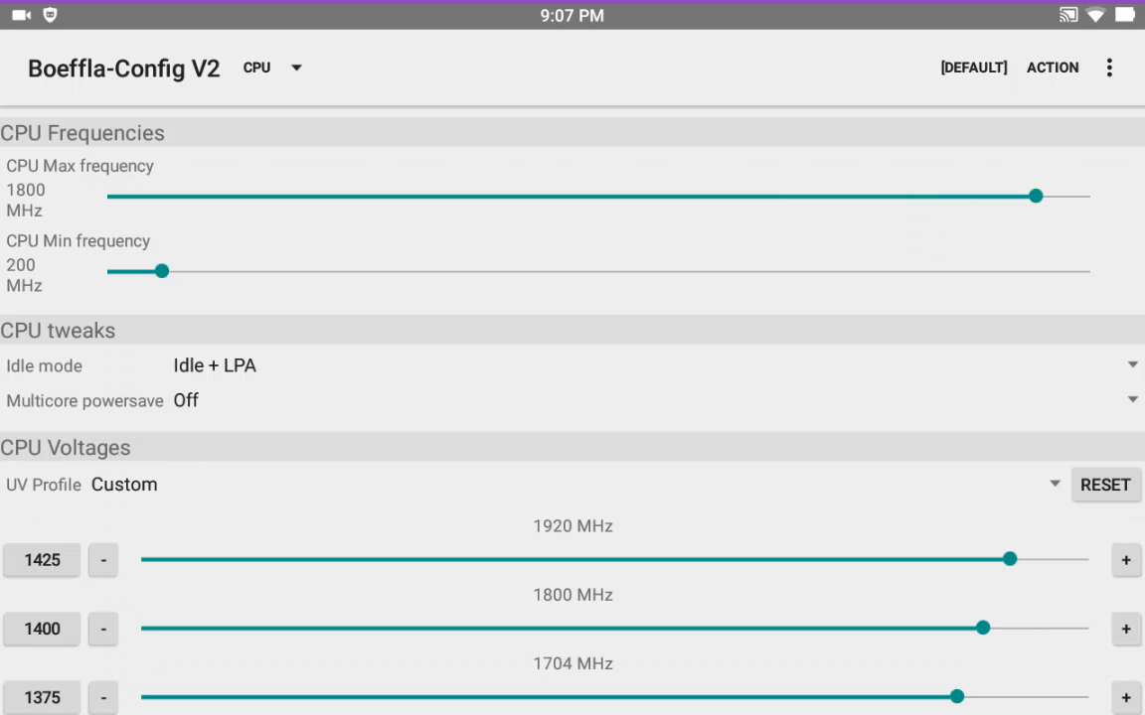
left_click_drag(164, 270, 216, 271)
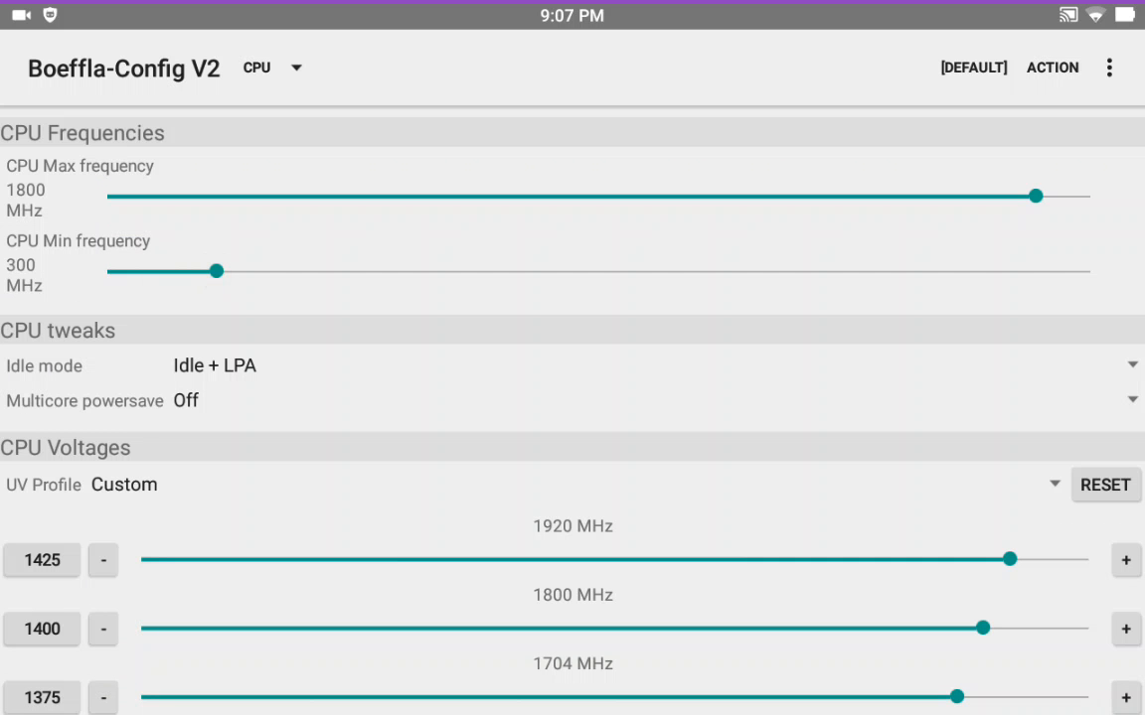
scroll("down", 3)
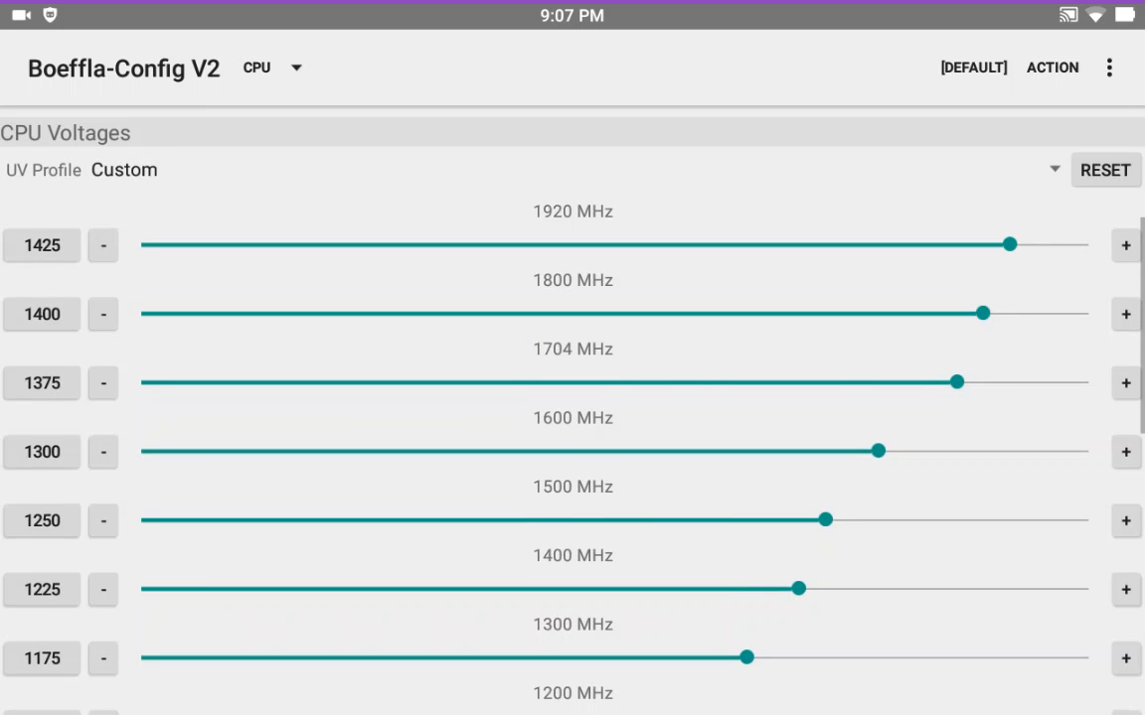
scroll("down", 3)
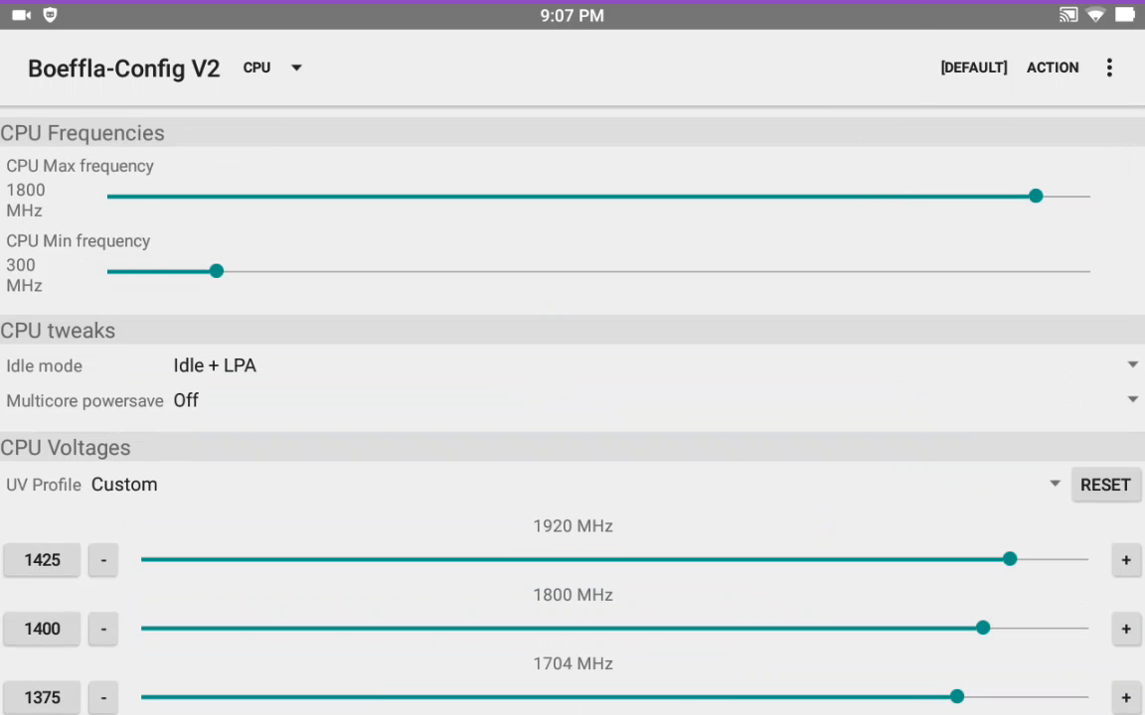
scroll("down", 3)
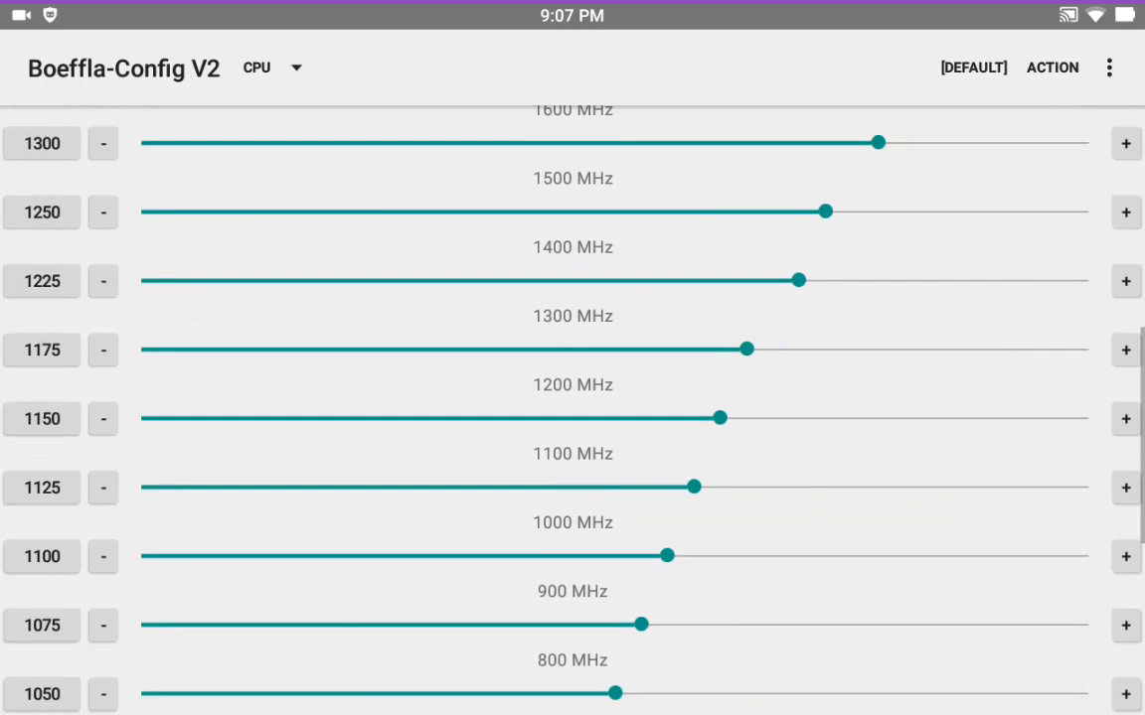
scroll("up", 3)
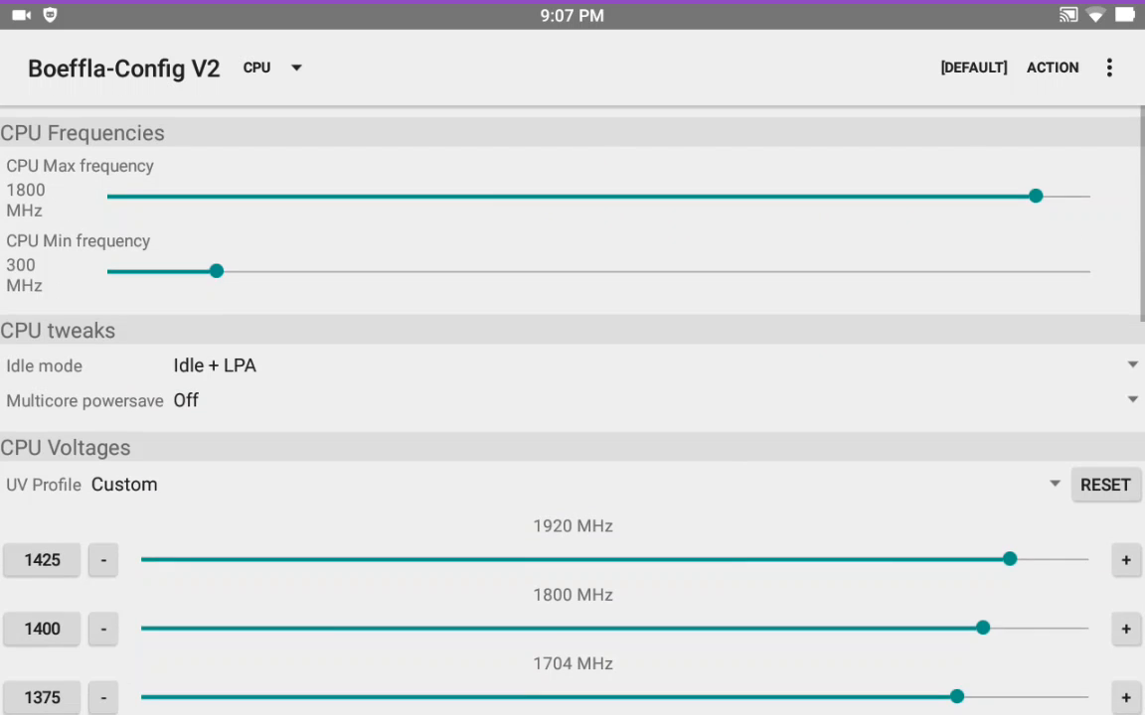
left_click(273, 68)
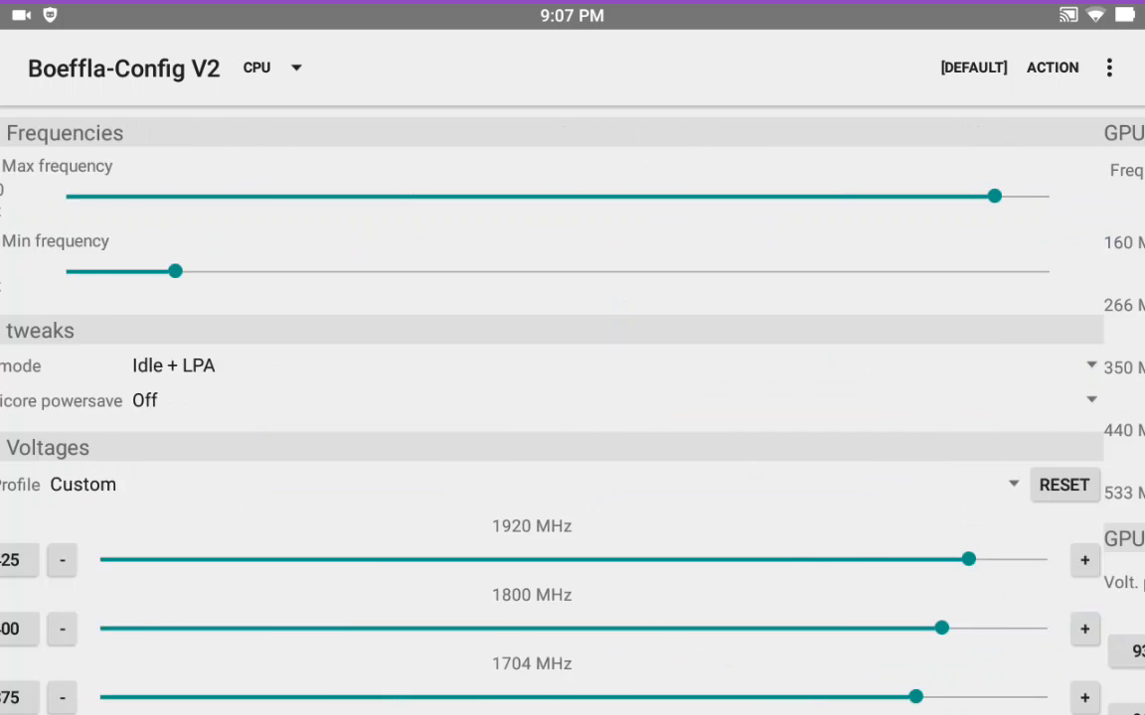
Choose the zzmoove governor with the zzmoove - performance profile on the Governor/IO page
left_click(288, 68)
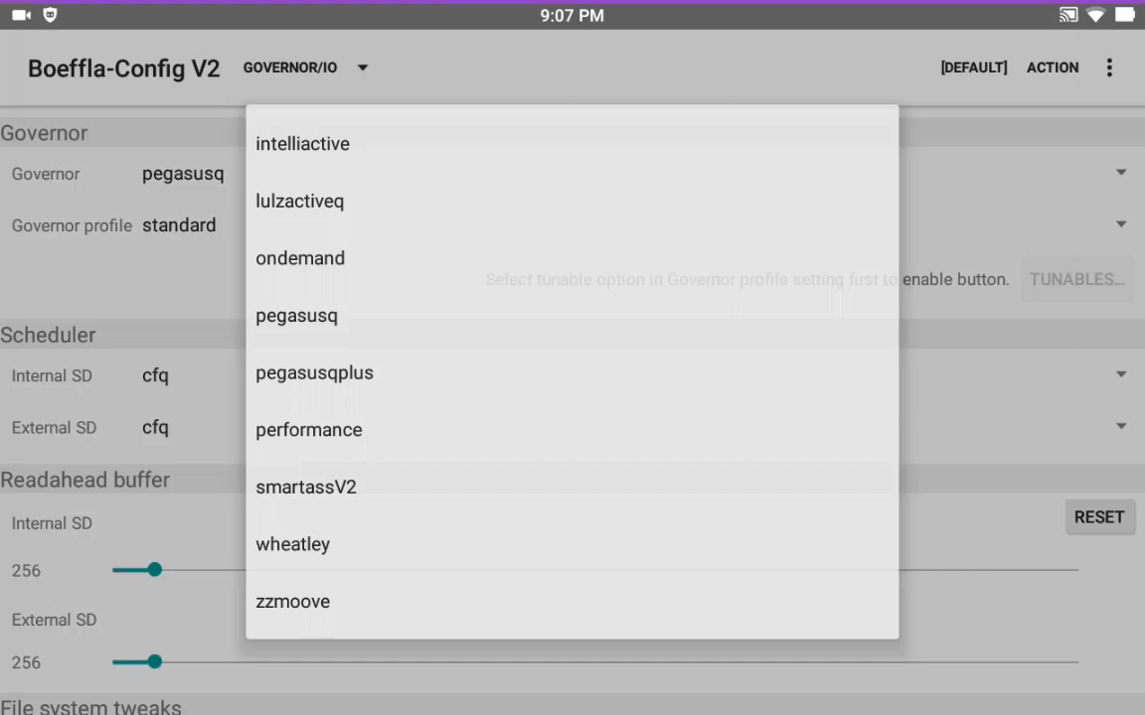
left_click(293, 601)
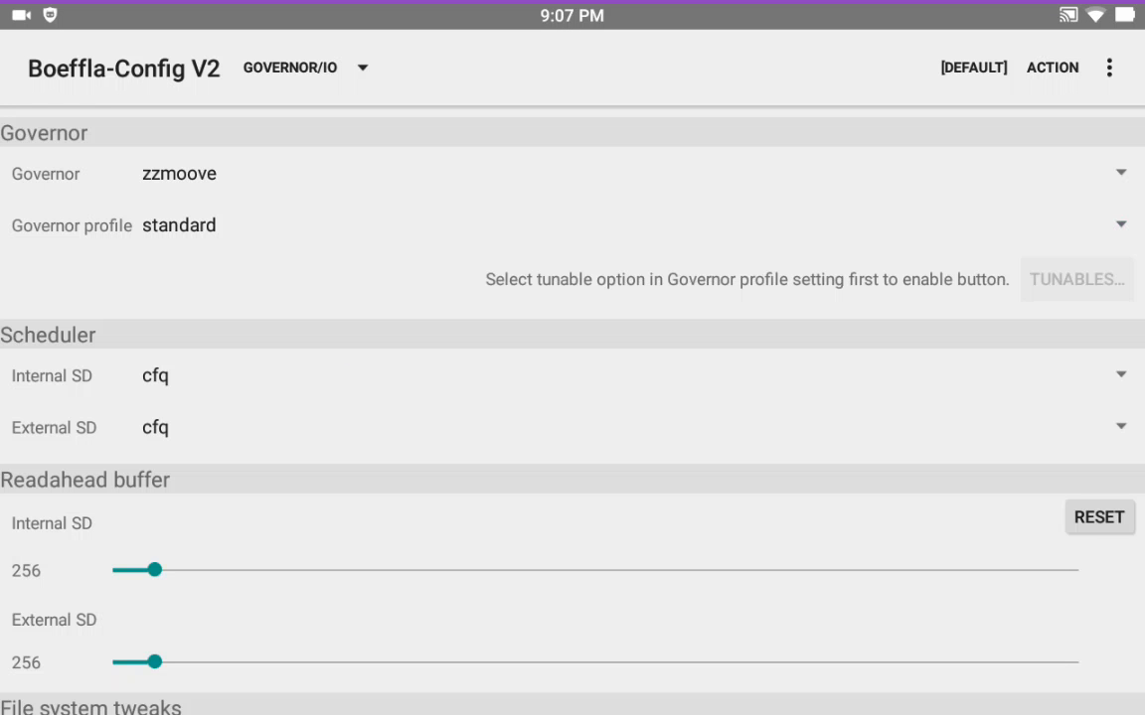
left_click(179, 224)
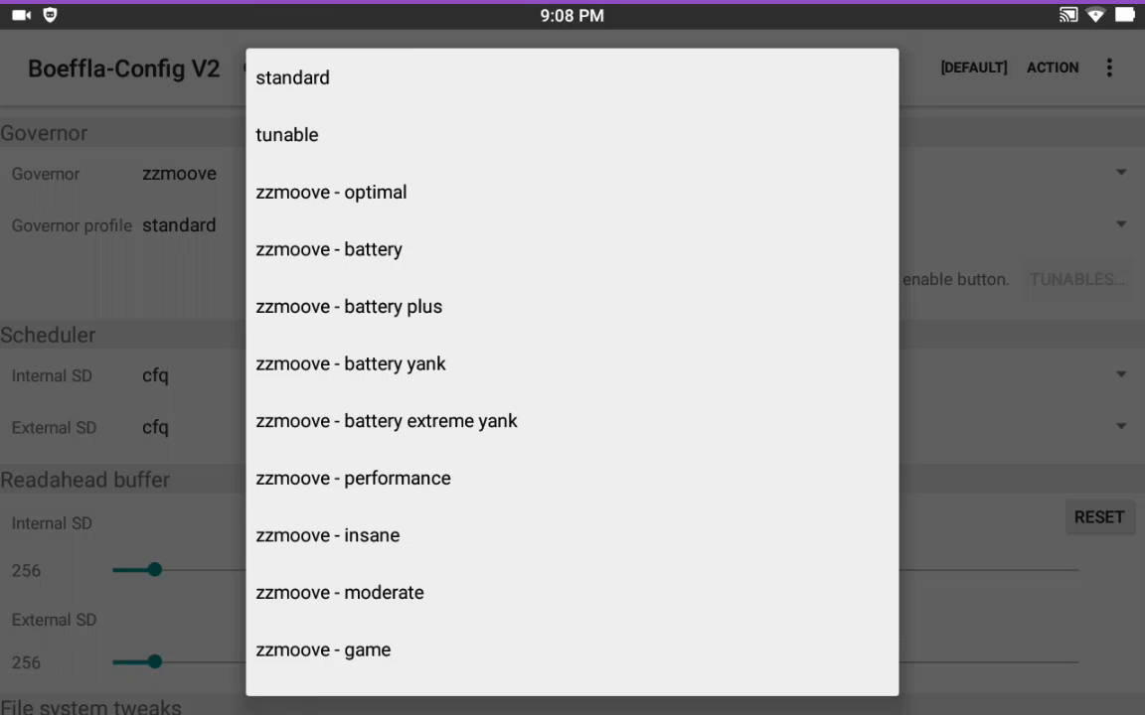
left_click(352, 478)
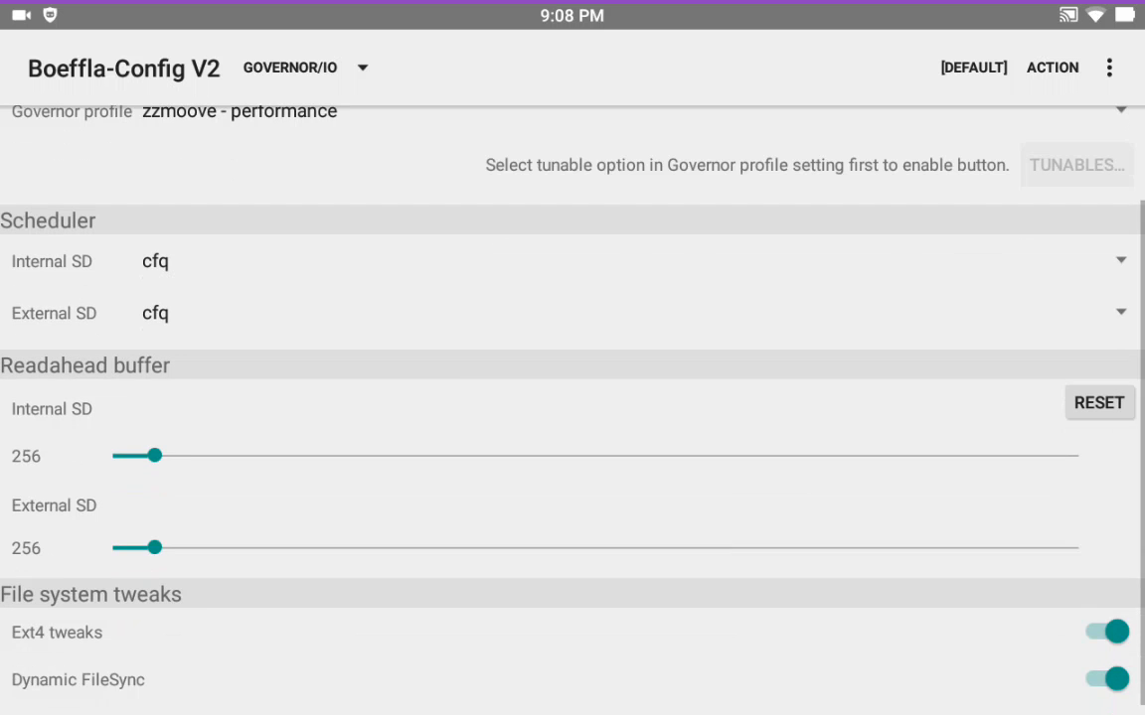
scroll("down", 3)
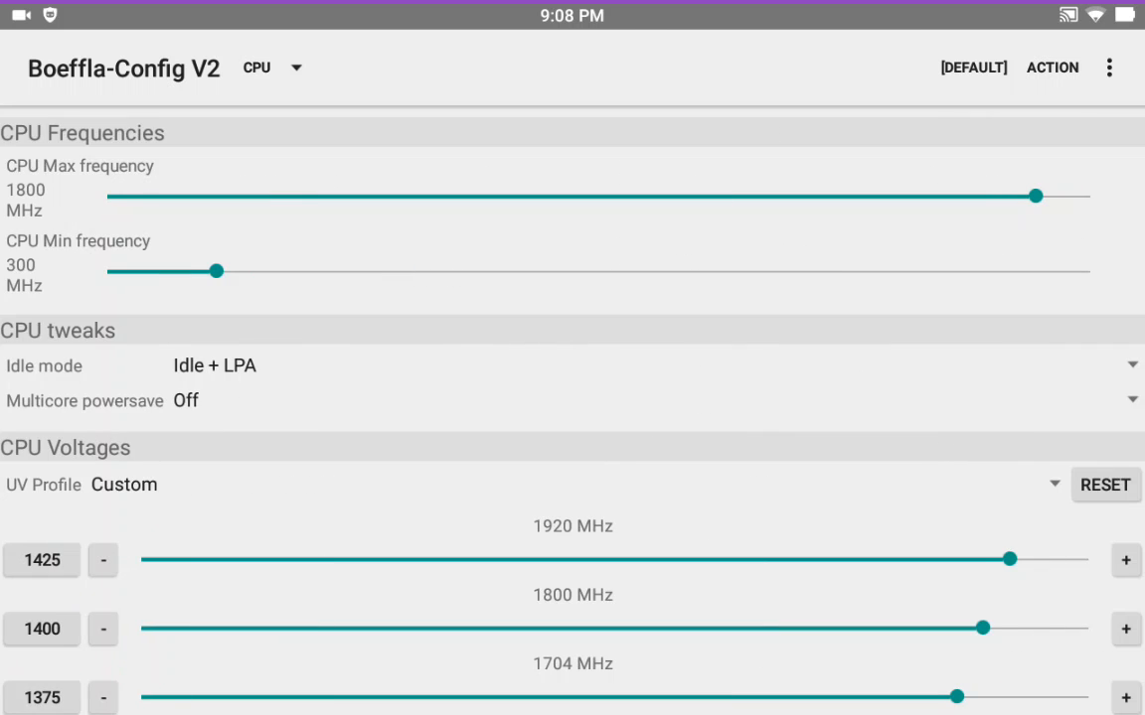
Enable Boeffla Sound and raise headphone and speaker volumes to the maximum 63
left_click(271, 68)
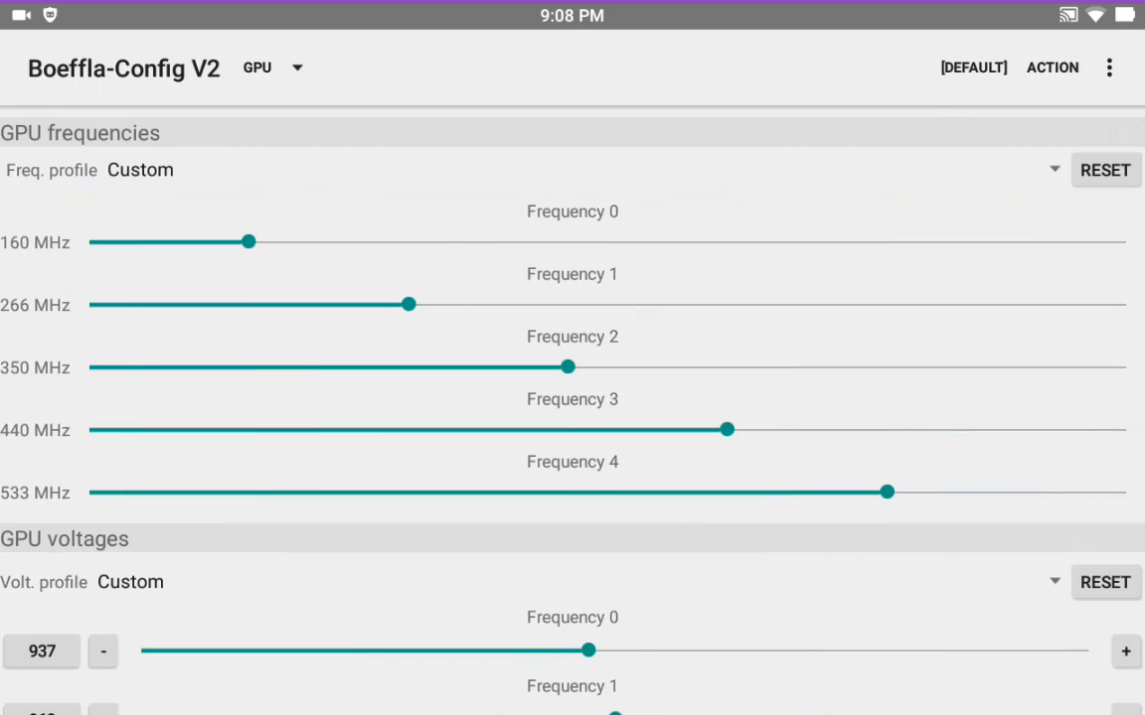
left_click(270, 67)
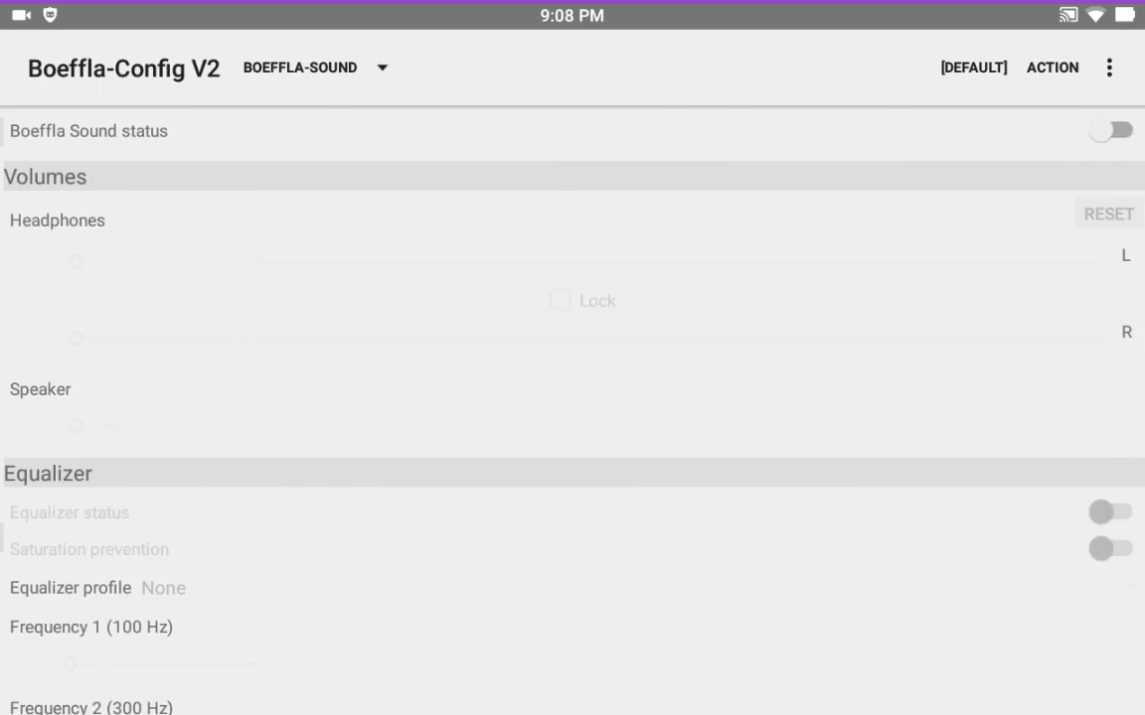
left_click(1110, 130)
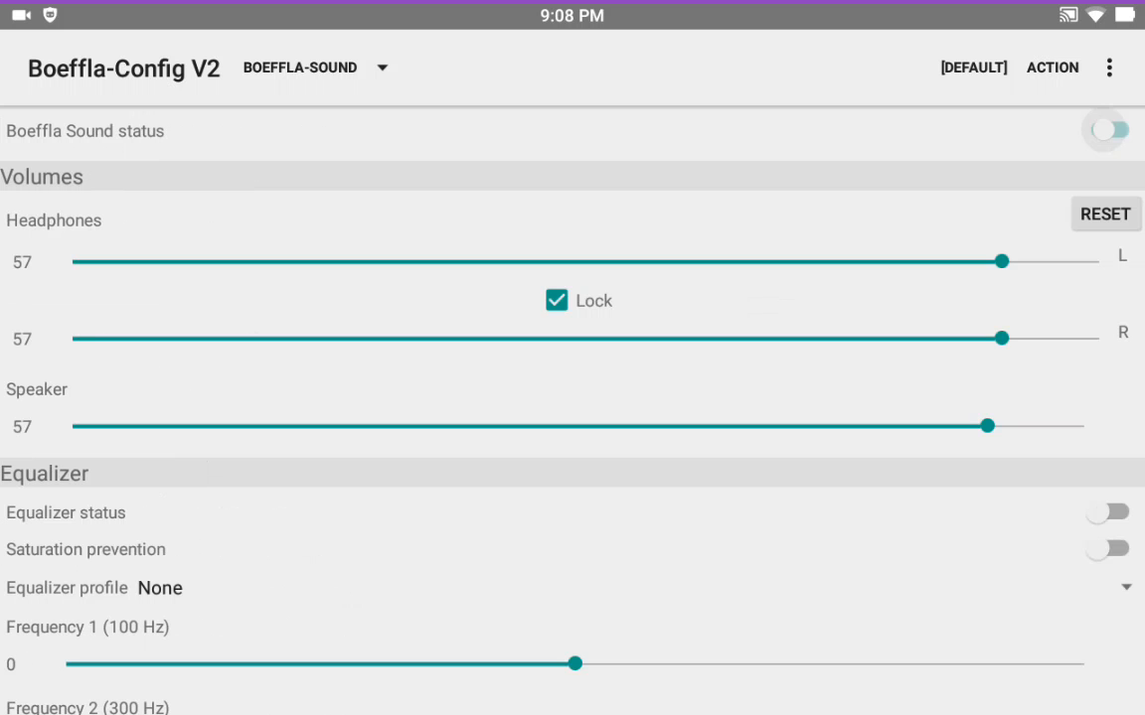
left_click(1106, 130)
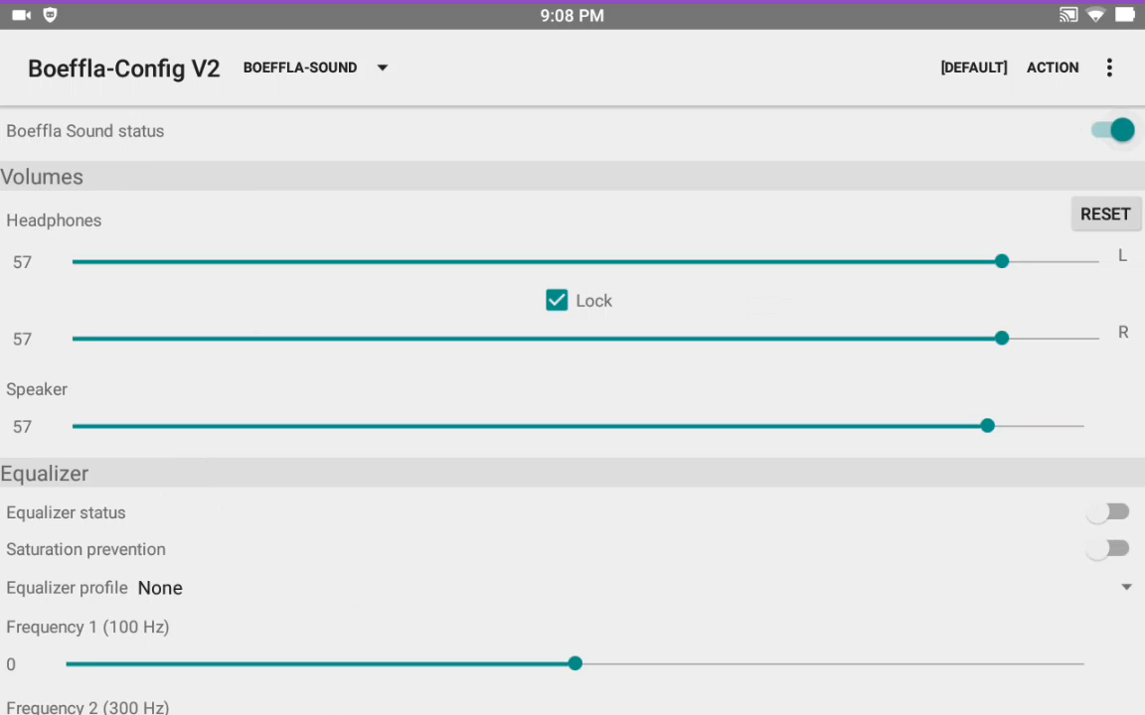
left_click_drag(1001, 261, 1098, 262)
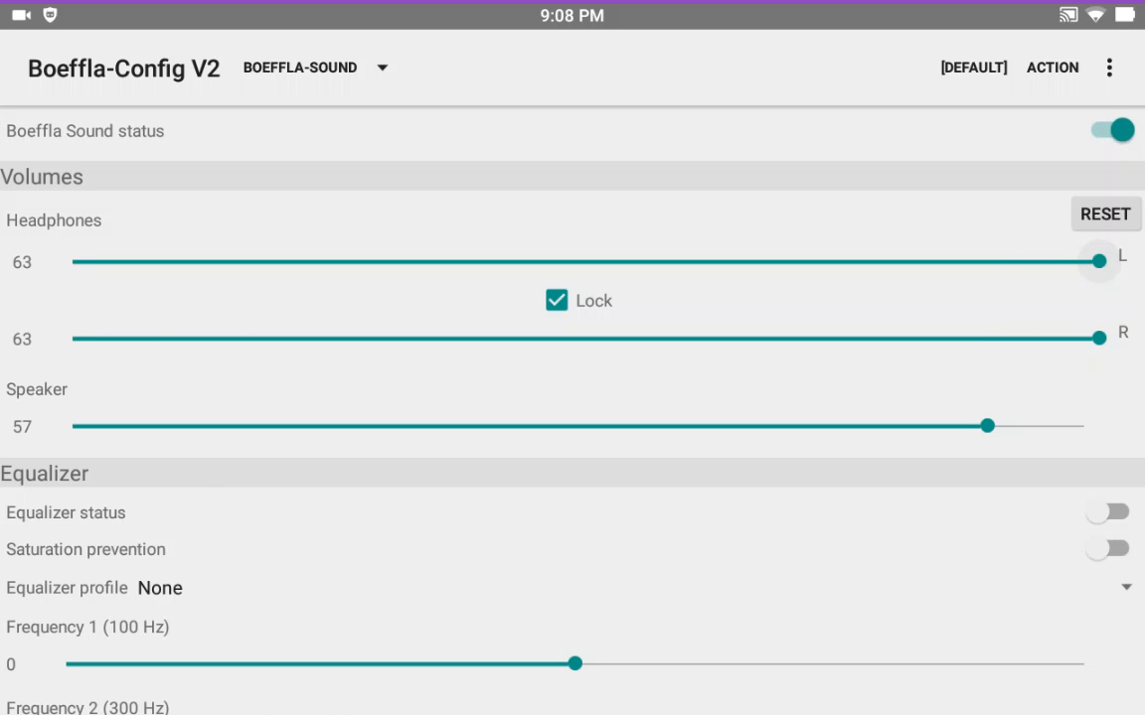
left_click_drag(986, 425, 1083, 426)
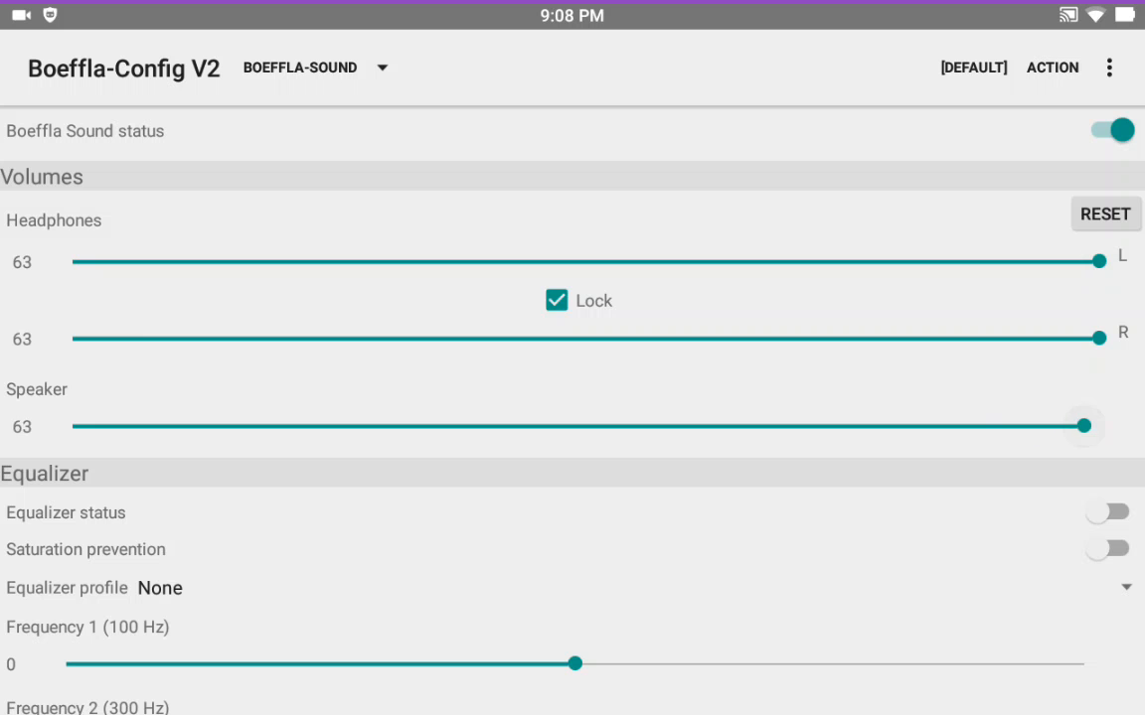
scroll("down", 3)
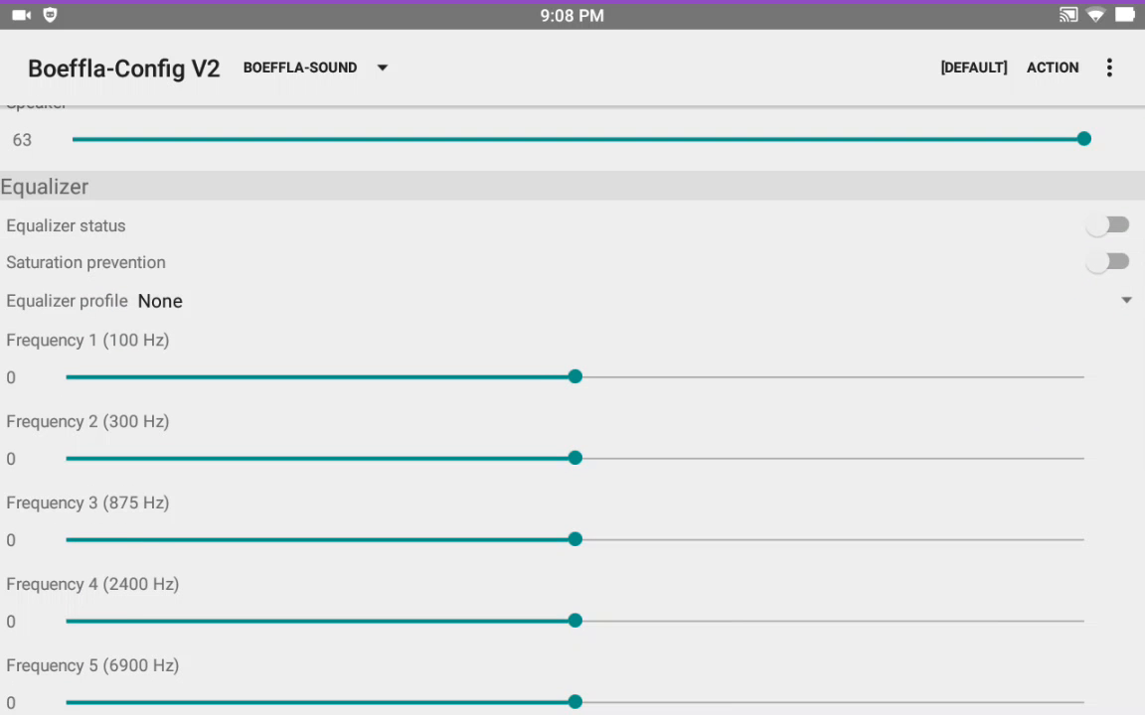
Enable the equalizer with the Eargasm profile and max the microphone gain levels to 31
left_click(1106, 224)
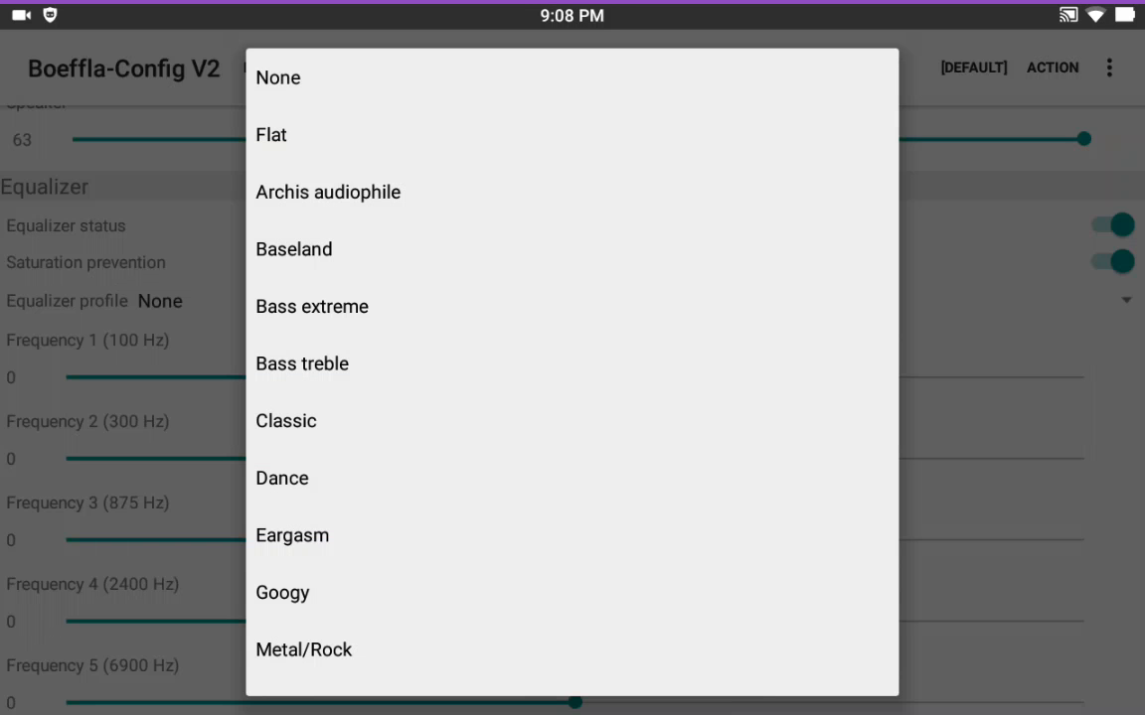
left_click(293, 535)
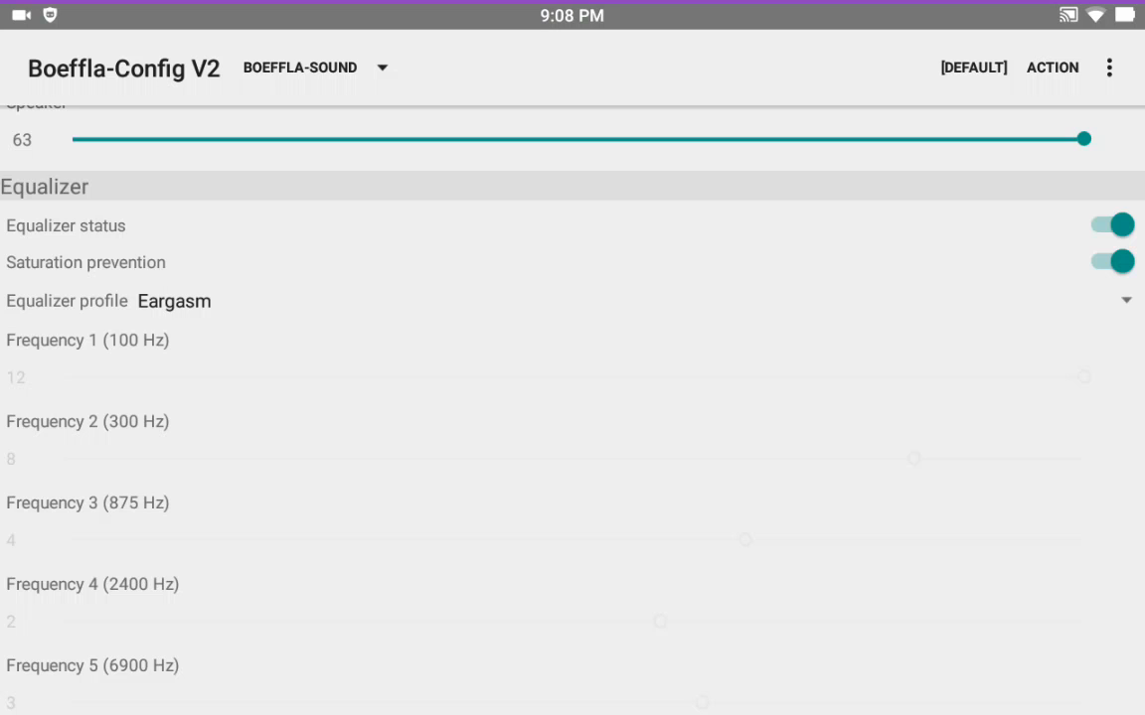
scroll("down", 3)
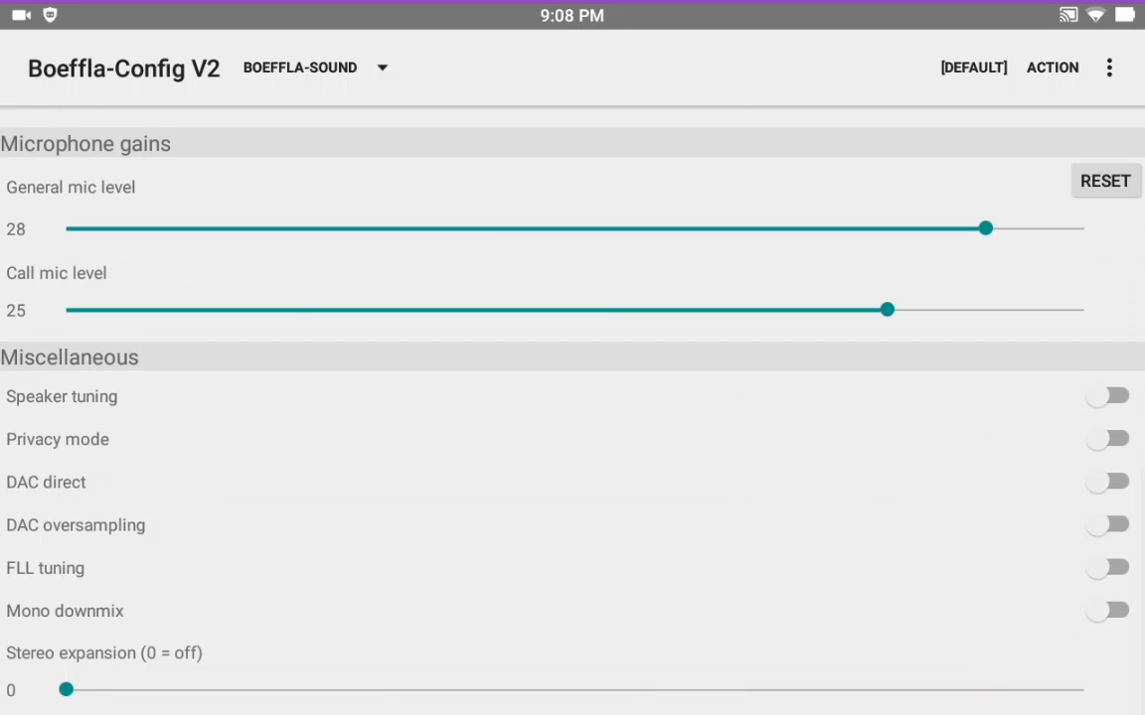
left_click_drag(888, 309, 1082, 309)
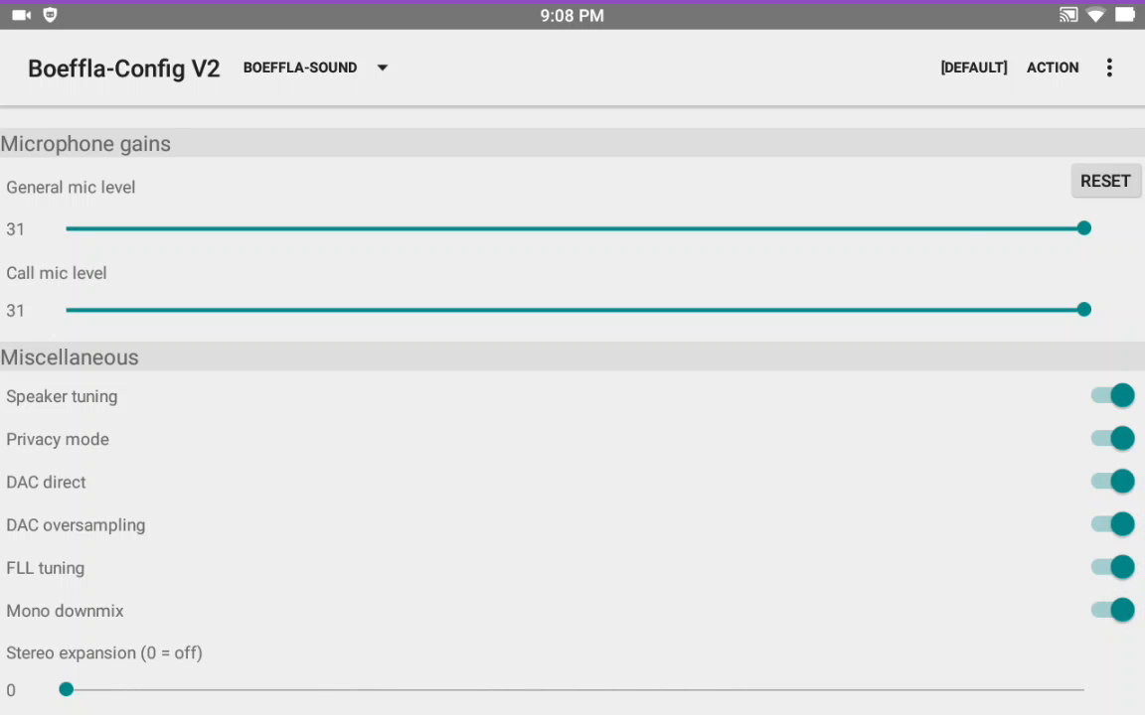
left_click(303, 66)
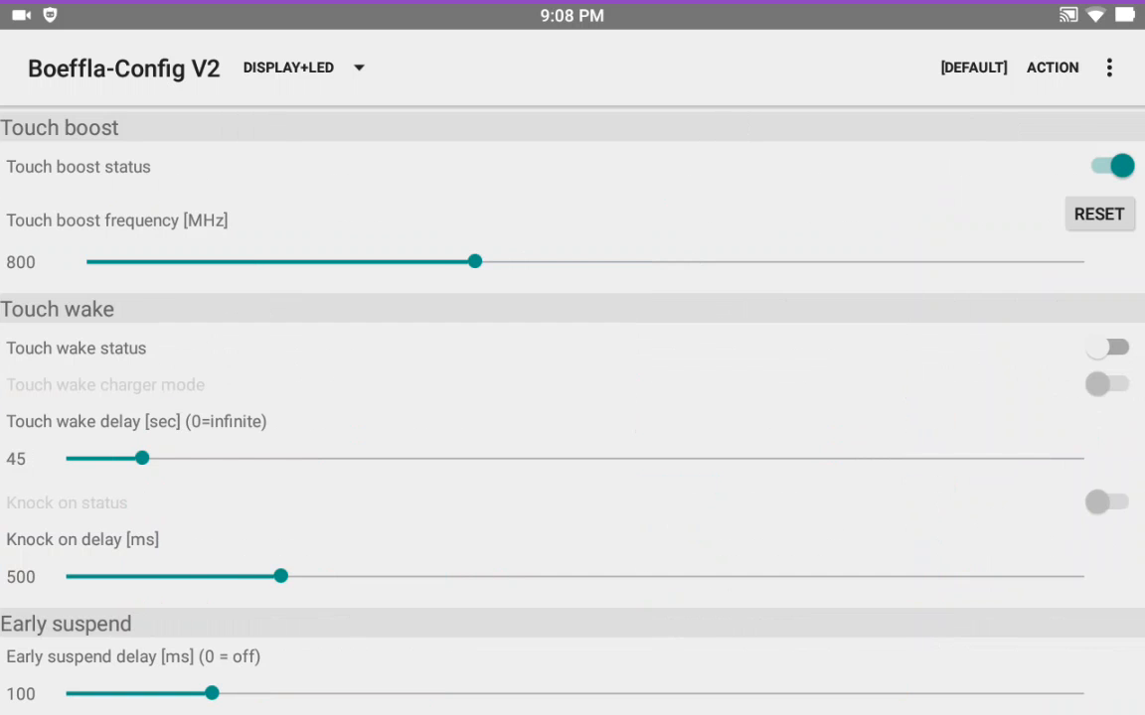
On Miscellaneous 1, set the AC charge current to 1725 mA and scroll the options
left_click(303, 66)
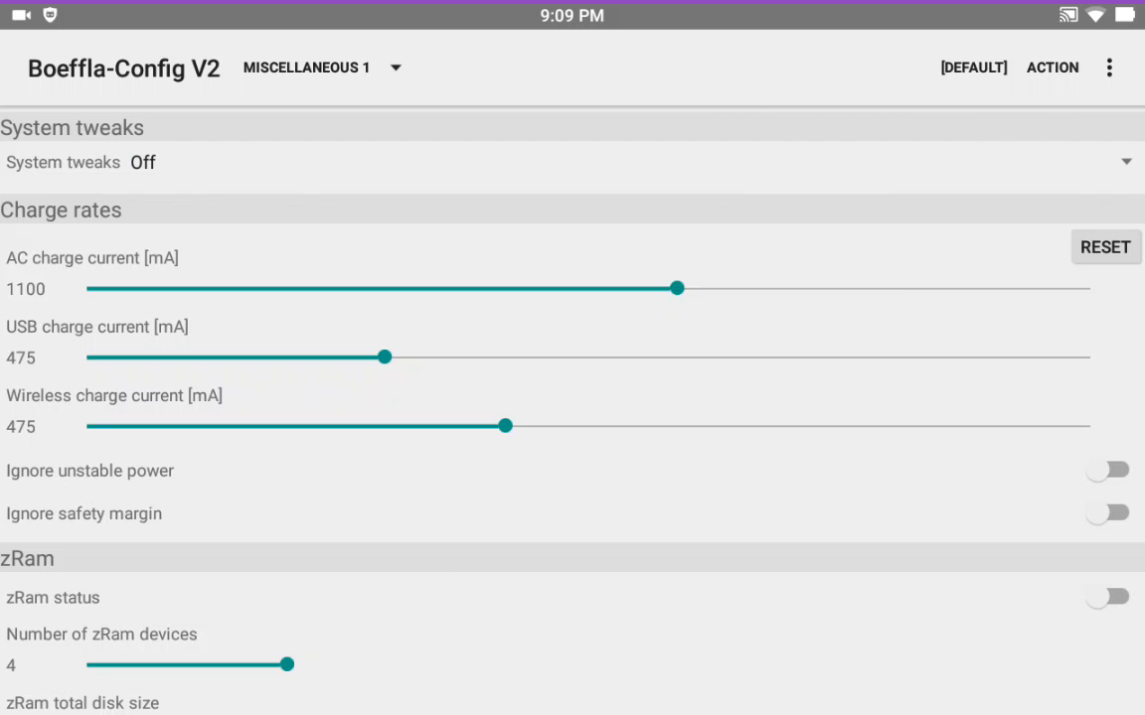
left_click_drag(676, 288, 780, 289)
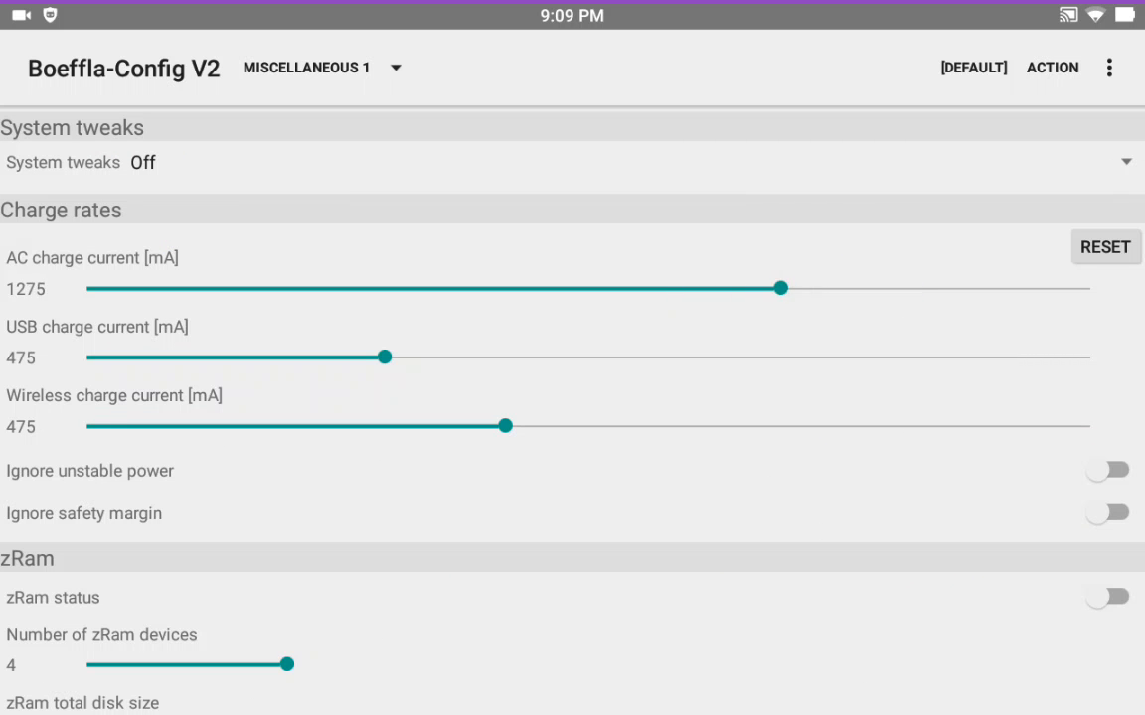
left_click_drag(780, 288, 1045, 288)
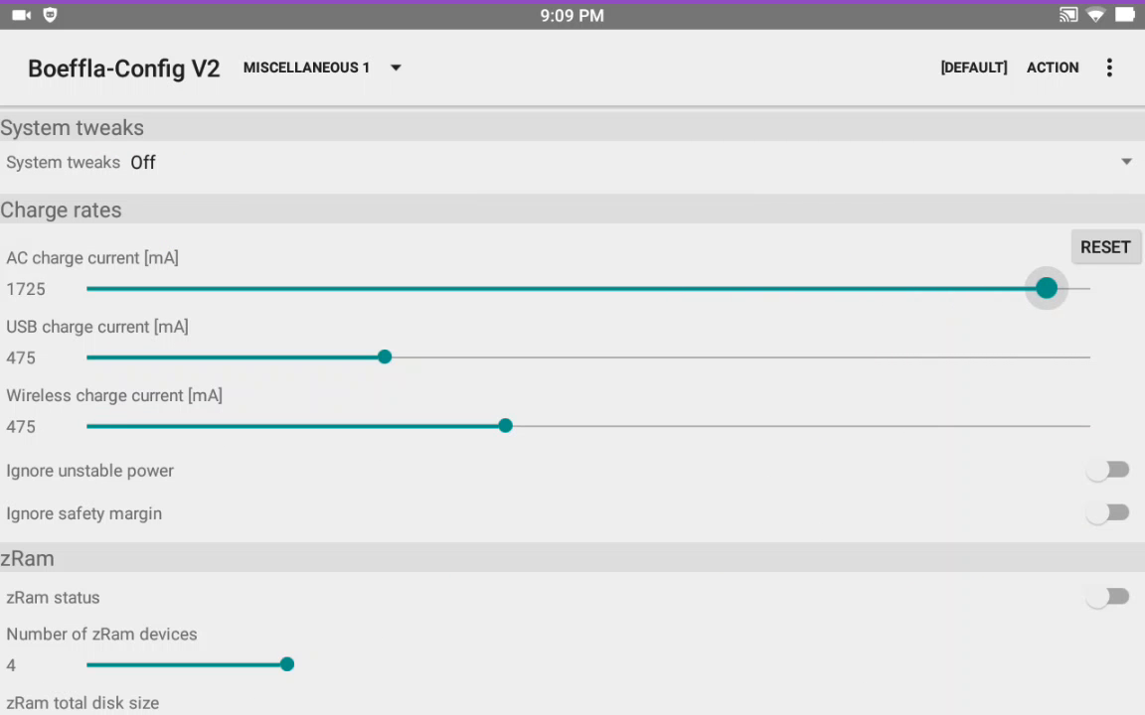
left_click_drag(1044, 288, 1089, 288)
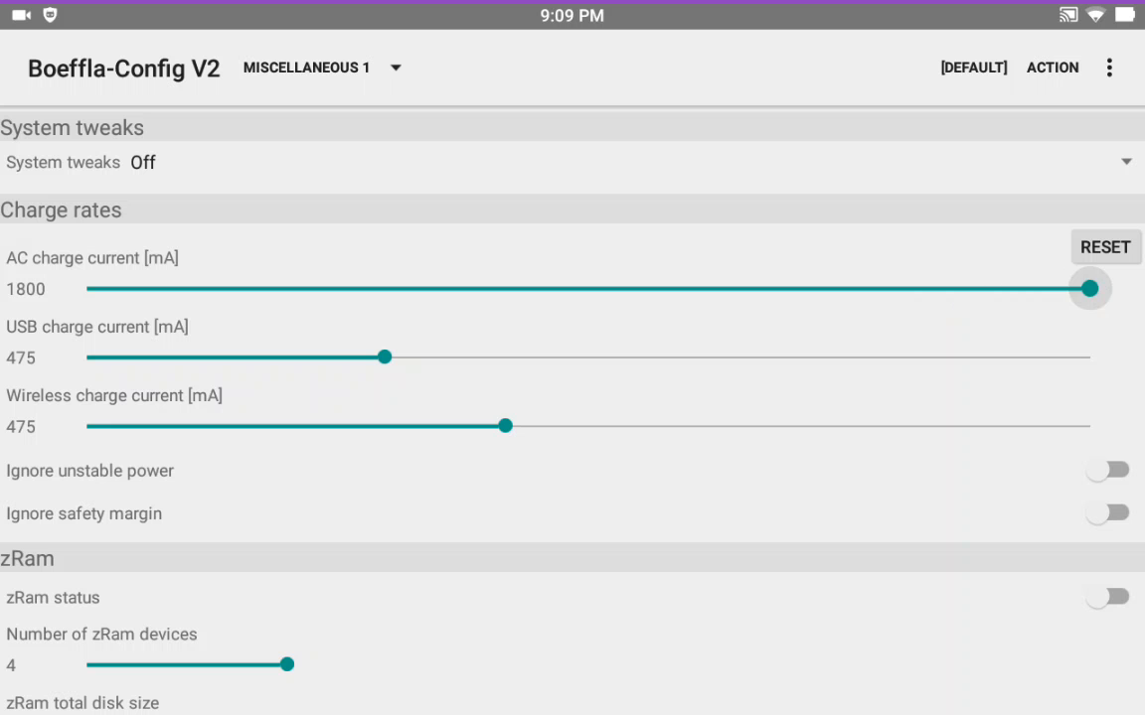
left_click_drag(1089, 288, 1046, 288)
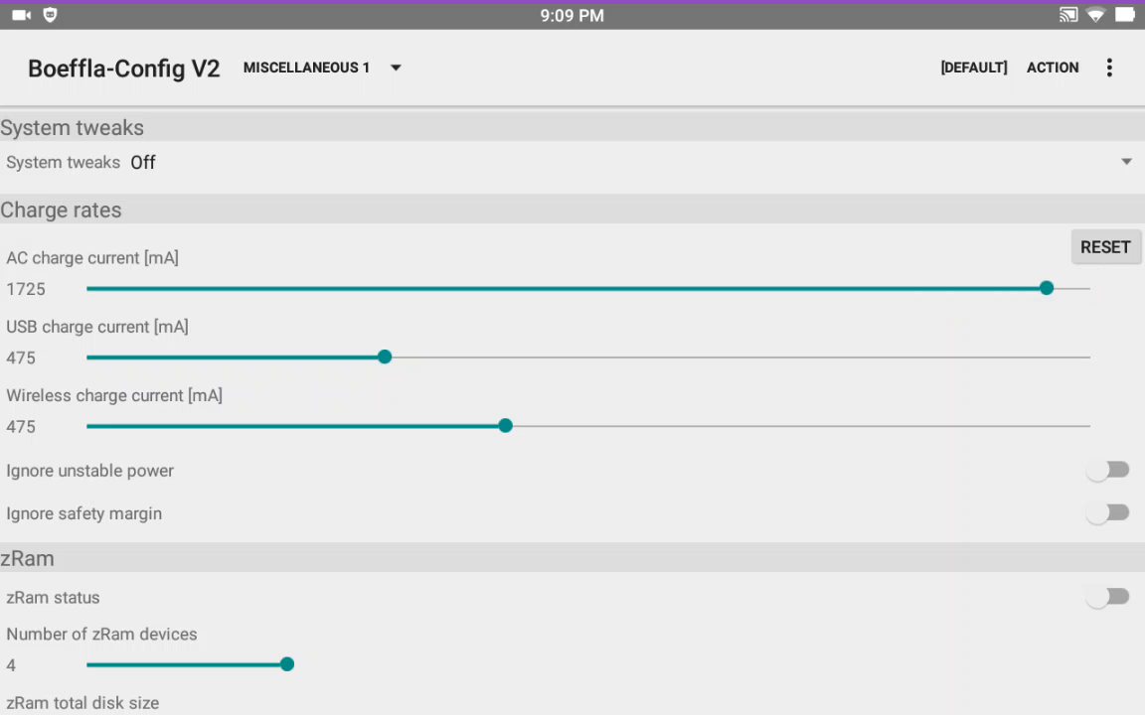
scroll("down", 3)
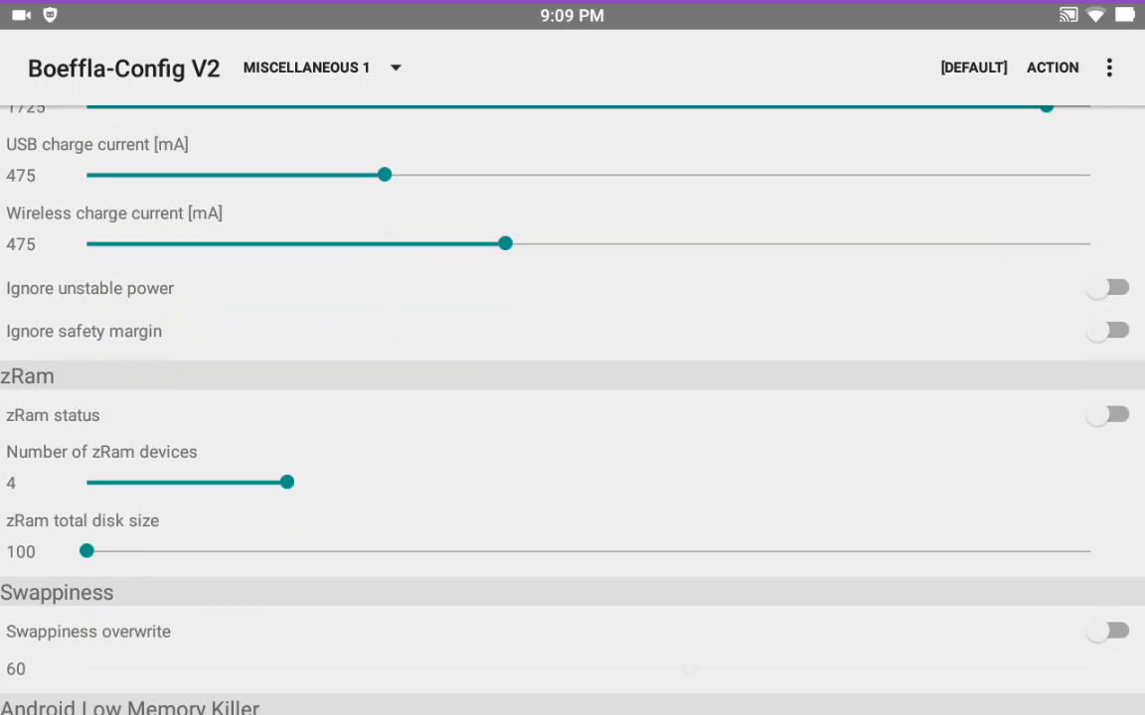
scroll("down", 3)
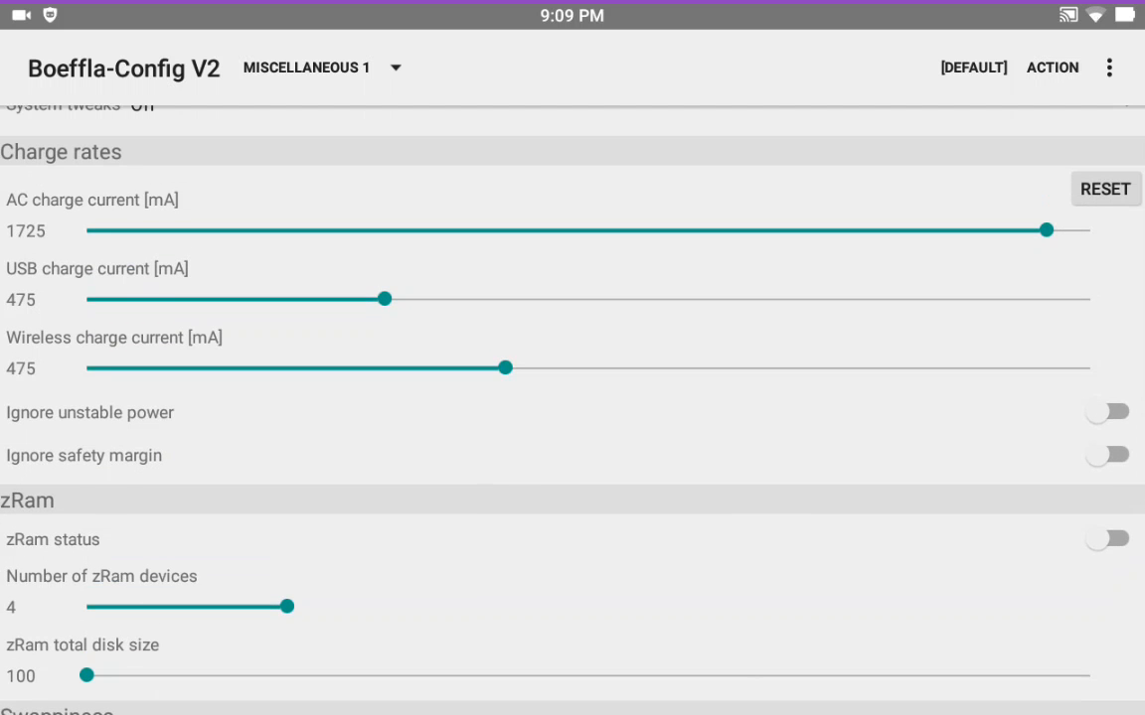
scroll("down", 3)
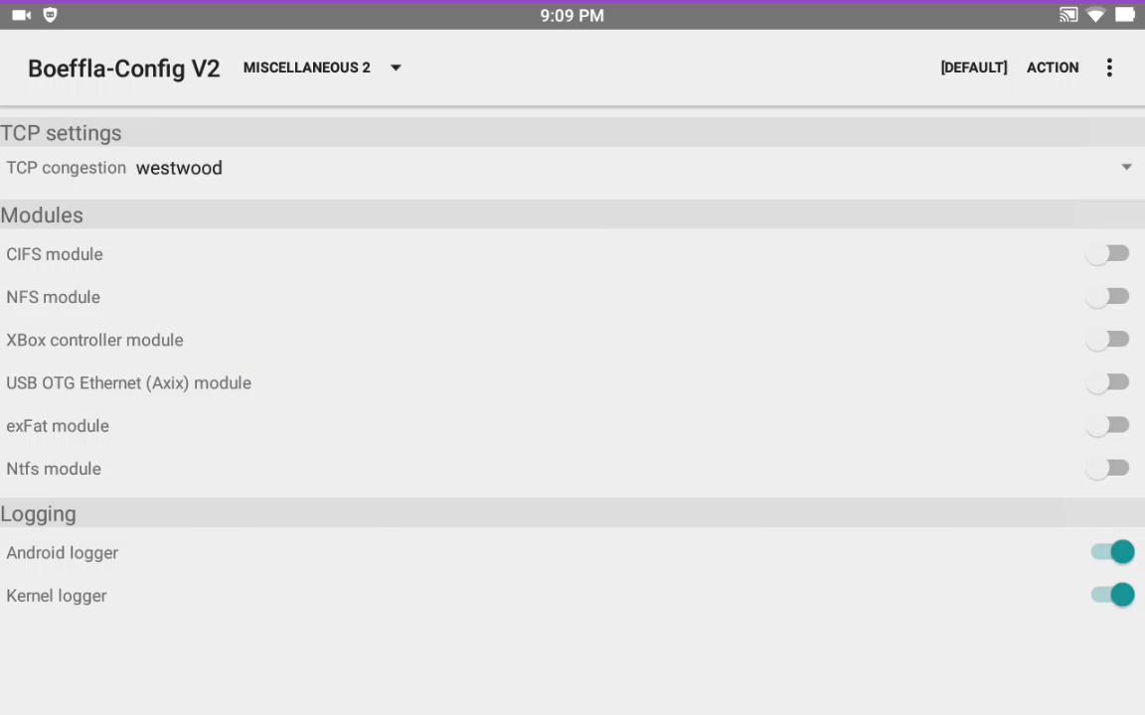
Revisit Miscellaneous 1, then switch to Display+LED and scroll down its settings
left_click(318, 67)
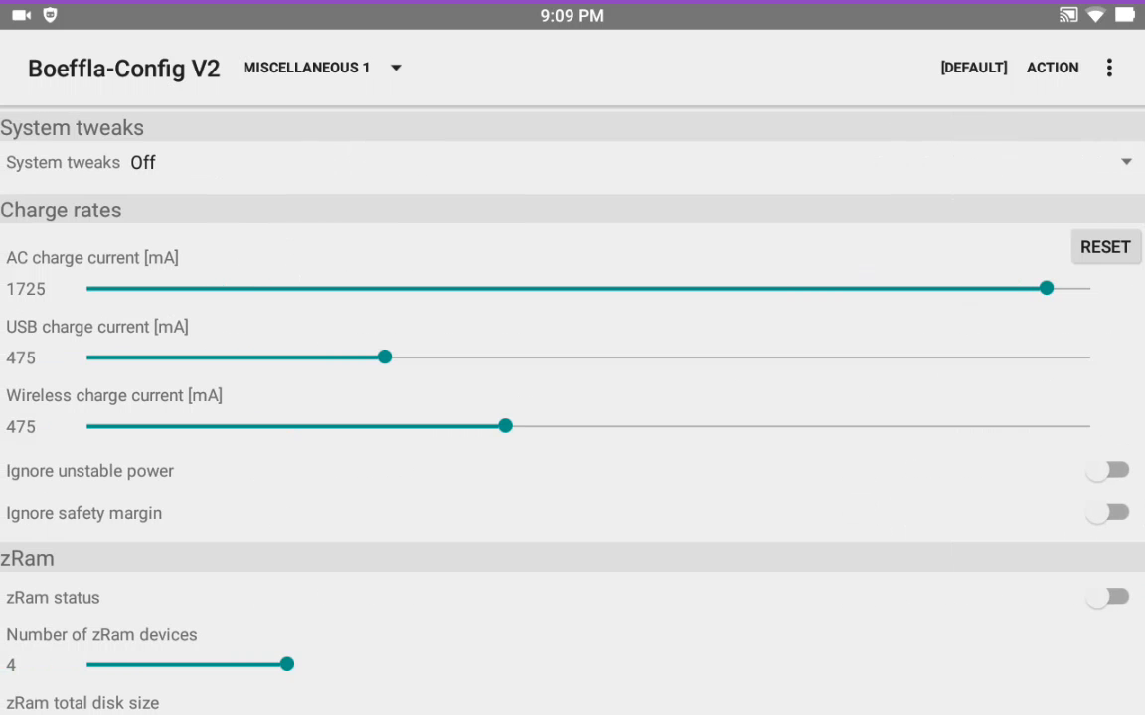
left_click(305, 66)
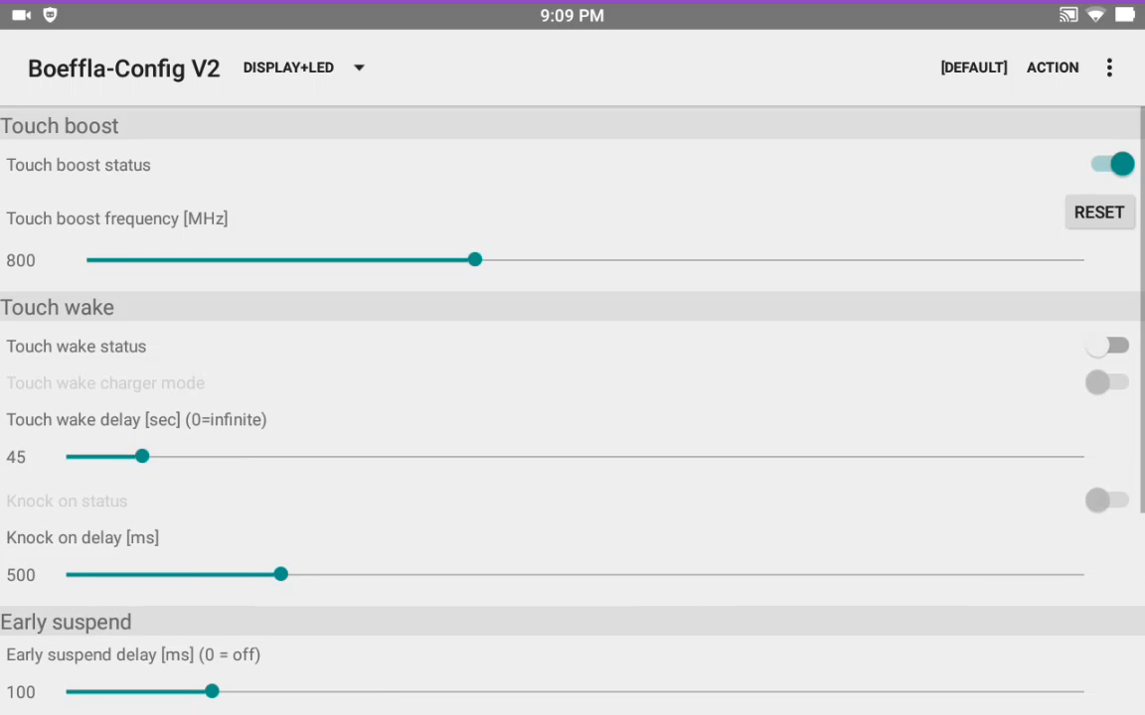
scroll("down", 3)
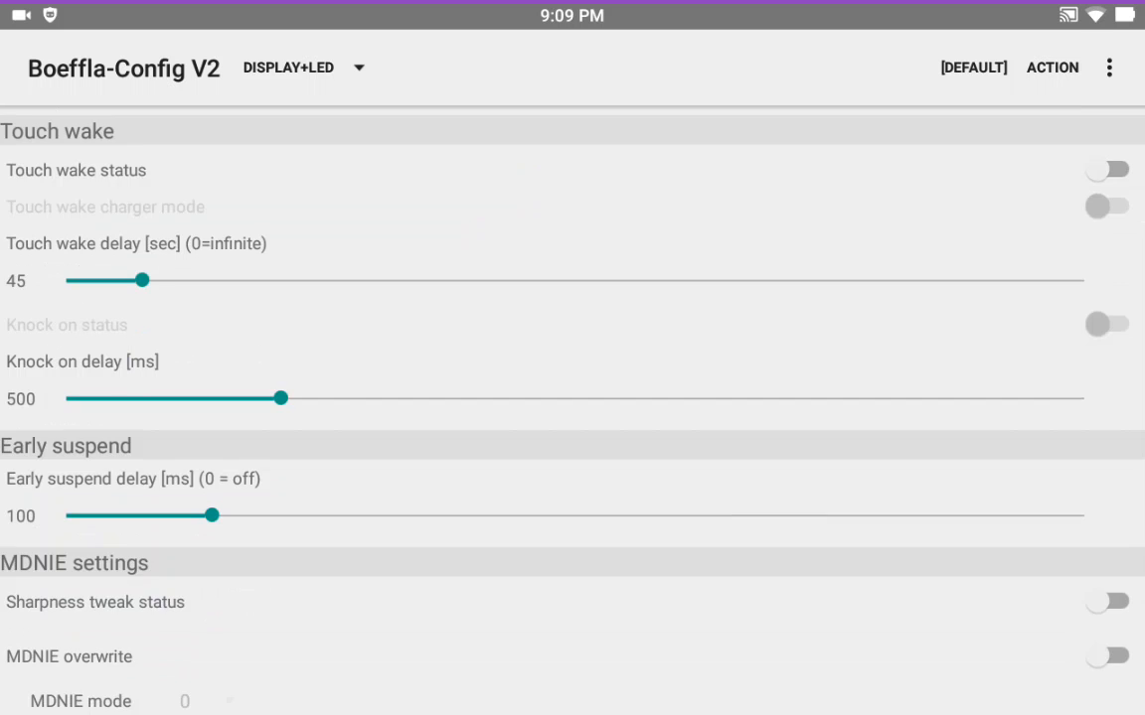
scroll("down", 3)
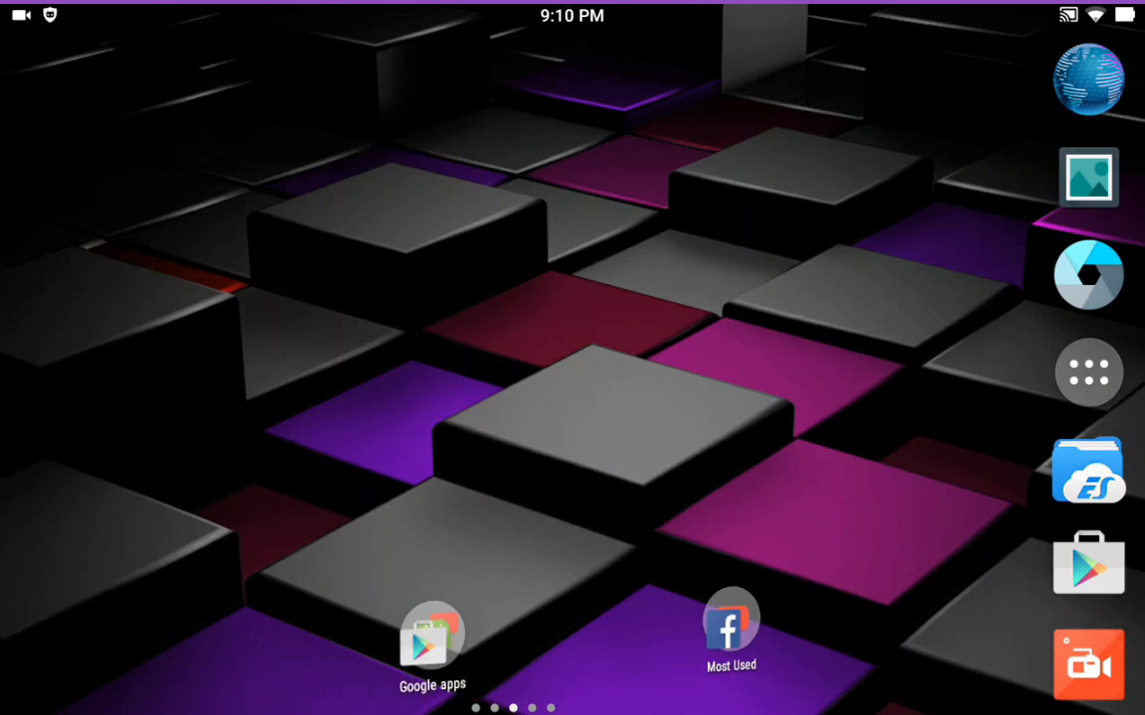
scroll("left", 3)
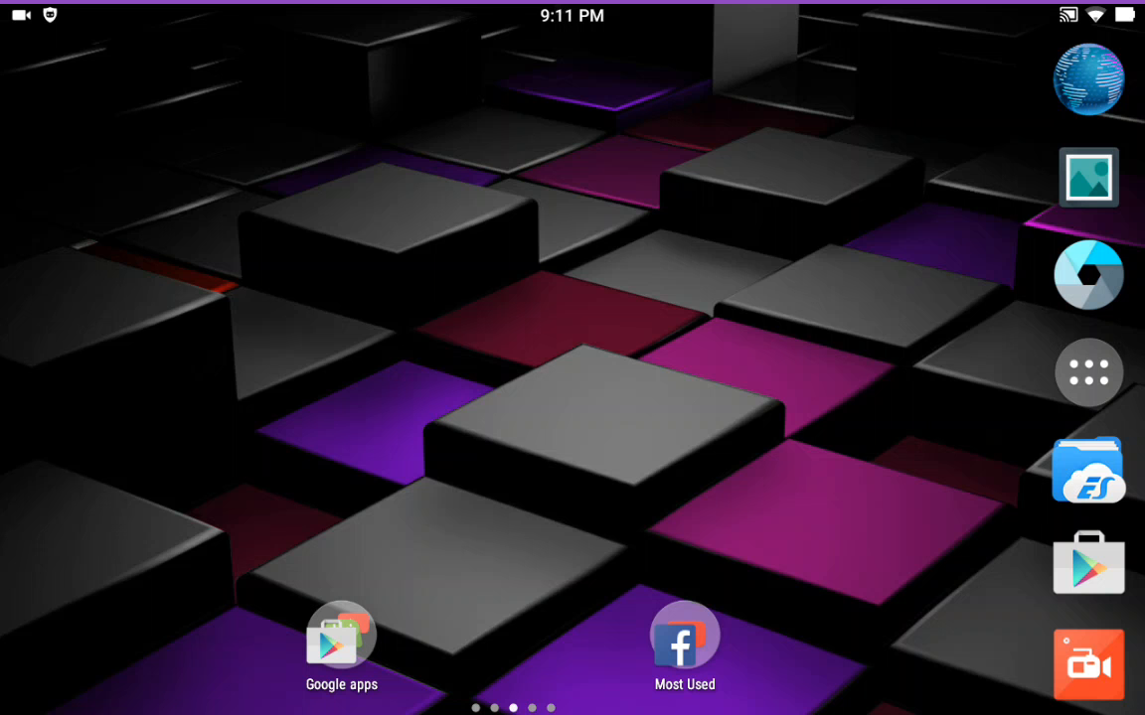
left_click(1088, 373)
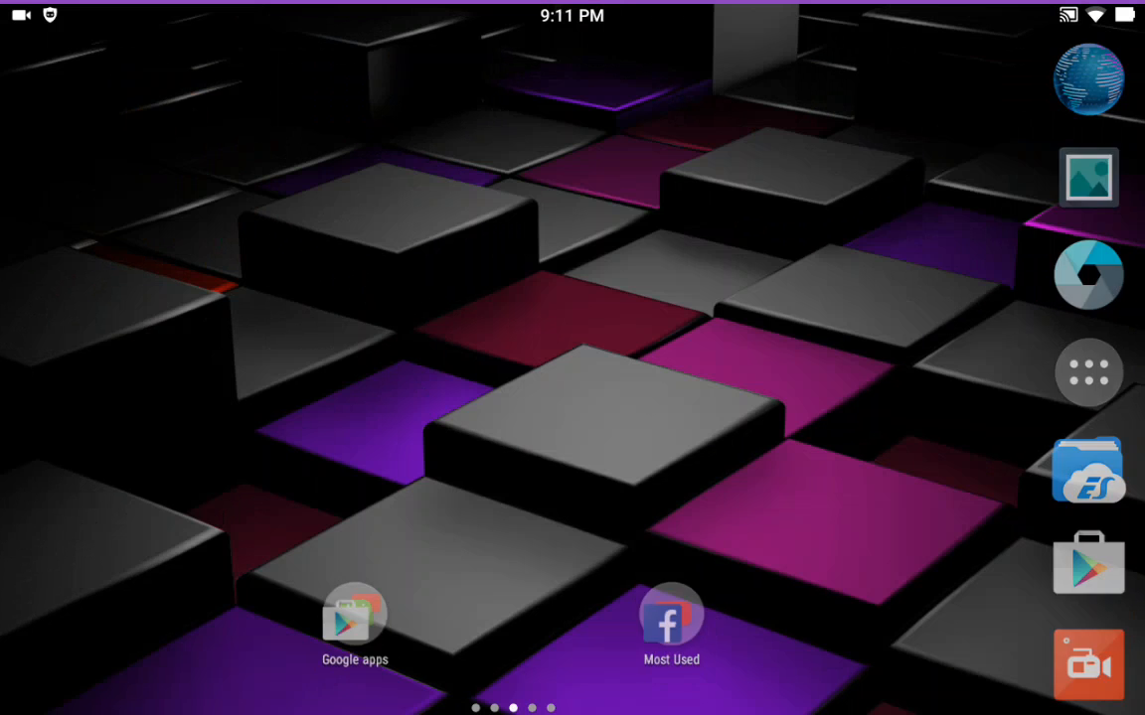
Apply a new icon pack under Nova Settings' Look and feel > Icon Theme, then open Most Used
left_click(1088, 371)
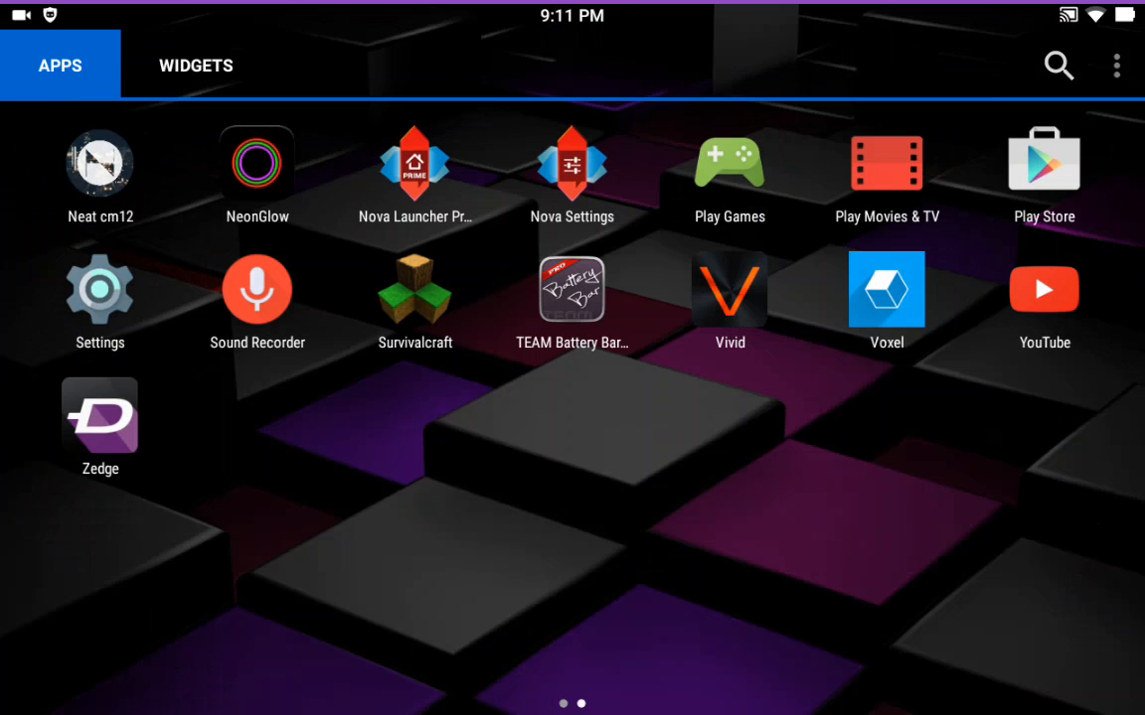
left_click(571, 164)
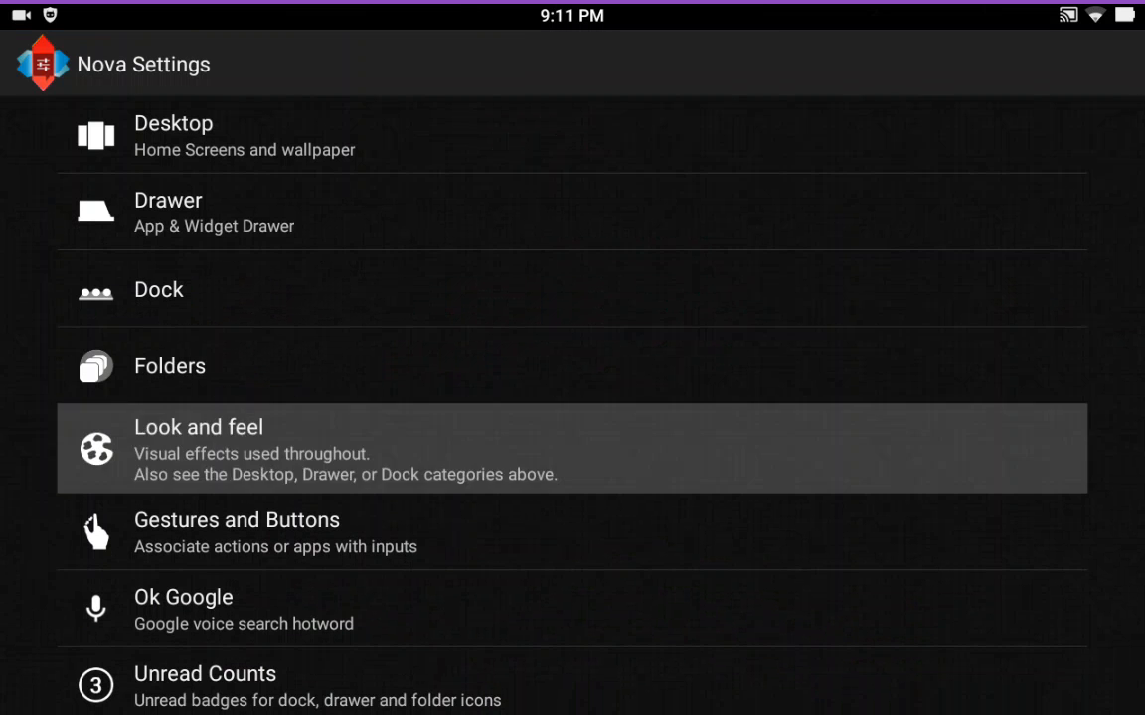
left_click(198, 449)
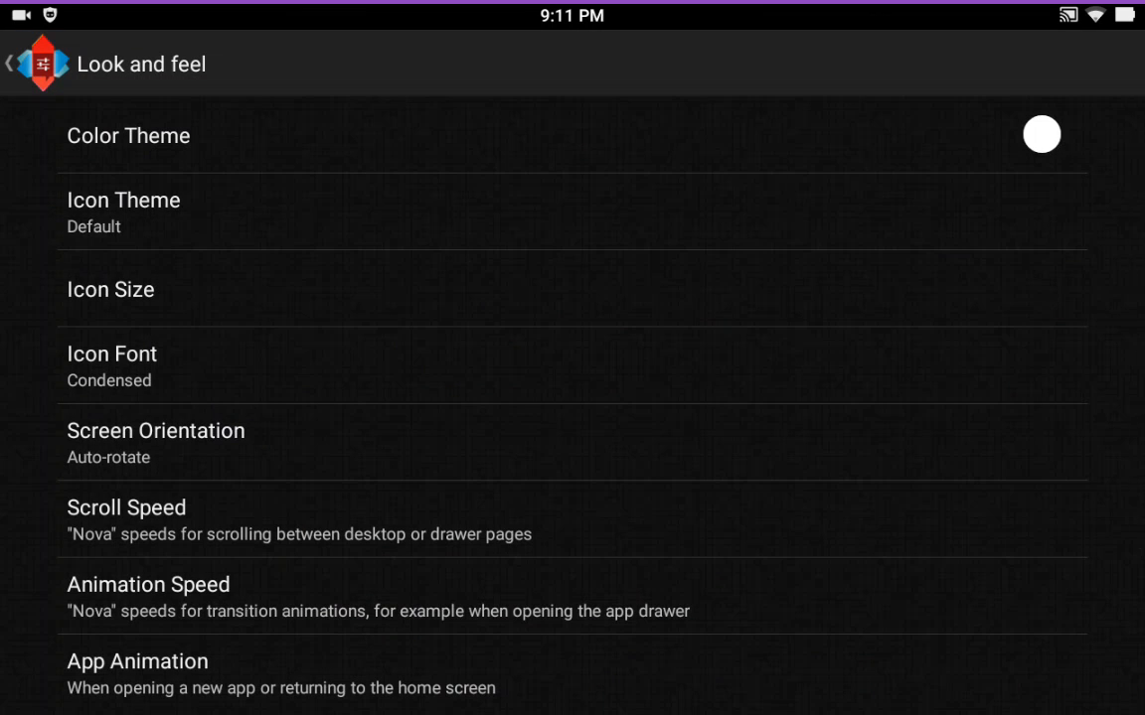
left_click(123, 212)
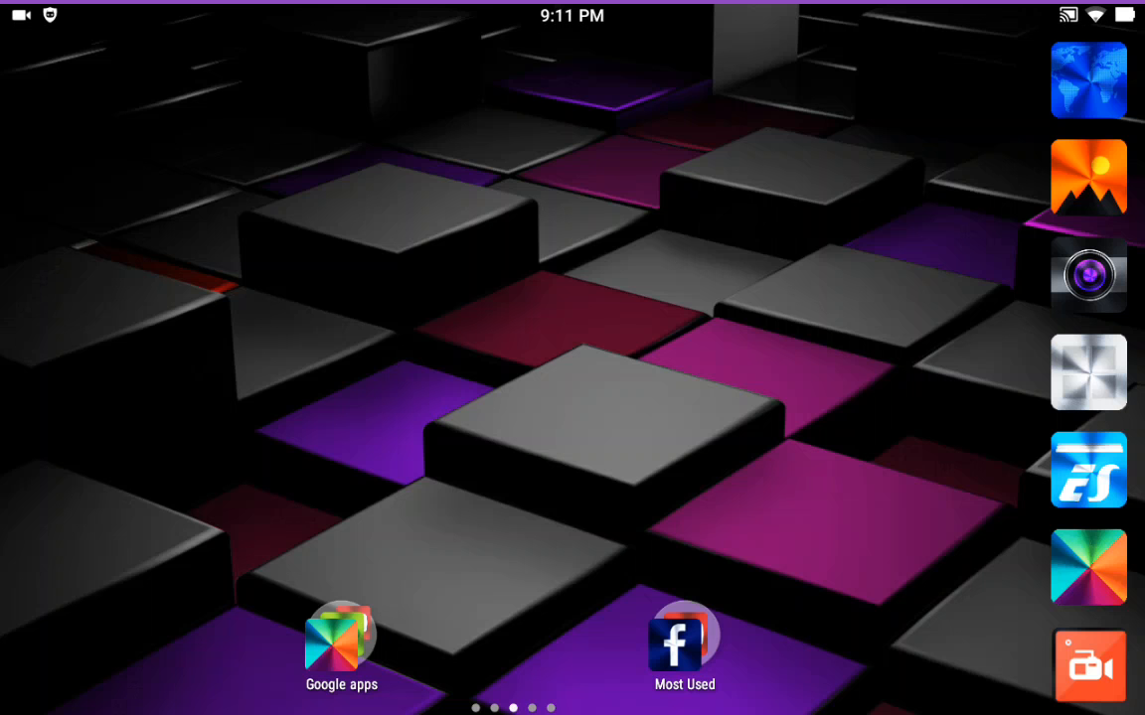
left_click(684, 641)
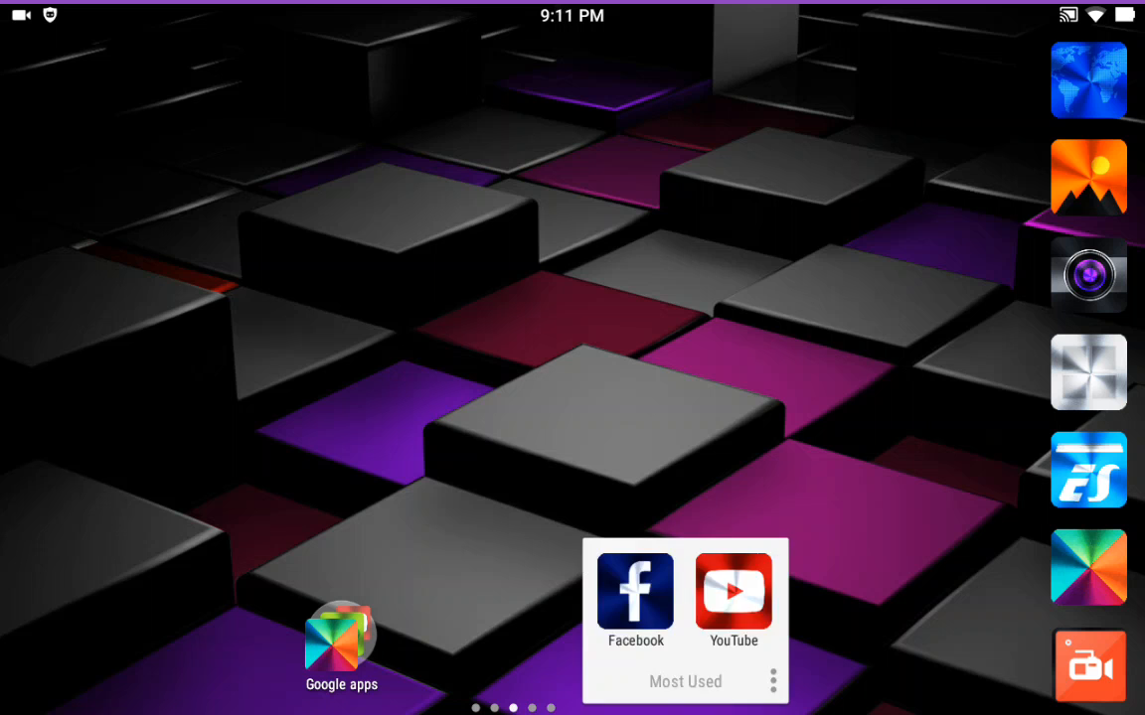